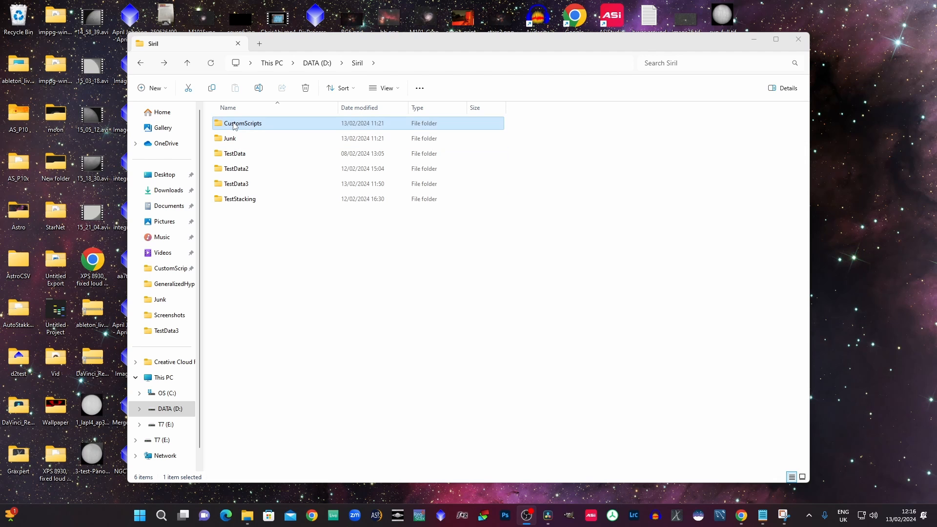
# Step: Open D:\Siril\CustomScripts showing the eight AstroBBQ script files and bring up Siril
pyautogui.doubleClick(241, 123)
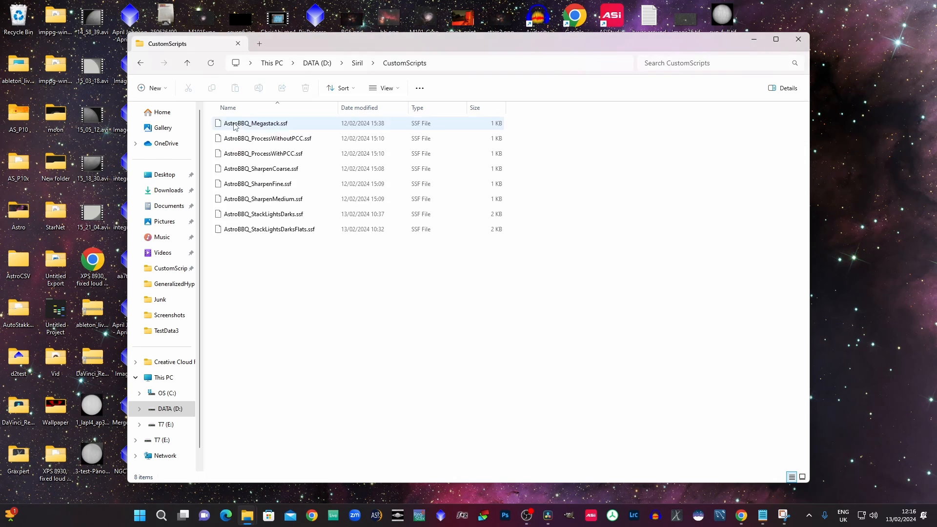
pyautogui.click(532, 295)
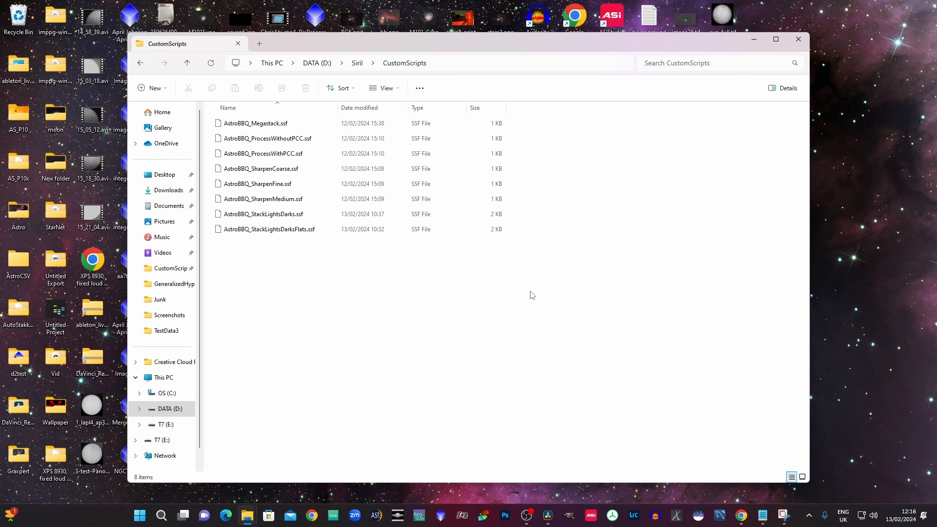
pyautogui.moveTo(508, 291)
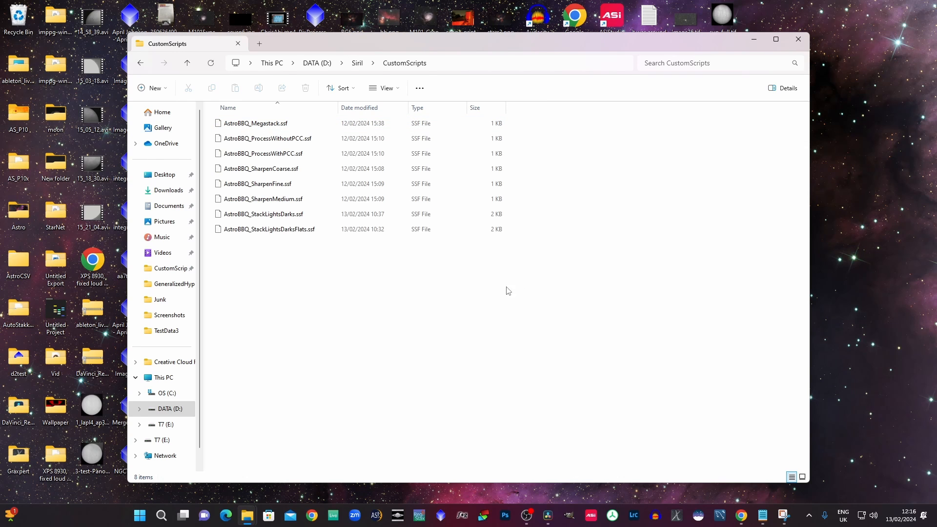
pyautogui.click(267, 138)
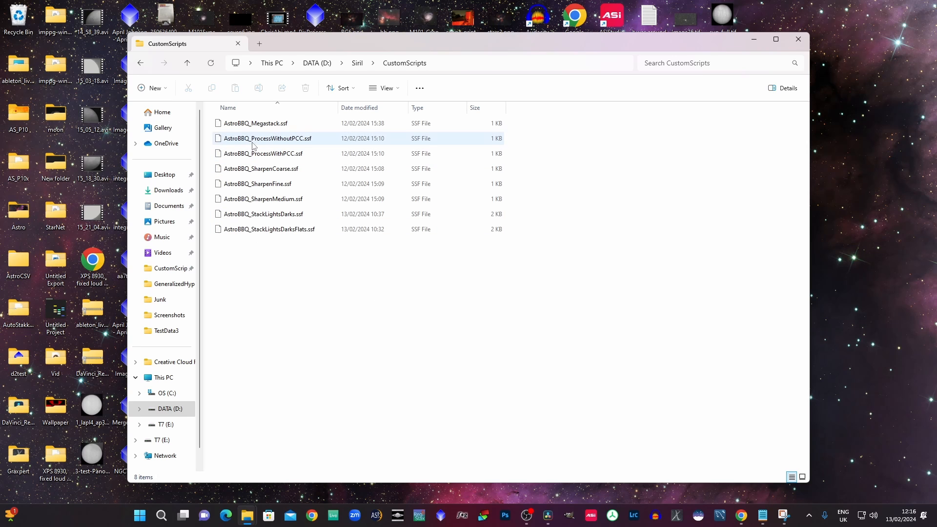
pyautogui.click(468, 308)
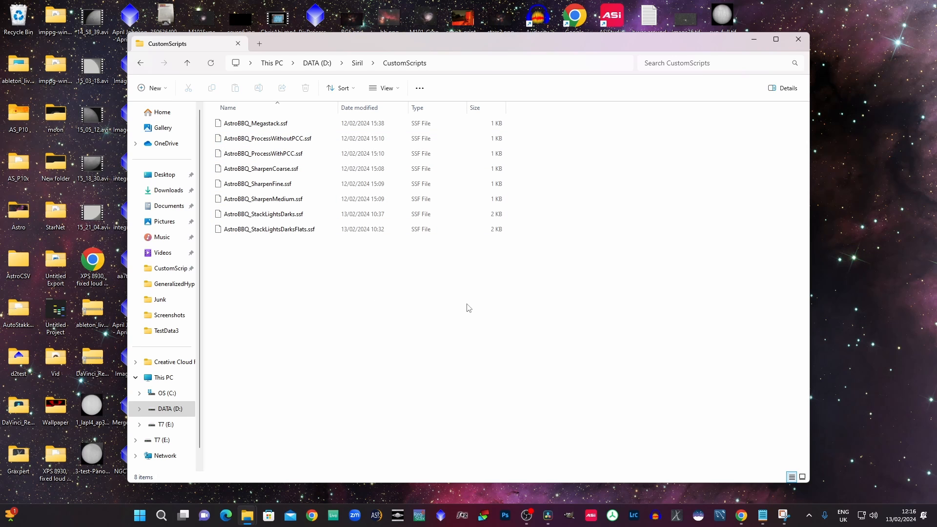
pyautogui.moveTo(637, 474)
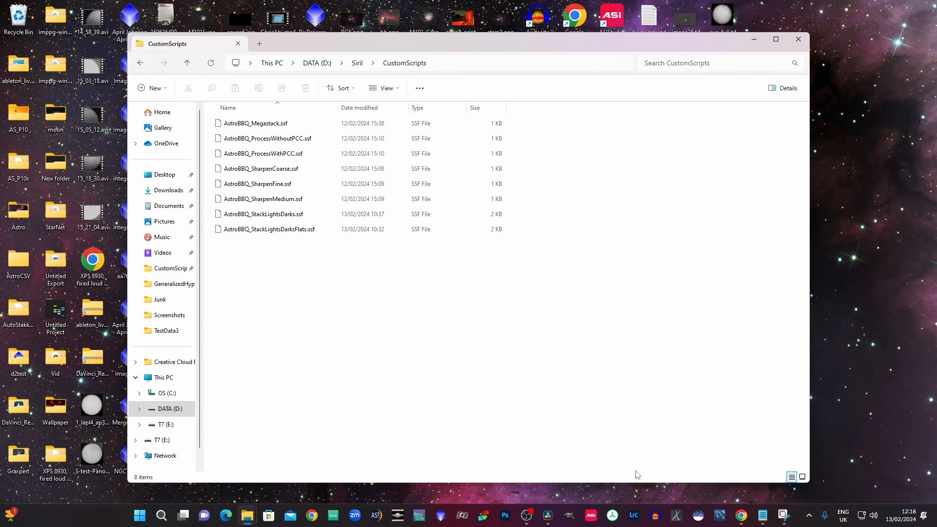
pyautogui.click(698, 516)
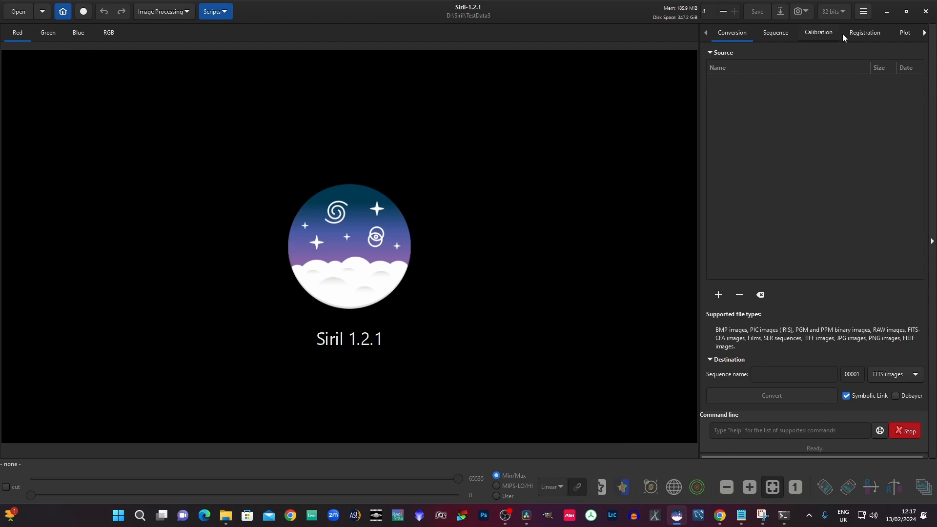
# Step: Check the Scripts preferences list D:\Siril\CustomScripts as a storage directory and apply
pyautogui.click(862, 11)
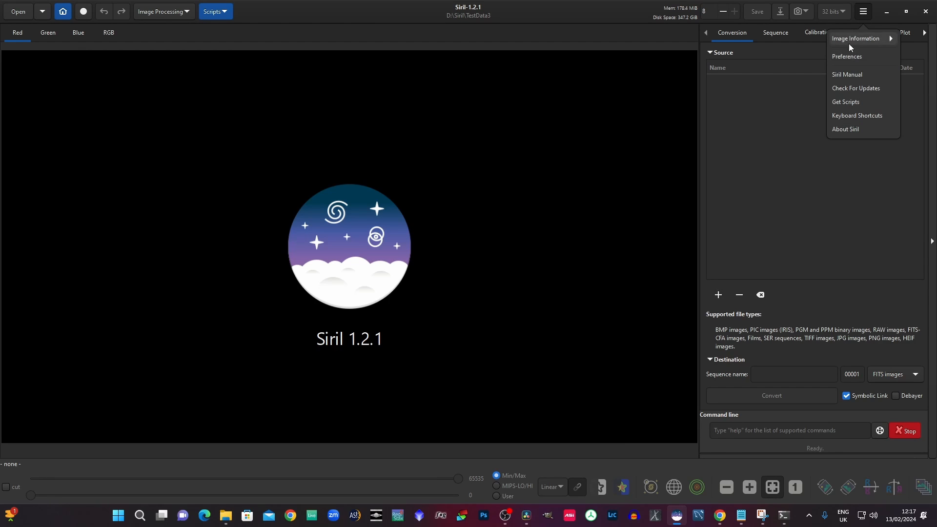
pyautogui.click(847, 57)
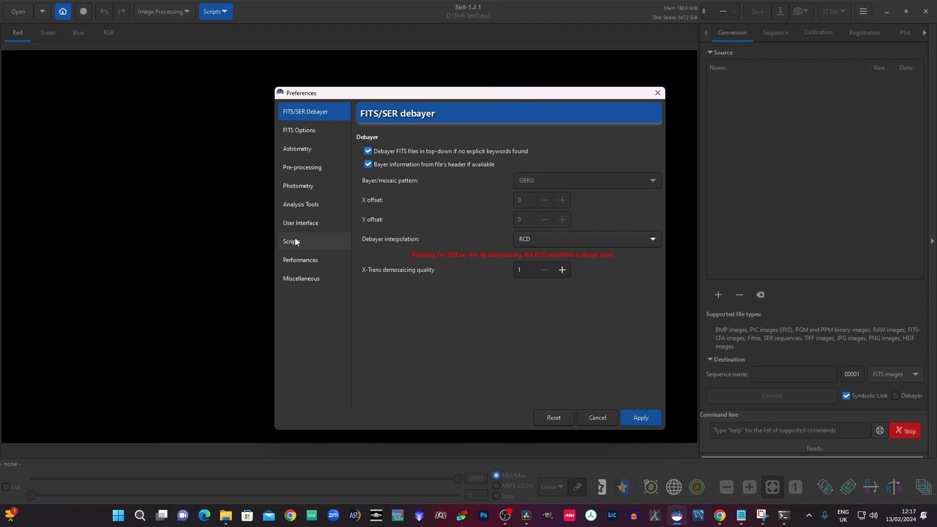
pyautogui.click(291, 241)
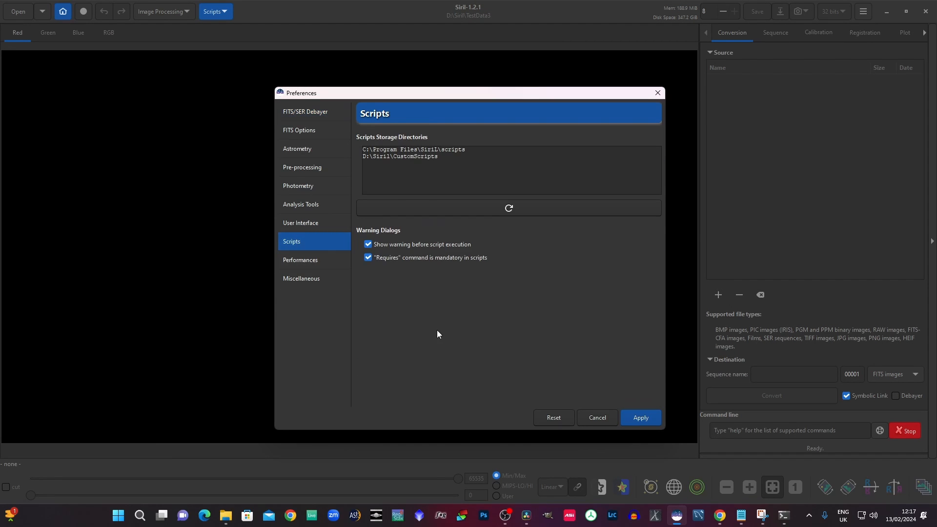
pyautogui.moveTo(448, 157)
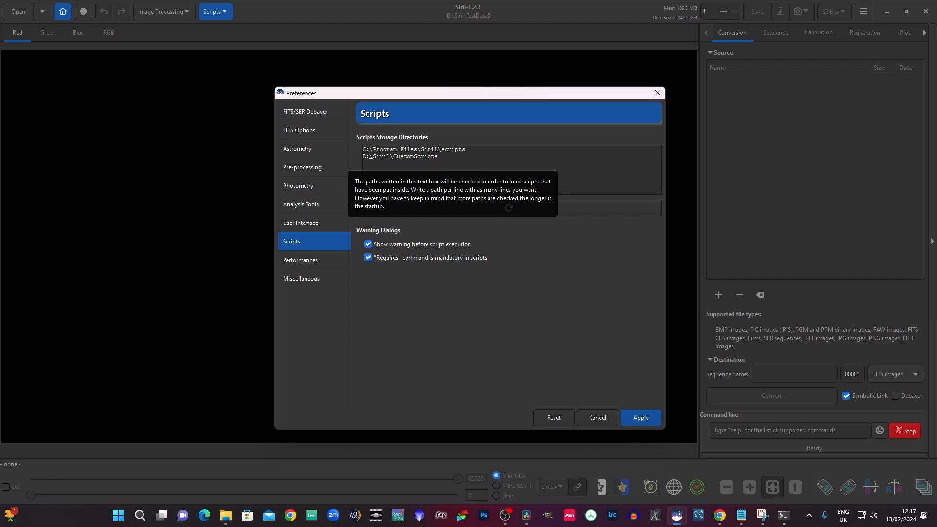
pyautogui.moveTo(417, 372)
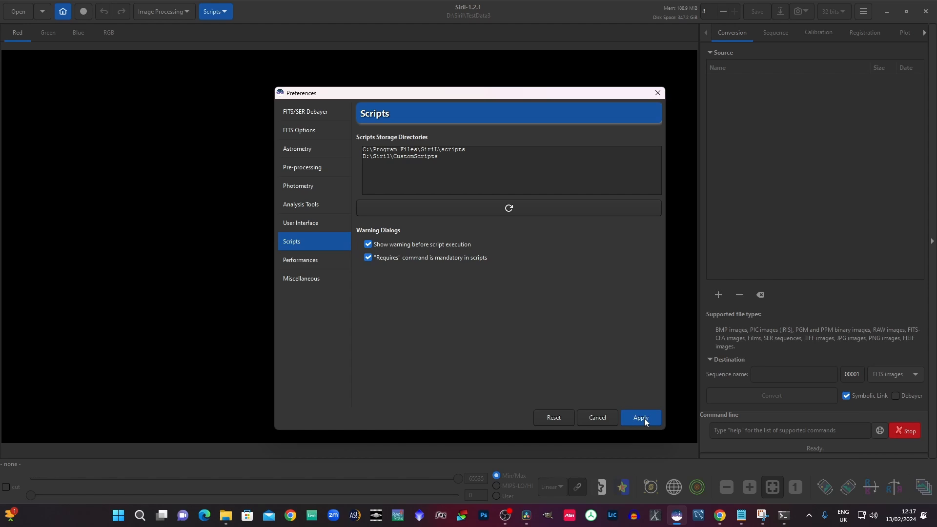
pyautogui.click(641, 418)
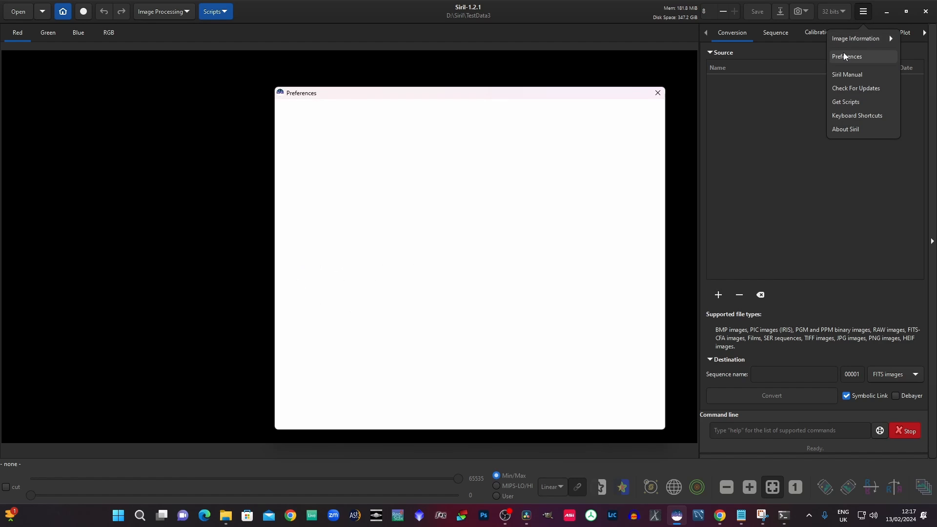
# Step: Show the FITS/SER Debayer preferences and untick reading the Bayer pattern from headers
pyautogui.click(847, 57)
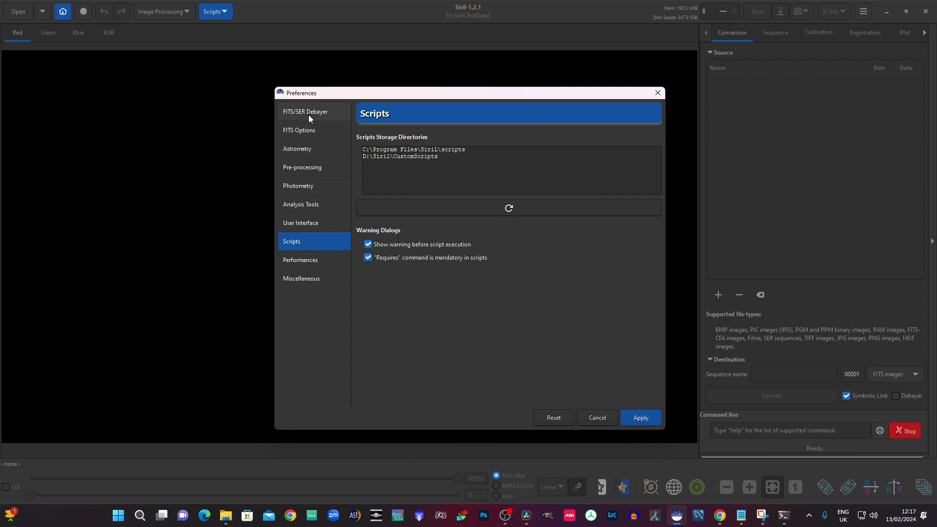
pyautogui.click(305, 112)
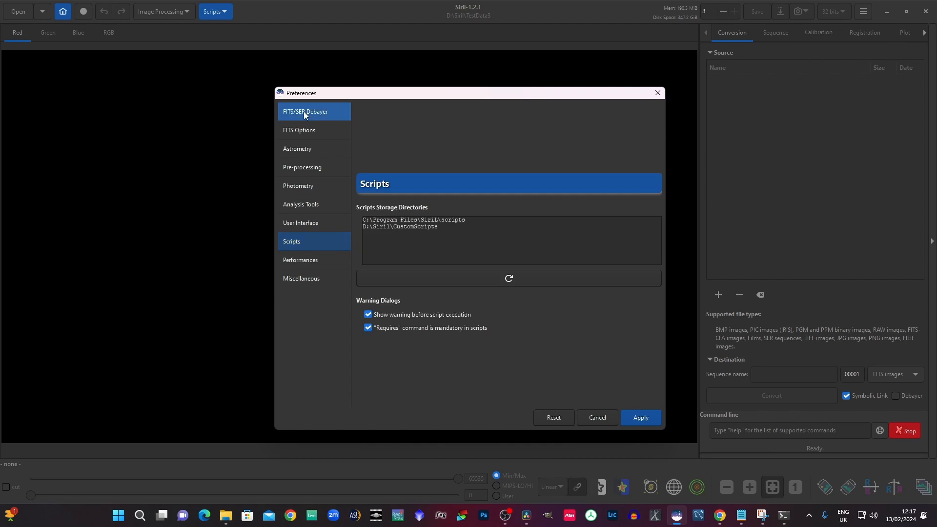
pyautogui.click(305, 111)
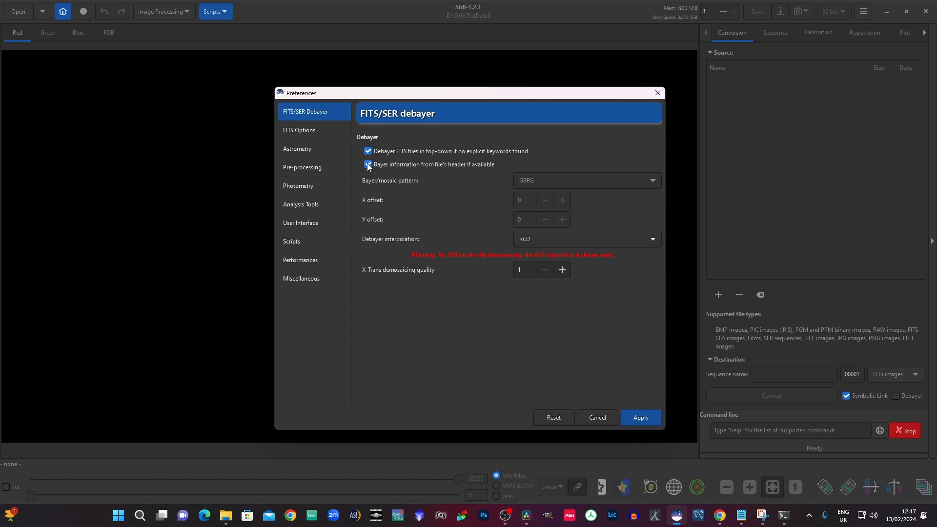
pyautogui.moveTo(368, 164)
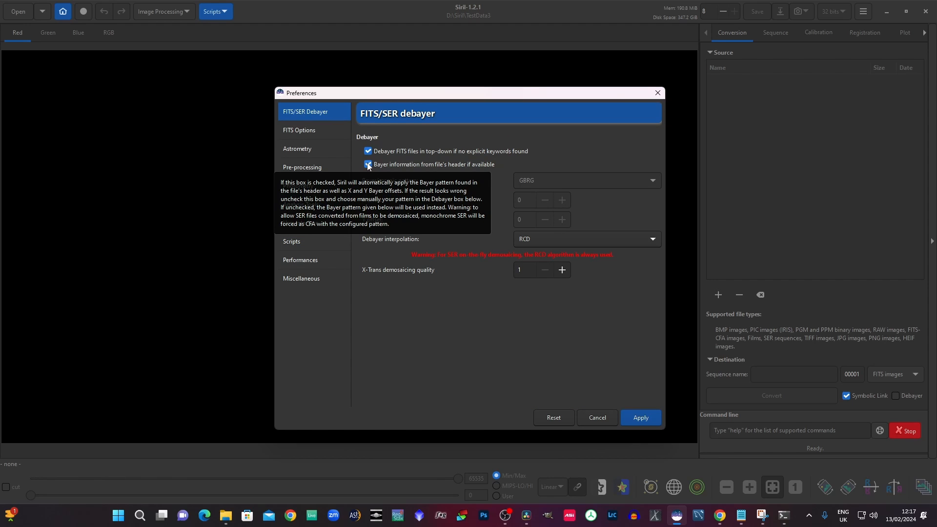
pyautogui.click(368, 164)
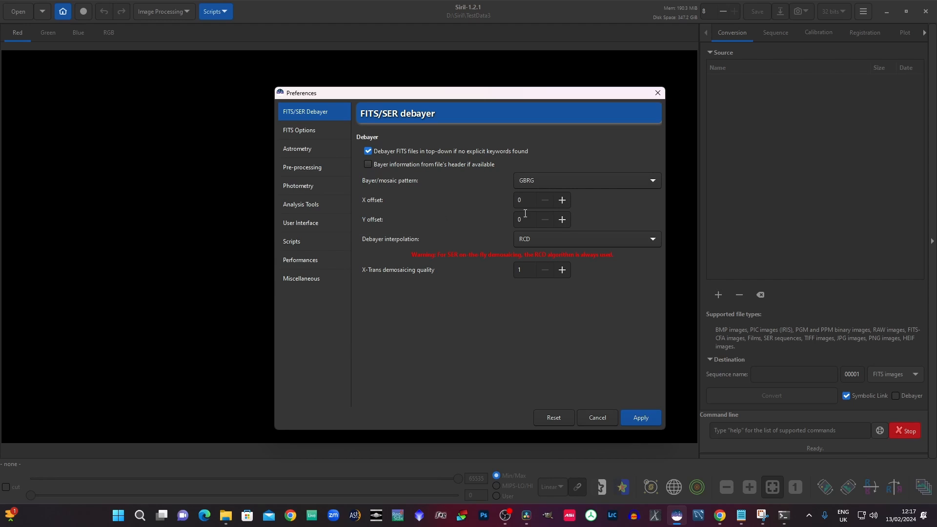
pyautogui.moveTo(595, 183)
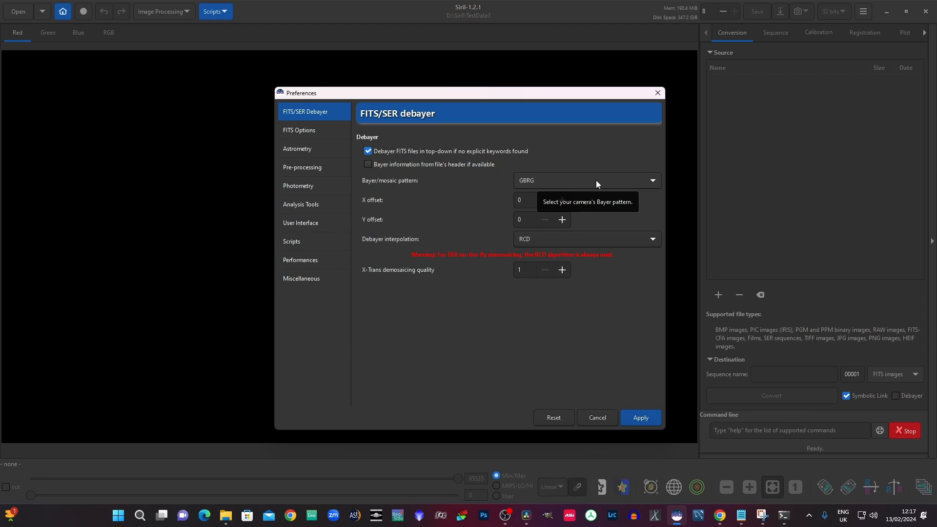
# Step: Keep the GBRG pattern, re-enable header Bayer information and apply the debayer preferences
pyautogui.click(585, 180)
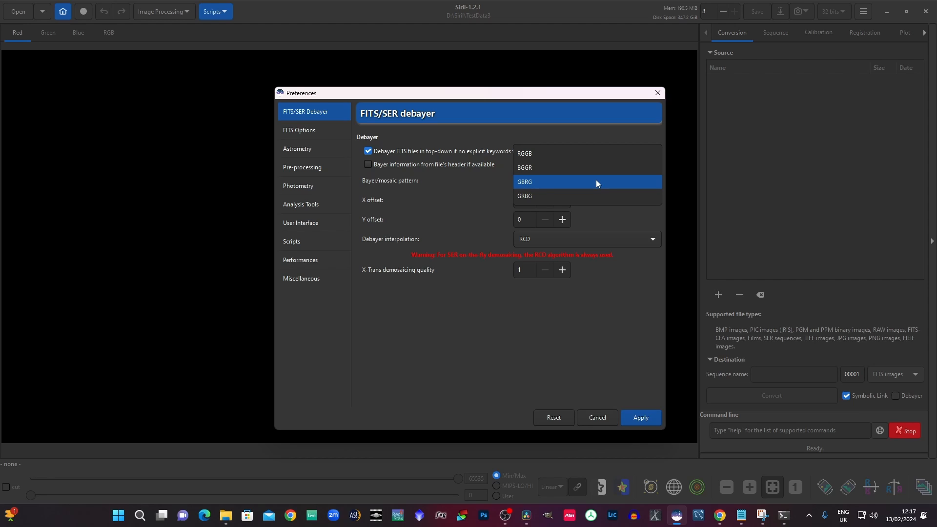
pyautogui.click(524, 181)
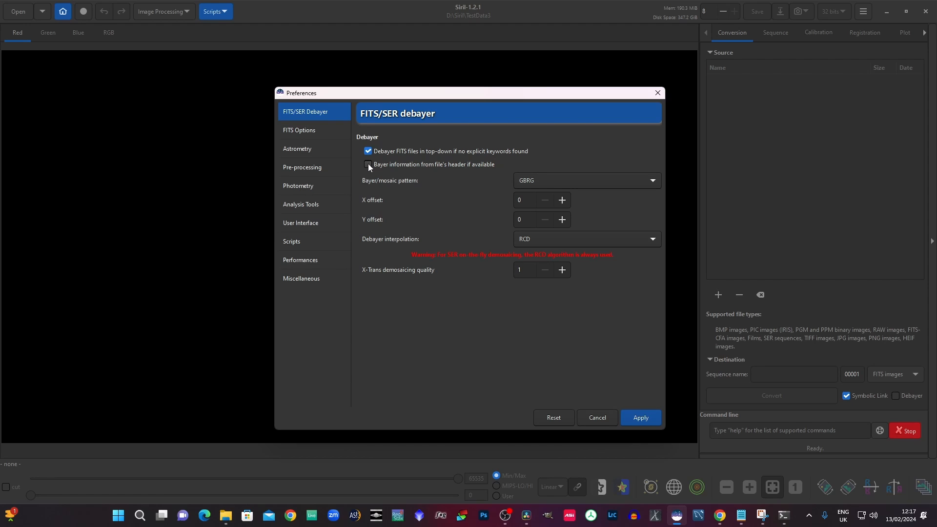
pyautogui.click(368, 164)
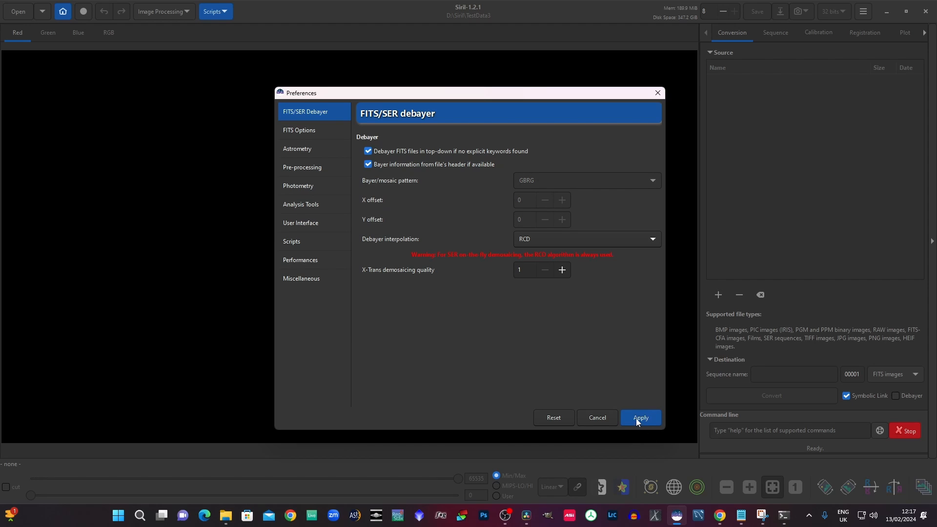
pyautogui.click(641, 418)
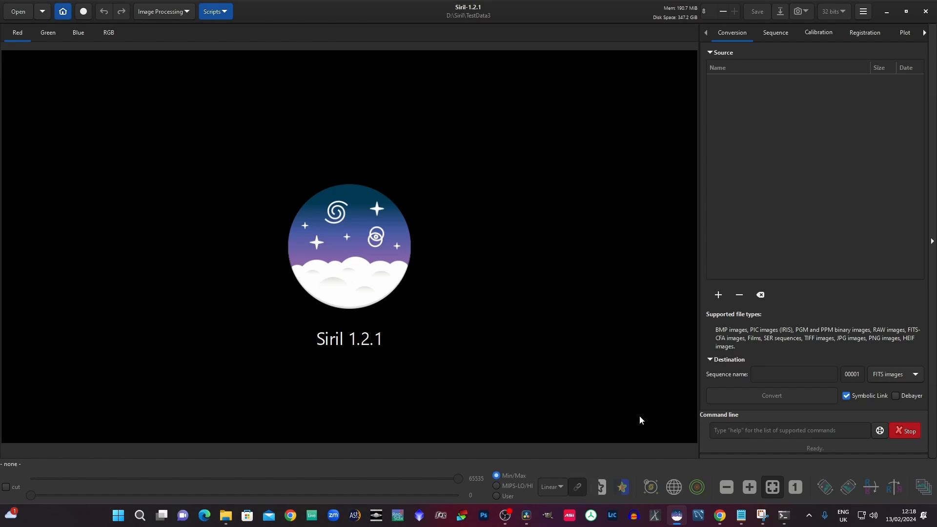
pyautogui.moveTo(657, 410)
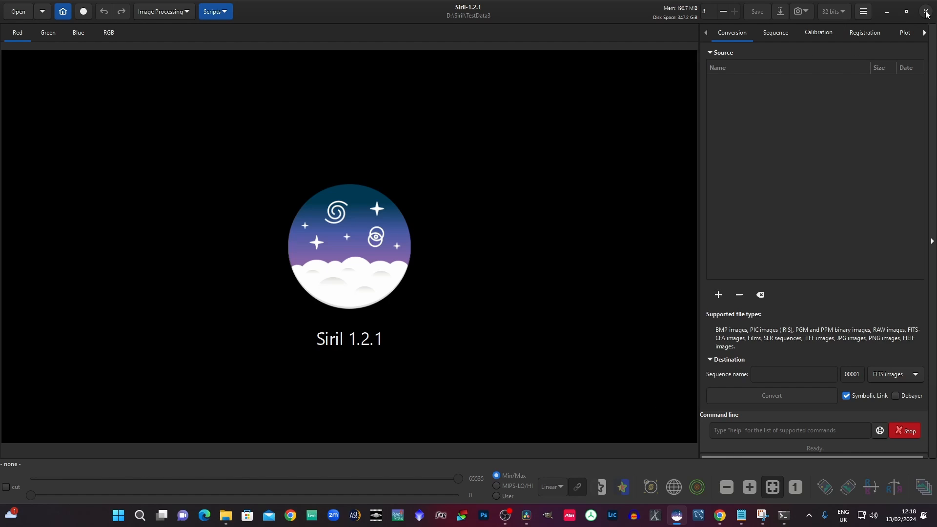
# Step: Quit Siril so the custom scripts load on relaunch
pyautogui.click(925, 12)
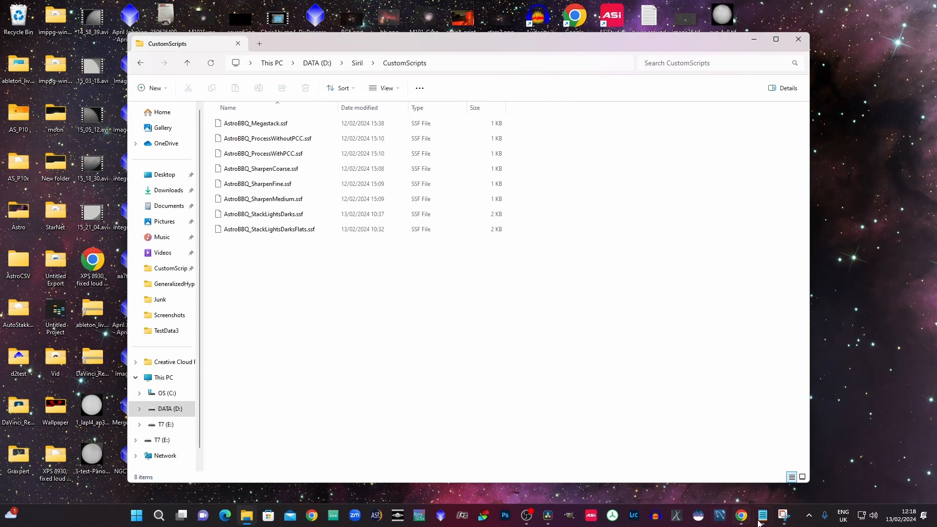
pyautogui.moveTo(697, 515)
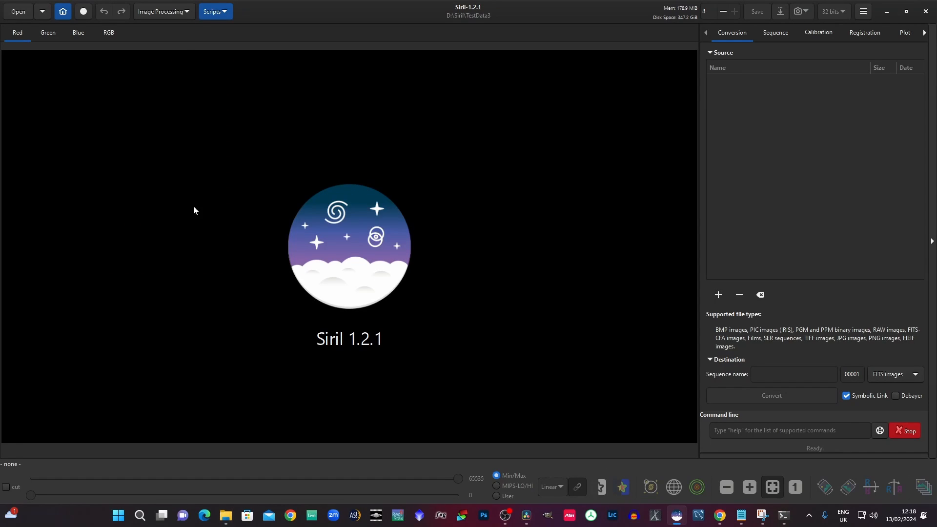
# Step: Show the Scripts menu now listing the eight AstroBBQ custom scripts
pyautogui.click(214, 10)
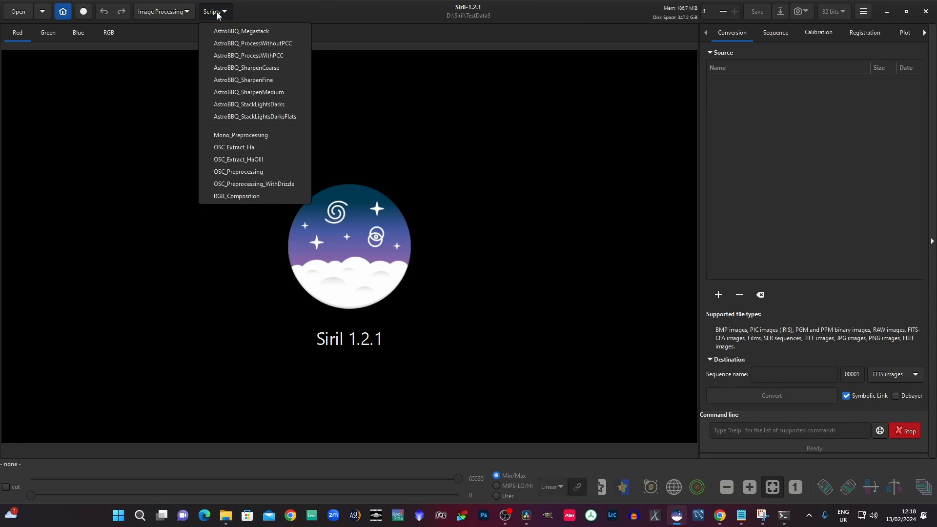
pyautogui.moveTo(247, 67)
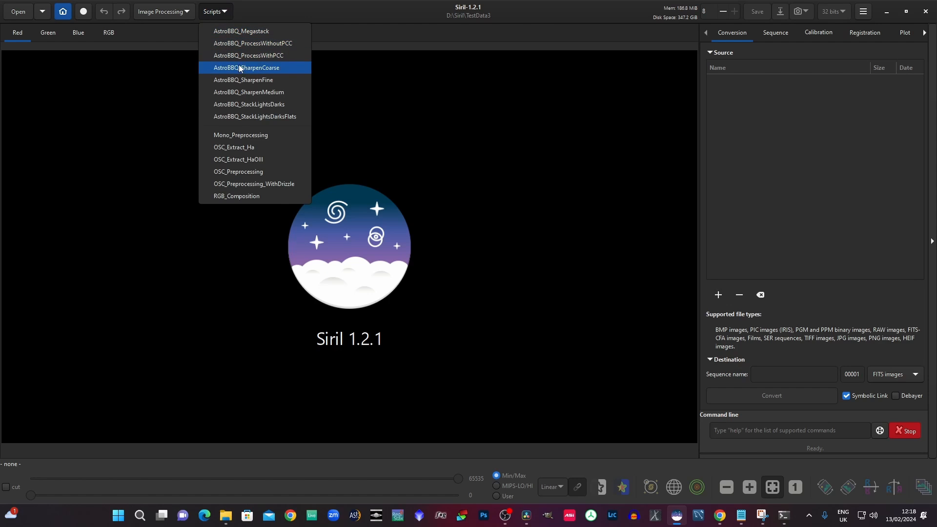
pyautogui.moveTo(242, 30)
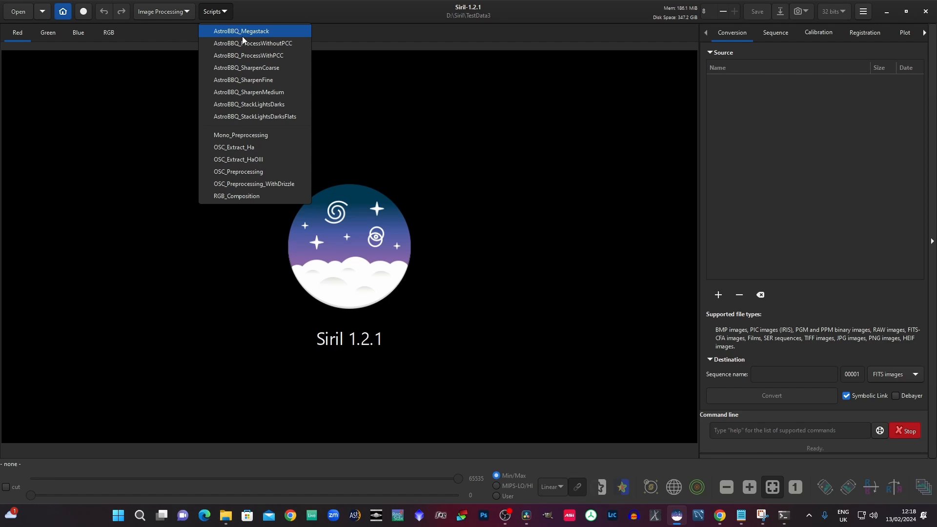
pyautogui.moveTo(236, 35)
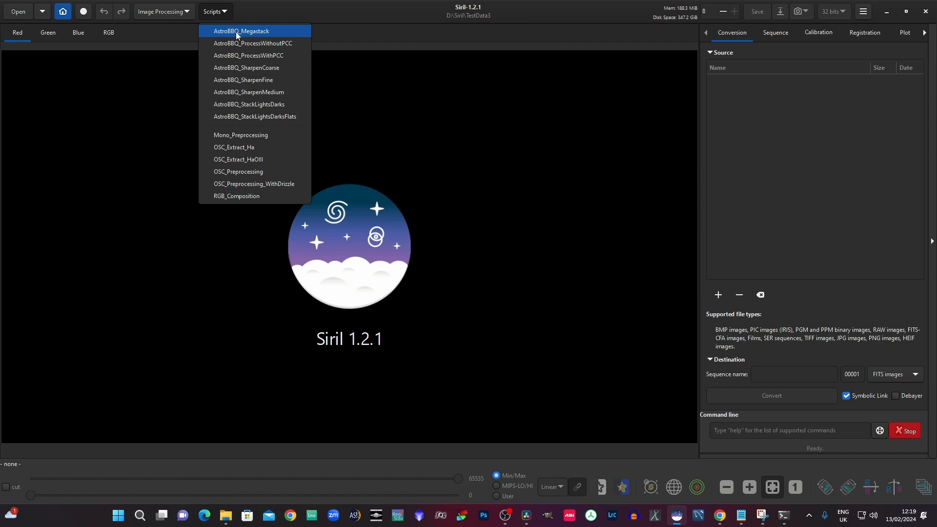
pyautogui.moveTo(300, 390)
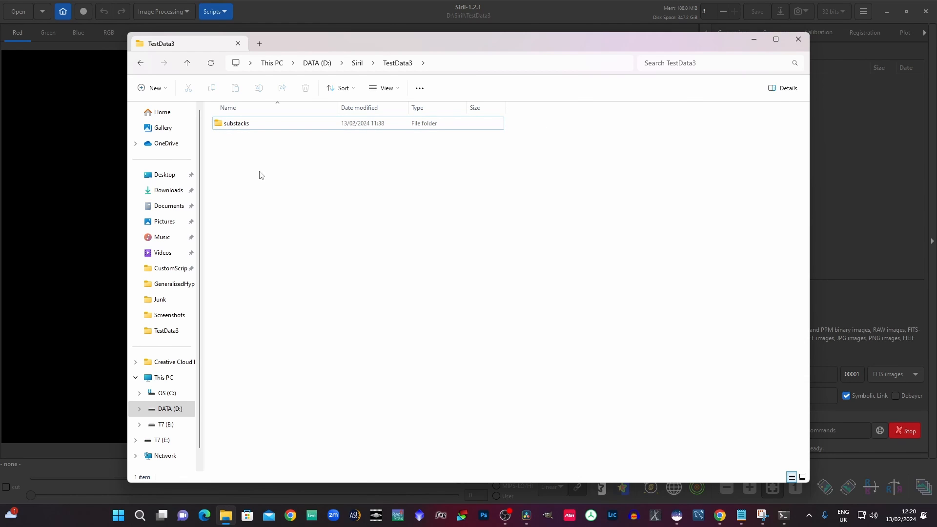
pyautogui.moveTo(249, 150)
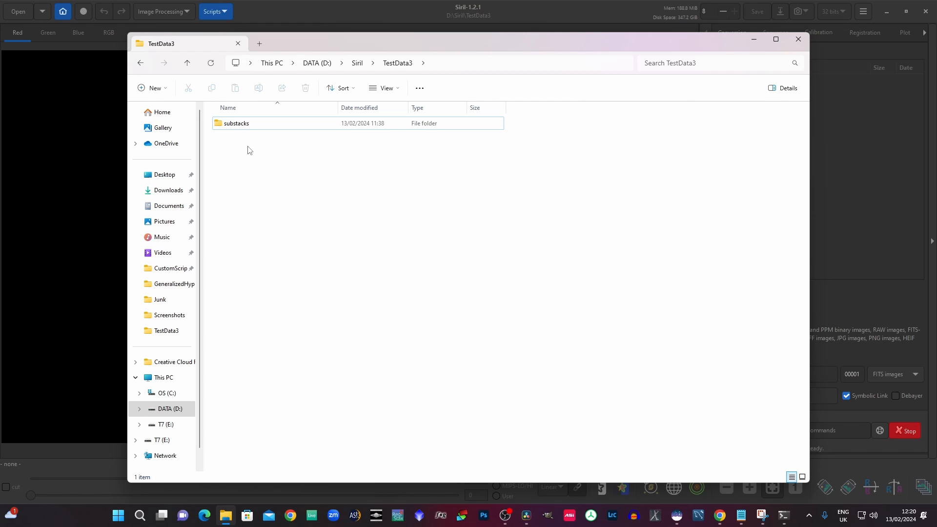
# Step: Browse into TestData3's substacks folder with its 22 FITS image files
pyautogui.click(236, 123)
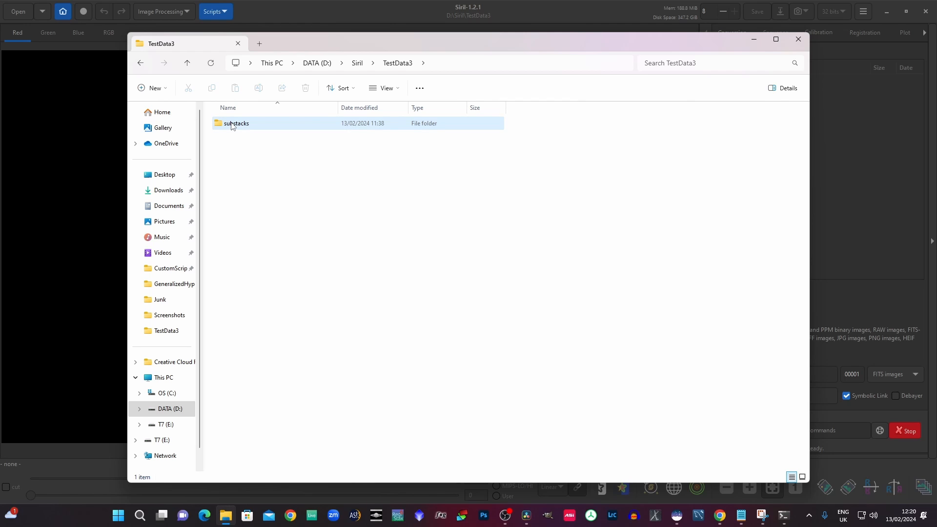
pyautogui.doubleClick(236, 123)
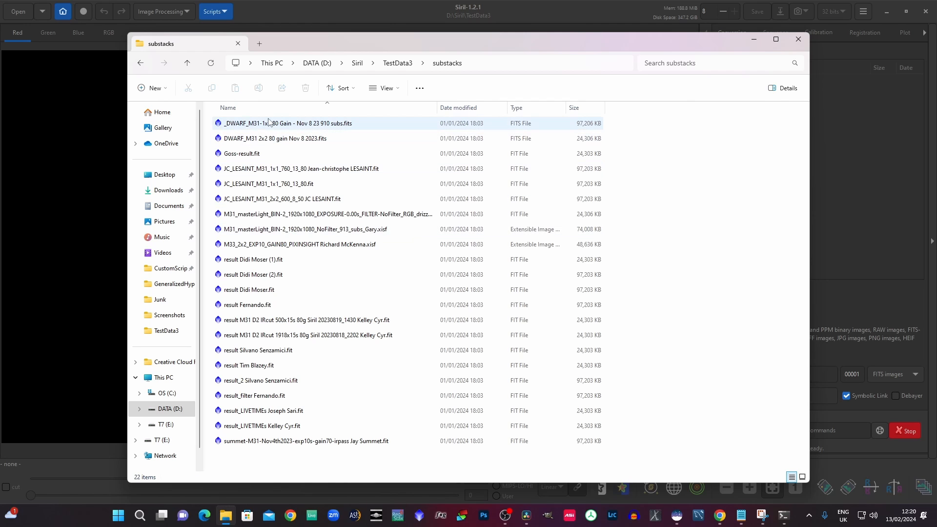
pyautogui.click(268, 457)
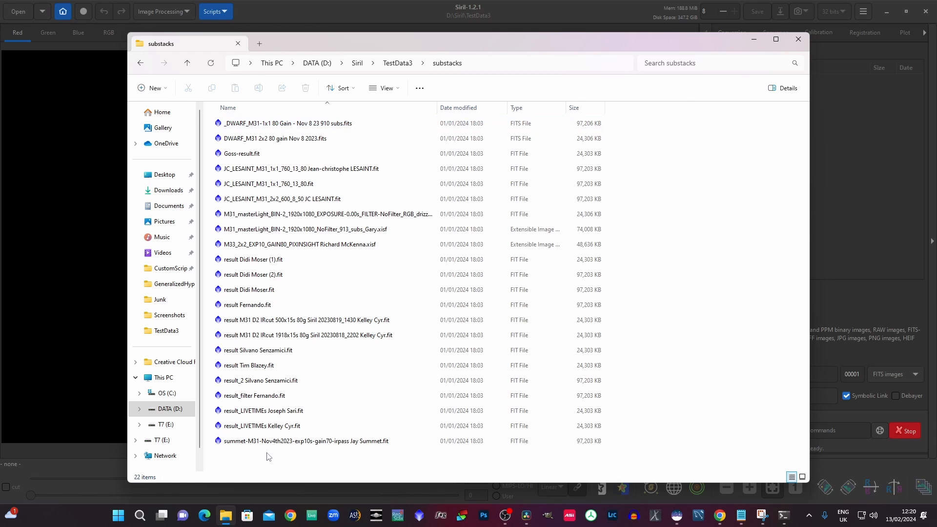
pyautogui.click(249, 290)
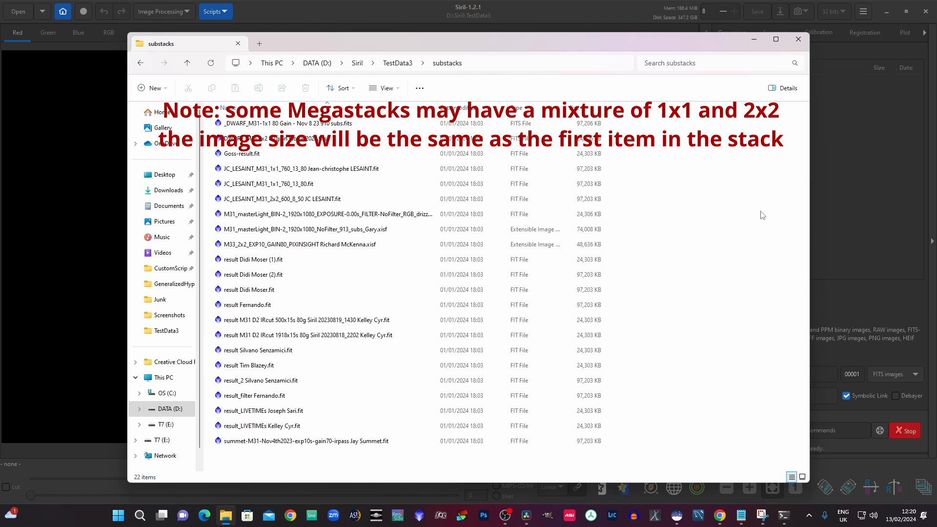
pyautogui.moveTo(715, 232)
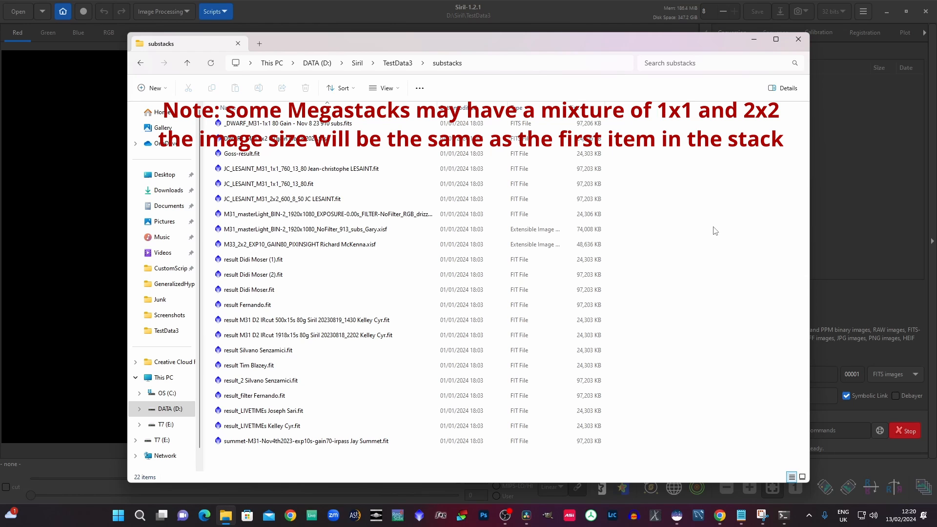
# Step: Check the size of the first FITS files, then go back up to the D:\Siril folder
pyautogui.click(287, 123)
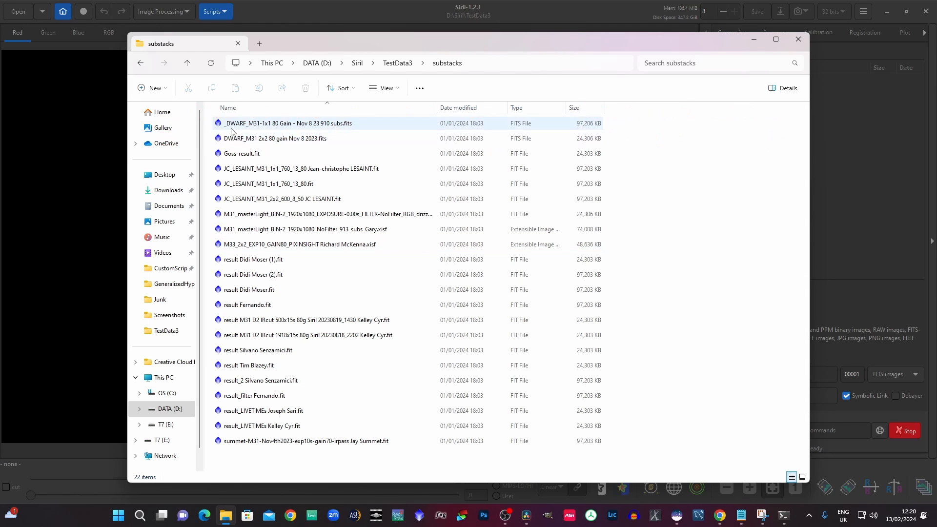
pyautogui.moveTo(228, 127)
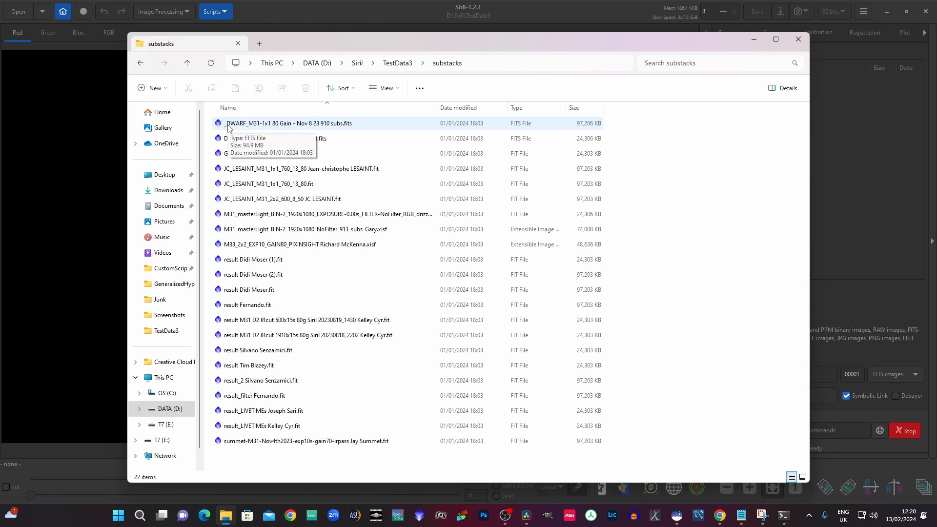
pyautogui.click(287, 123)
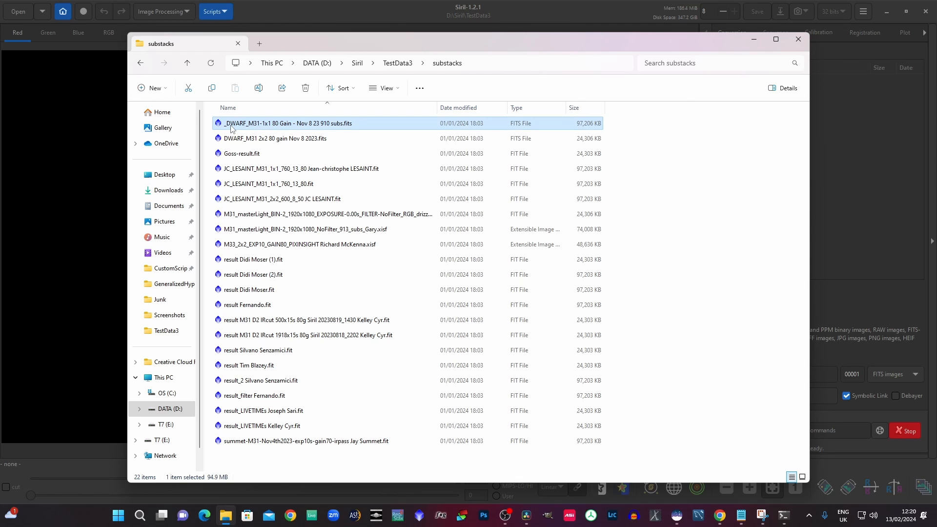
pyautogui.click(274, 138)
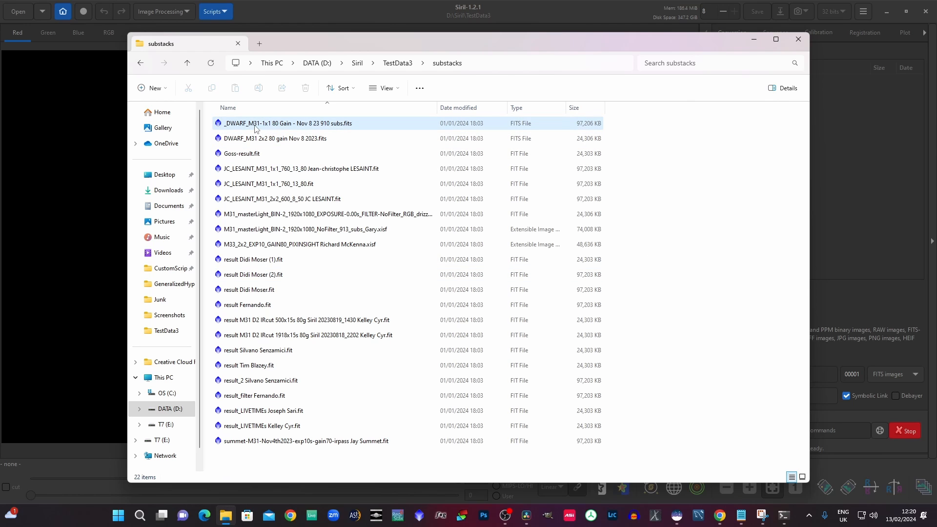
pyautogui.moveTo(256, 137)
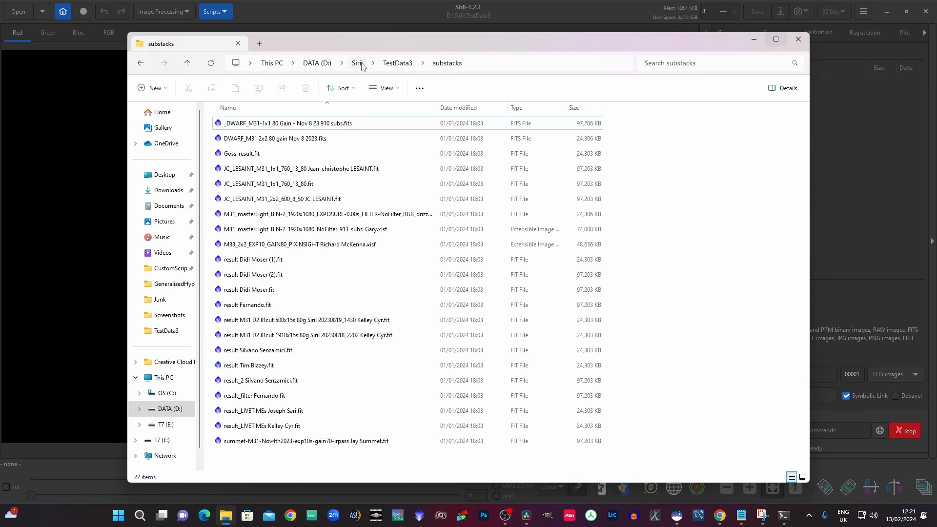
pyautogui.click(356, 62)
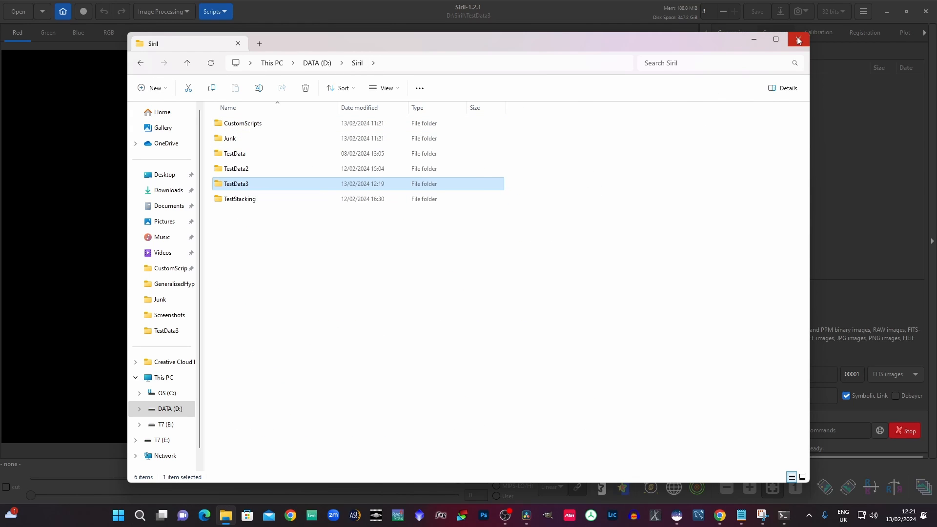
# Step: Close File Explorer and set D:\Siril\TestData3 as Siril's working directory
pyautogui.click(798, 39)
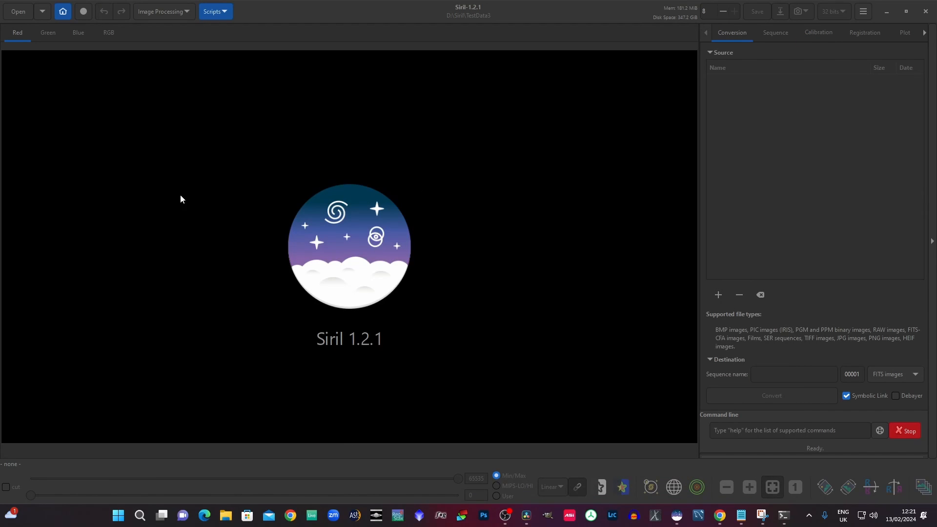
pyautogui.click(62, 11)
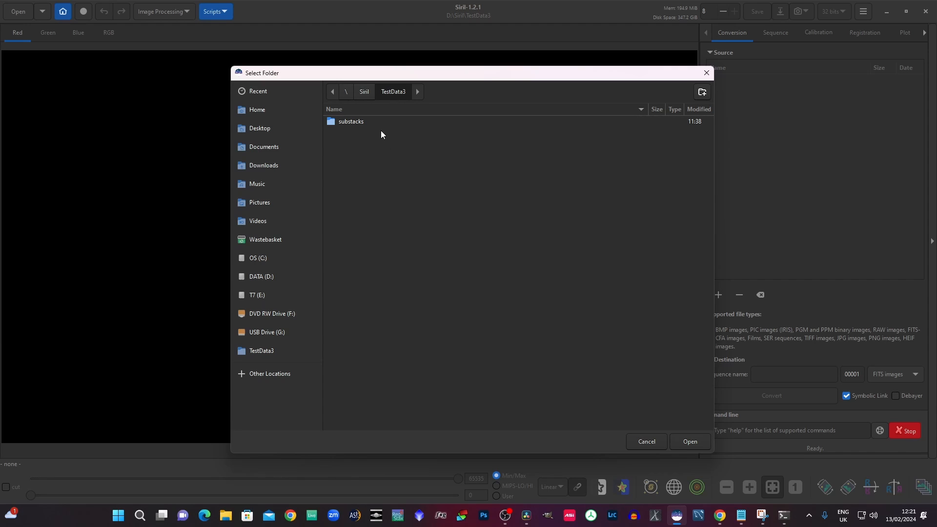
pyautogui.moveTo(696, 447)
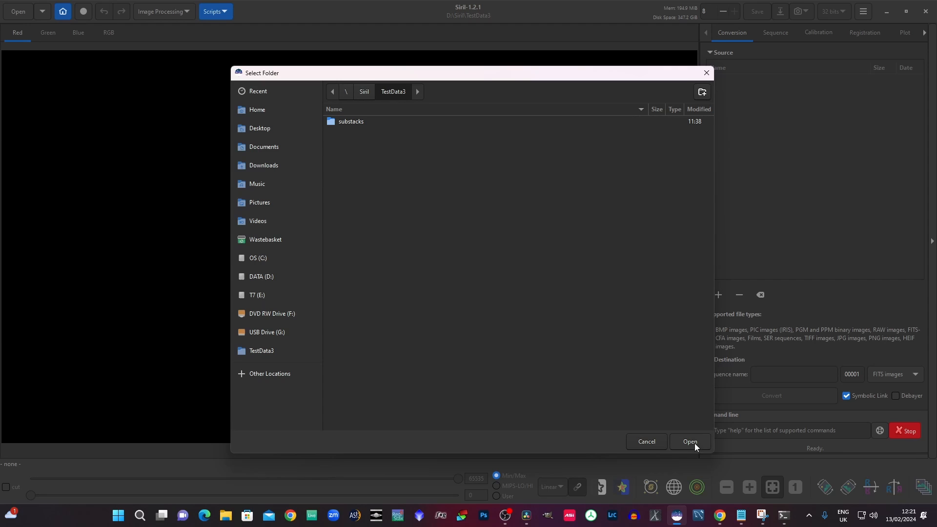
pyautogui.click(690, 441)
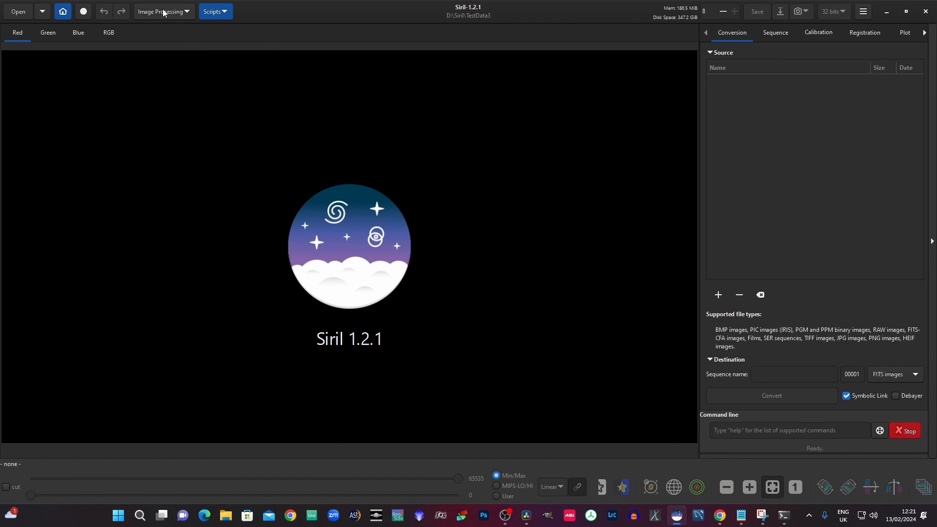
pyautogui.moveTo(214, 12)
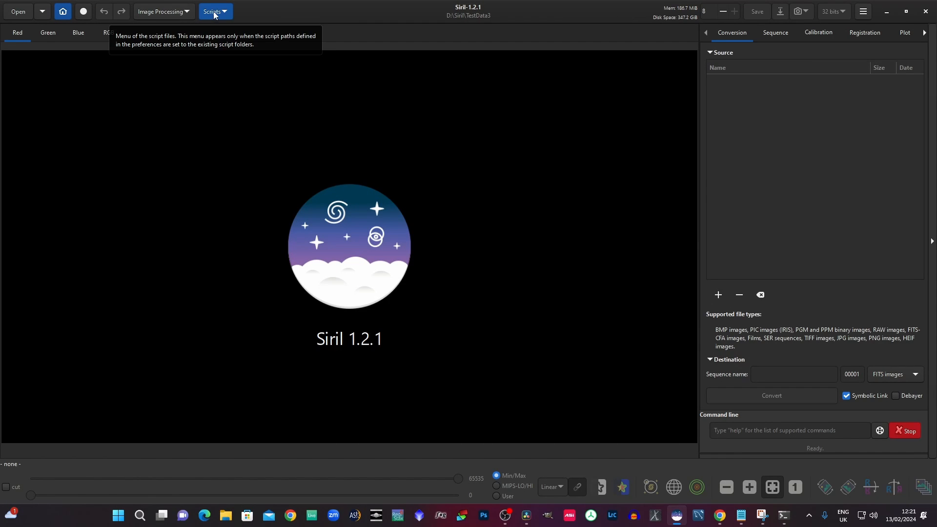
# Step: Run AstroBBQ_Megastack to stack the 19 substacks into result.fit
pyautogui.click(214, 11)
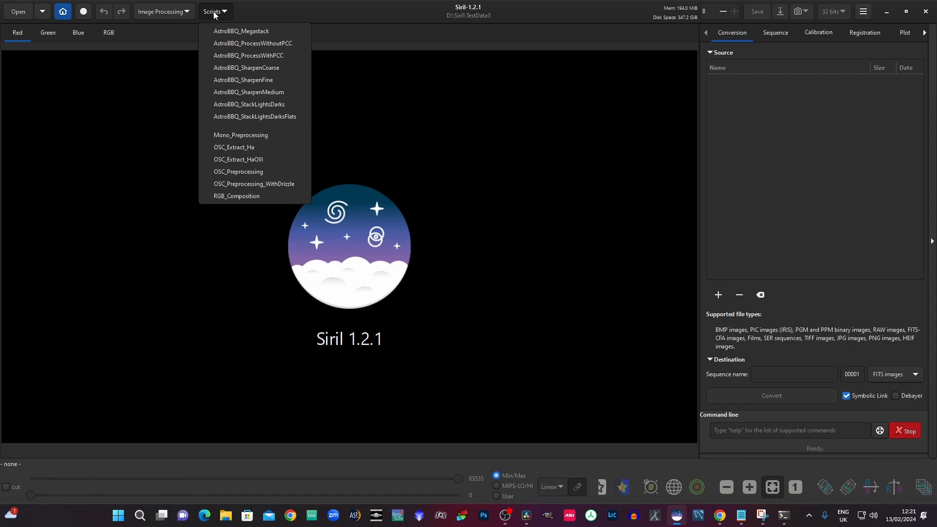
pyautogui.click(241, 31)
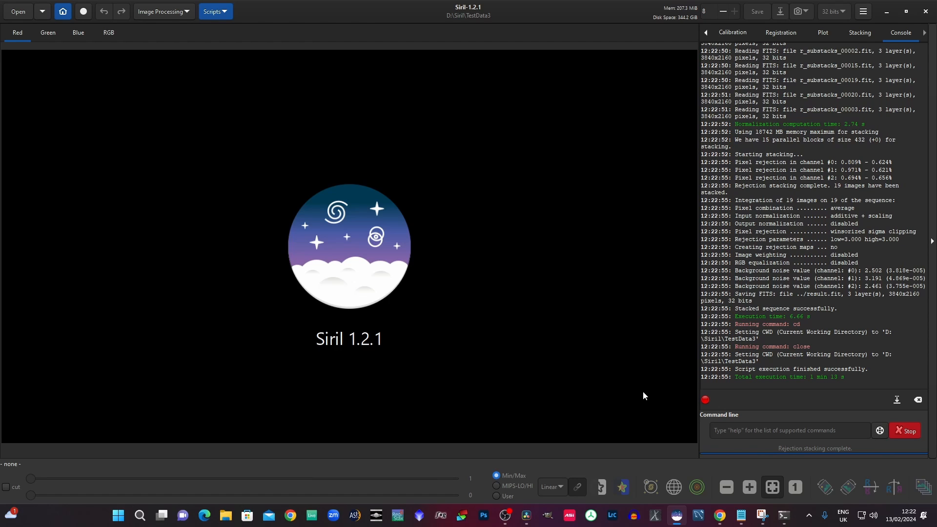
pyautogui.moveTo(646, 395)
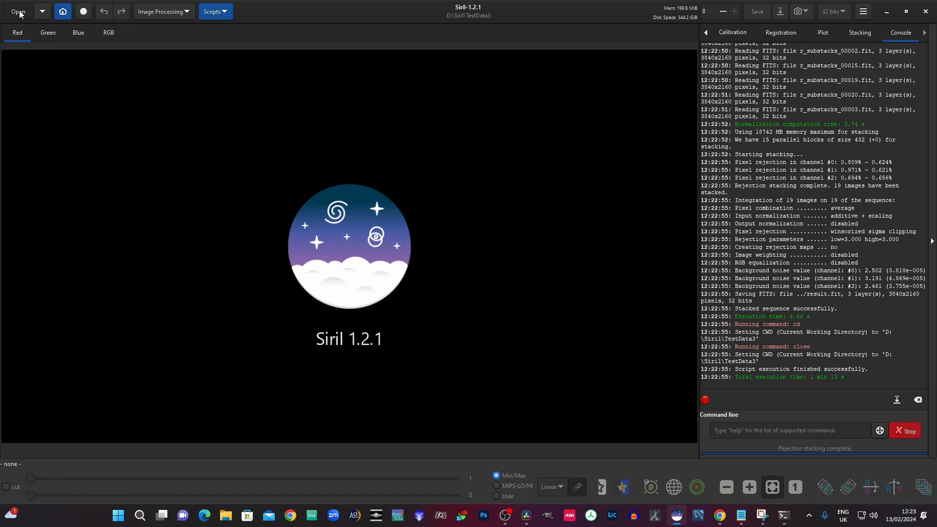
# Step: Load result.fit and set the display to AutoStretch, revealing the Andromeda galaxy
pyautogui.click(17, 10)
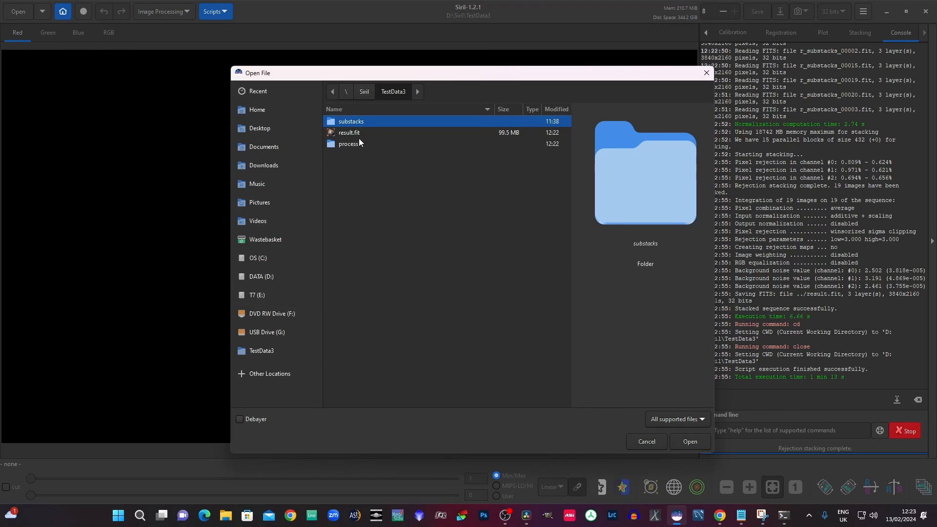
pyautogui.moveTo(349, 138)
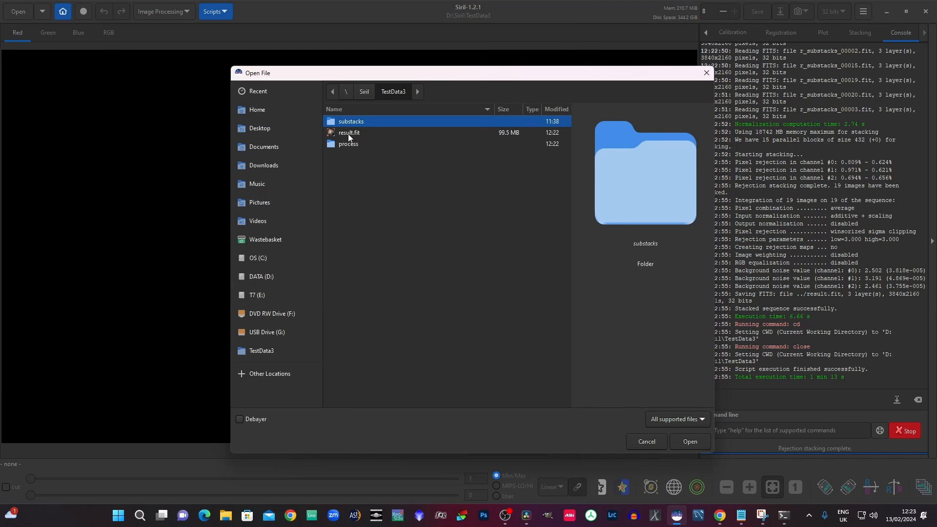
pyautogui.click(349, 131)
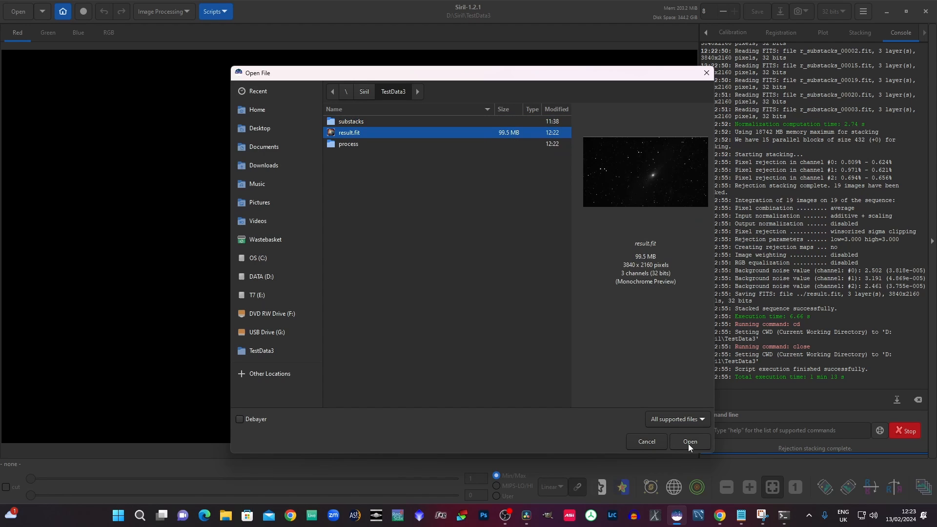
pyautogui.click(689, 442)
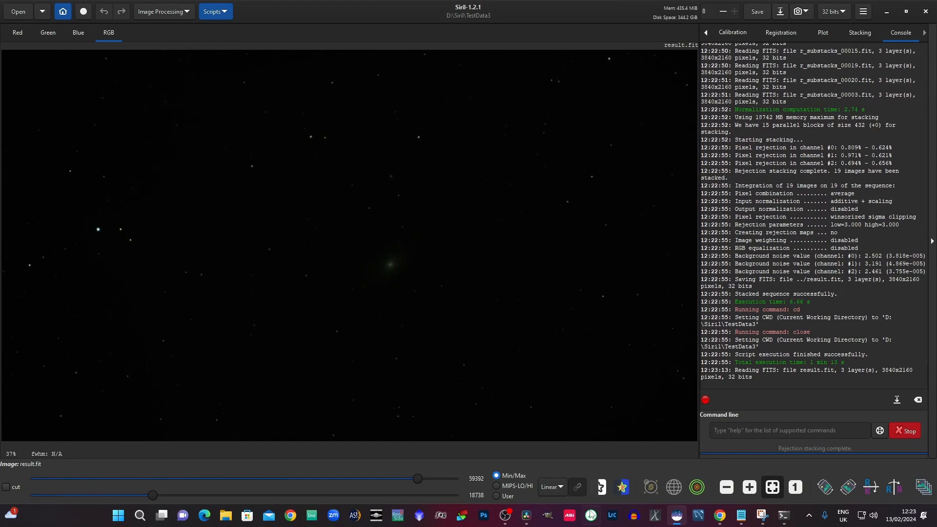
pyautogui.click(551, 486)
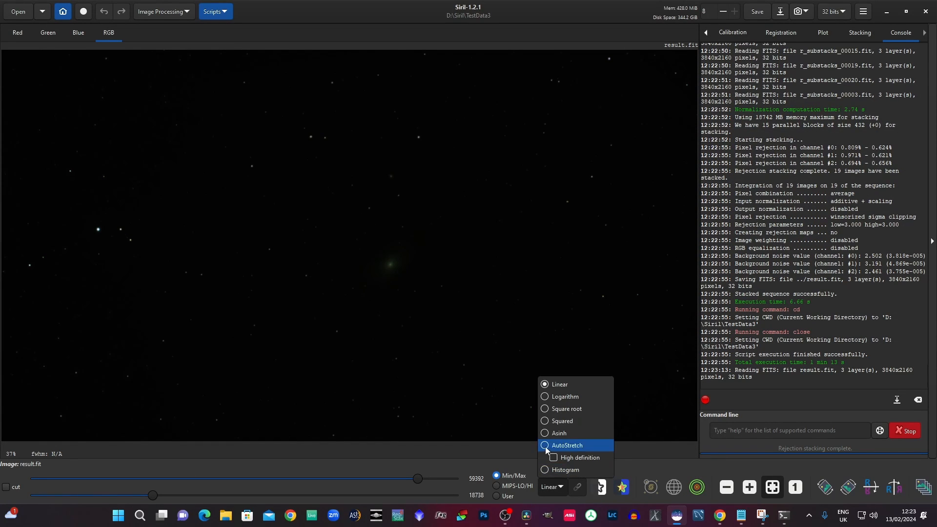
pyautogui.click(565, 445)
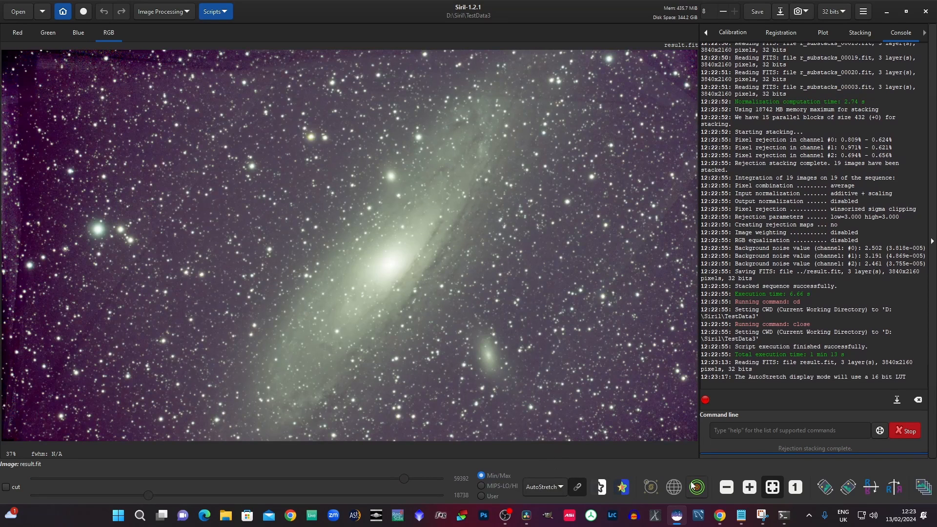
pyautogui.moveTo(356, 342)
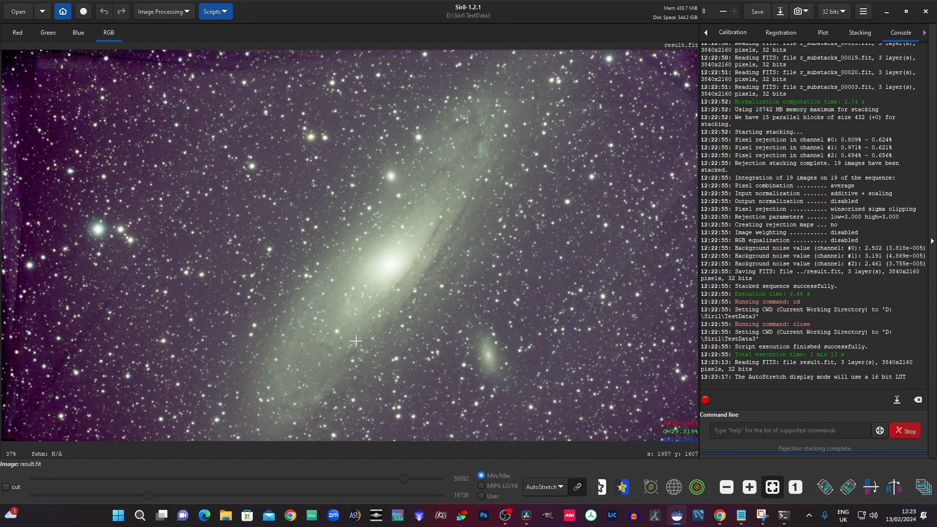
pyautogui.click(214, 11)
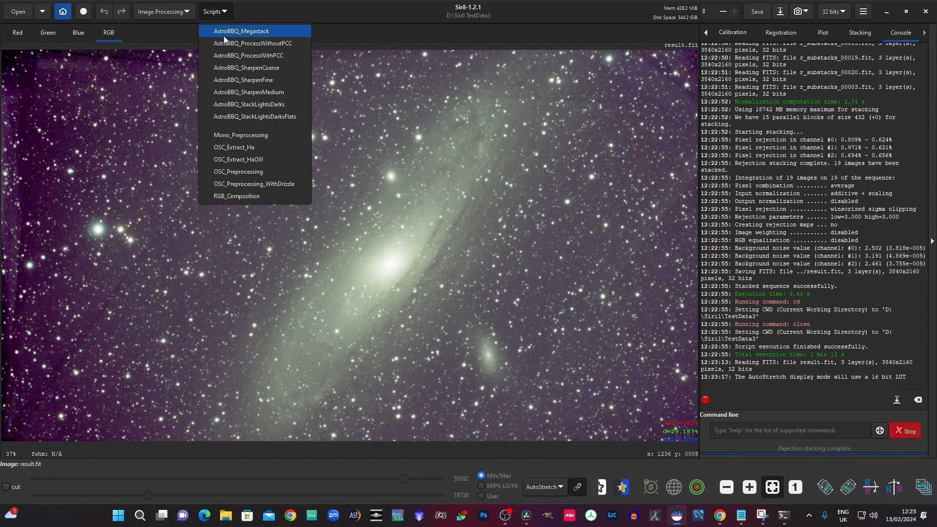
pyautogui.moveTo(251, 43)
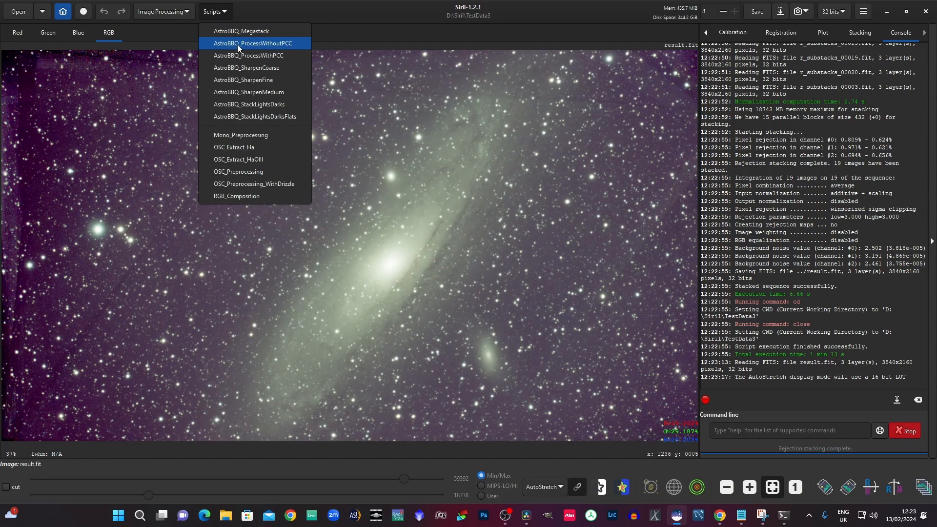
pyautogui.moveTo(248, 54)
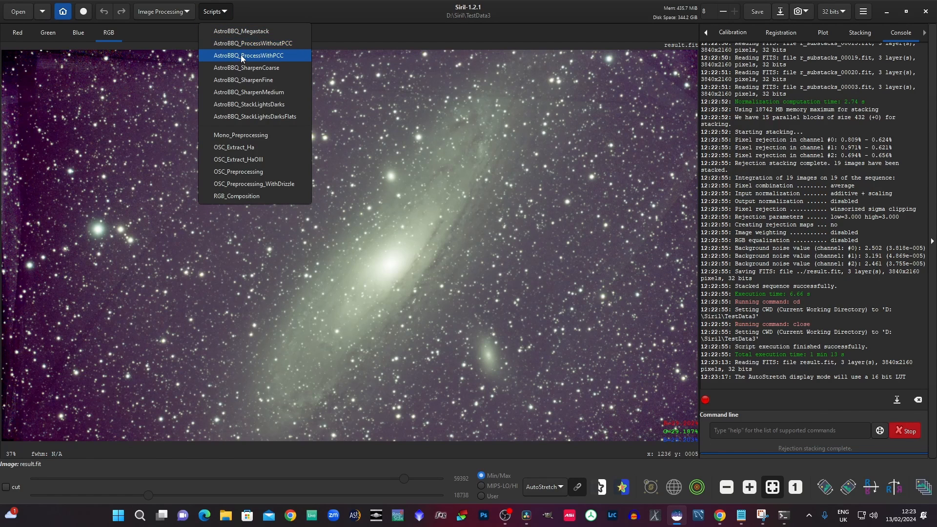
pyautogui.moveTo(250, 43)
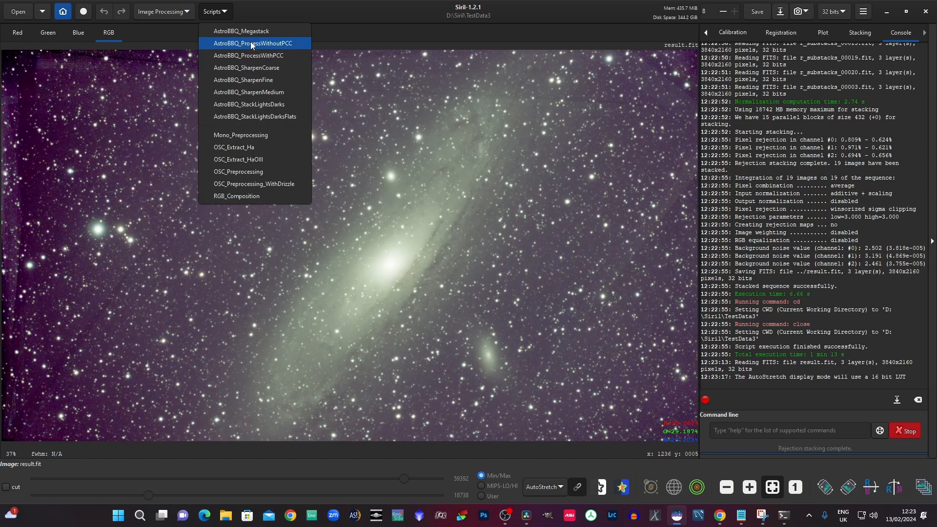
pyautogui.moveTo(255, 49)
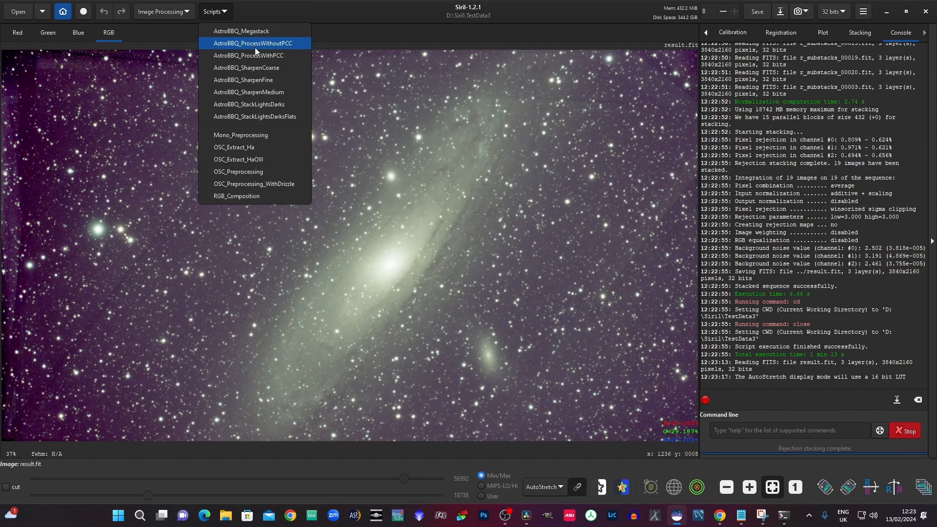
pyautogui.moveTo(281, 49)
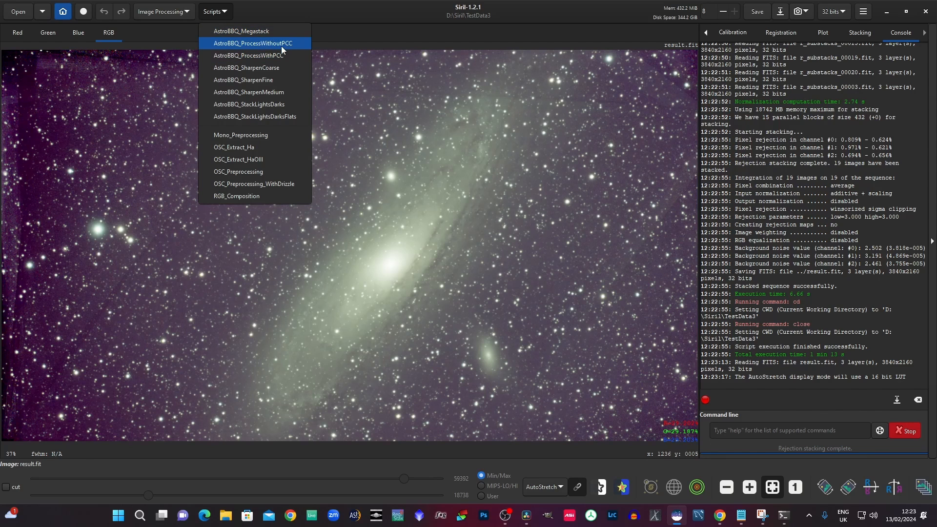
pyautogui.moveTo(268, 55)
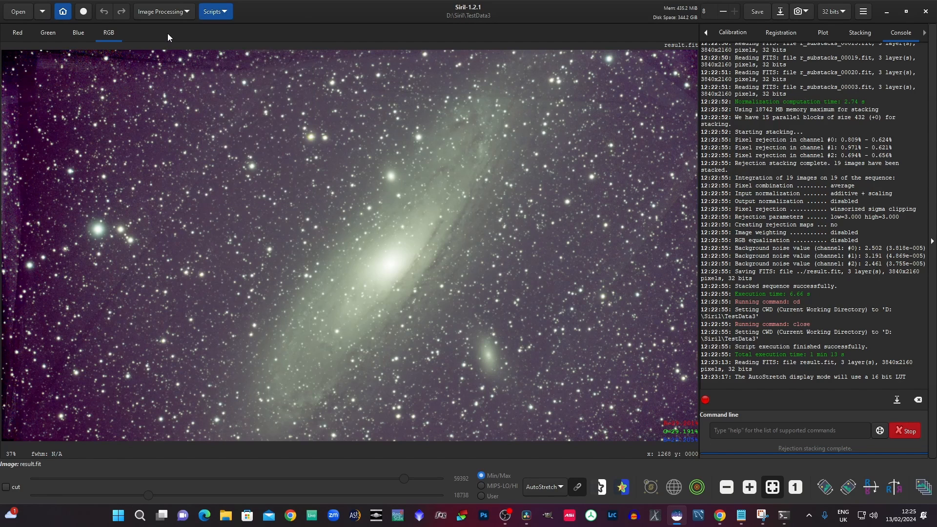
pyautogui.moveTo(163, 11)
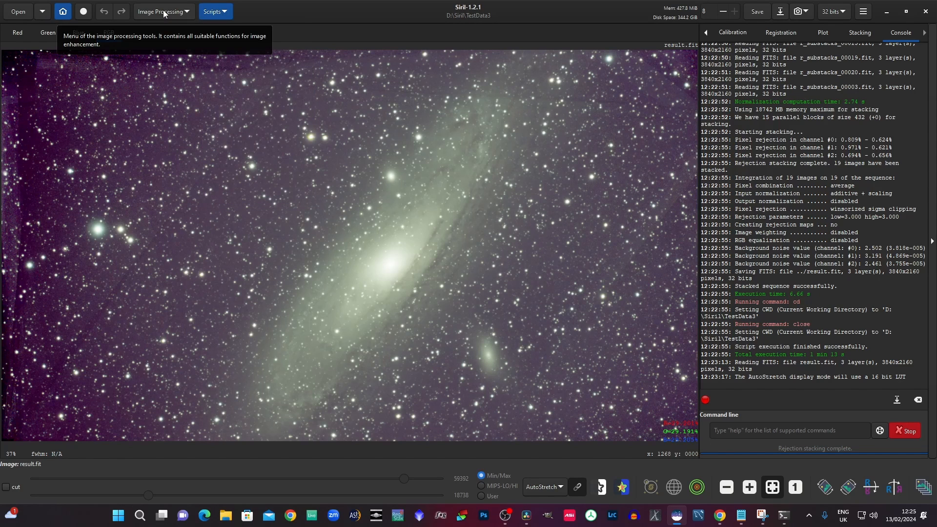
# Step: Start Photometric Color Calibration and look up the m31 coordinates from SIMBAD
pyautogui.click(162, 12)
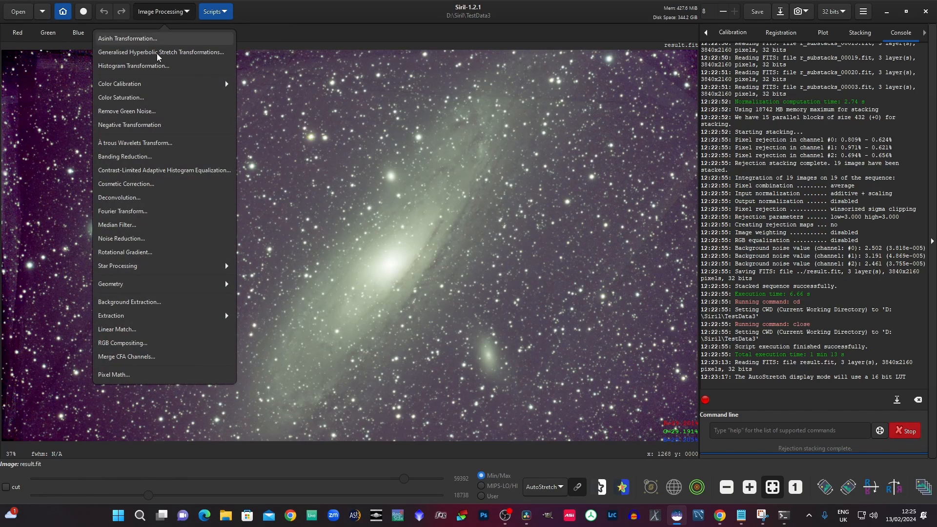
pyautogui.click(120, 84)
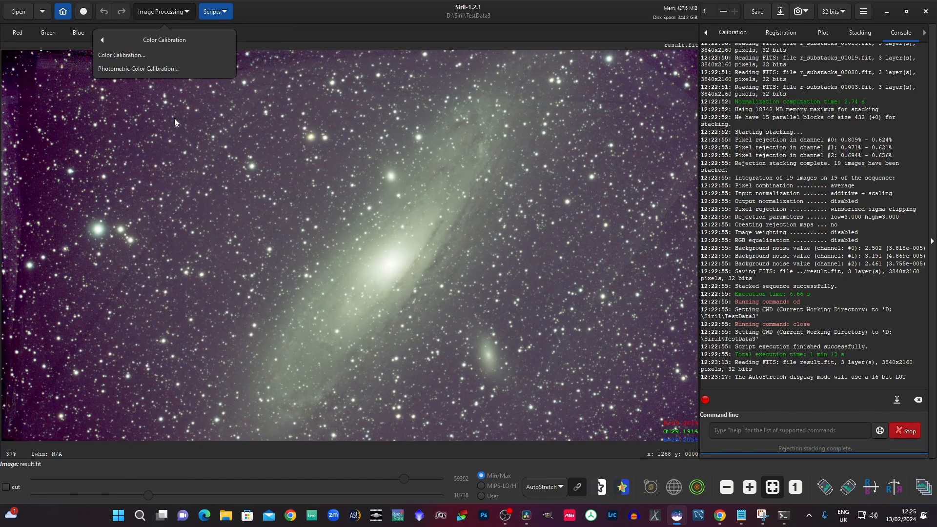
pyautogui.click(139, 68)
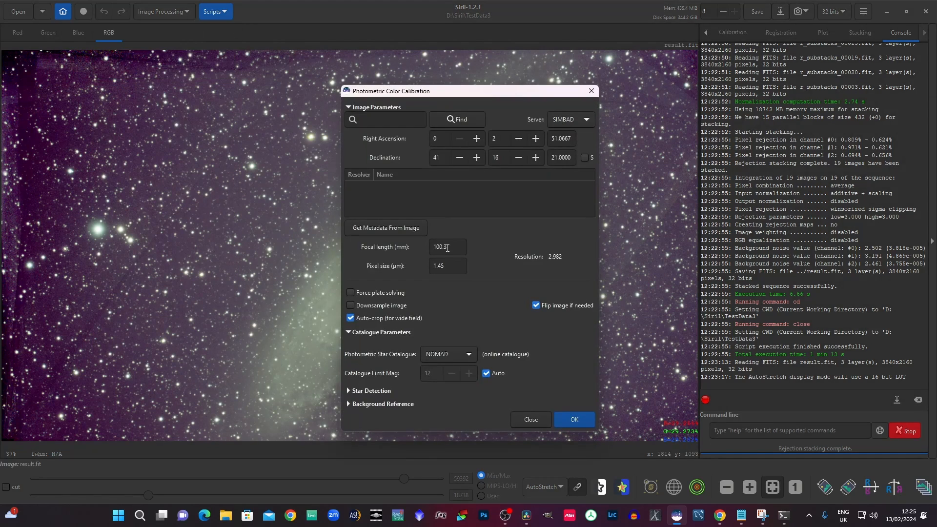
pyautogui.click(384, 119)
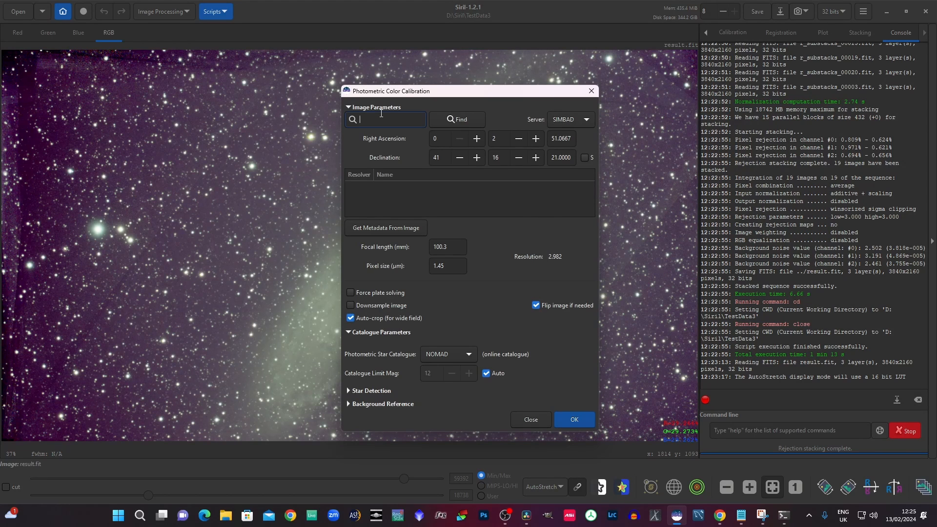
pyautogui.write('m')
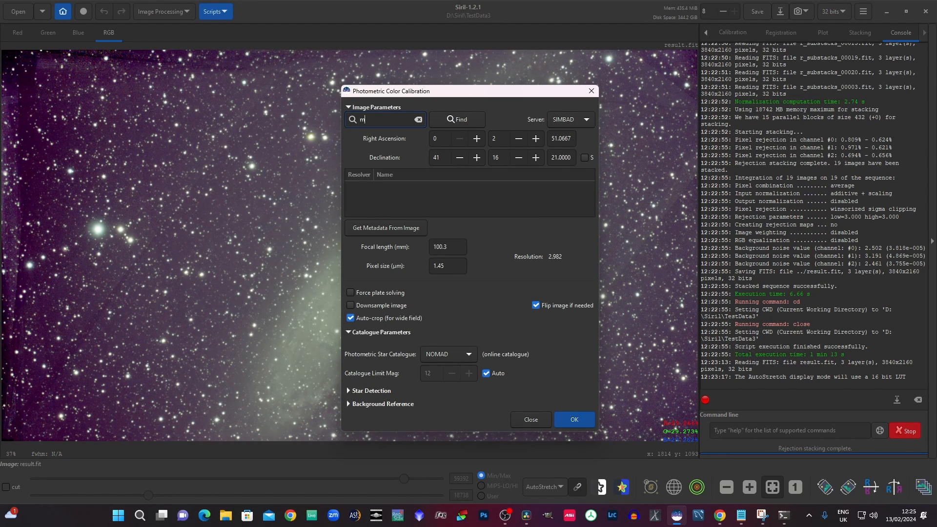
pyautogui.write('31')
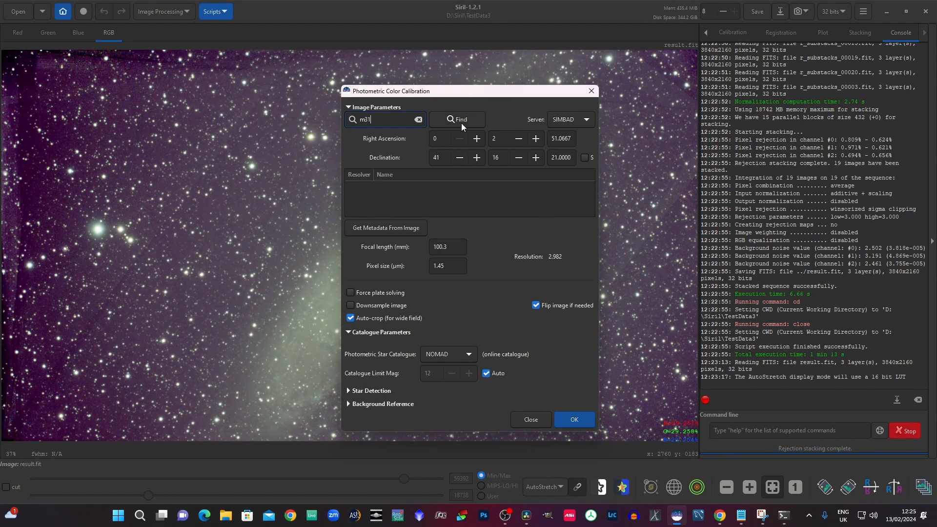
pyautogui.click(456, 119)
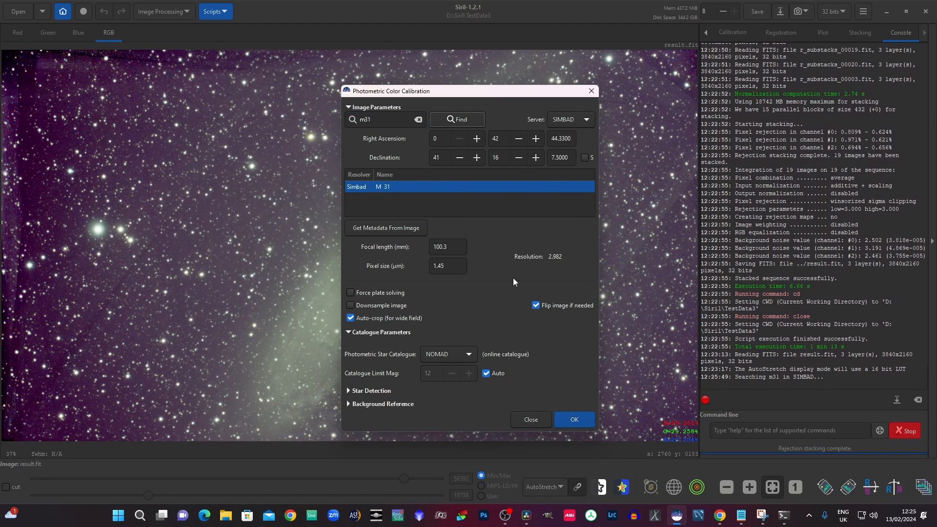
pyautogui.moveTo(400, 258)
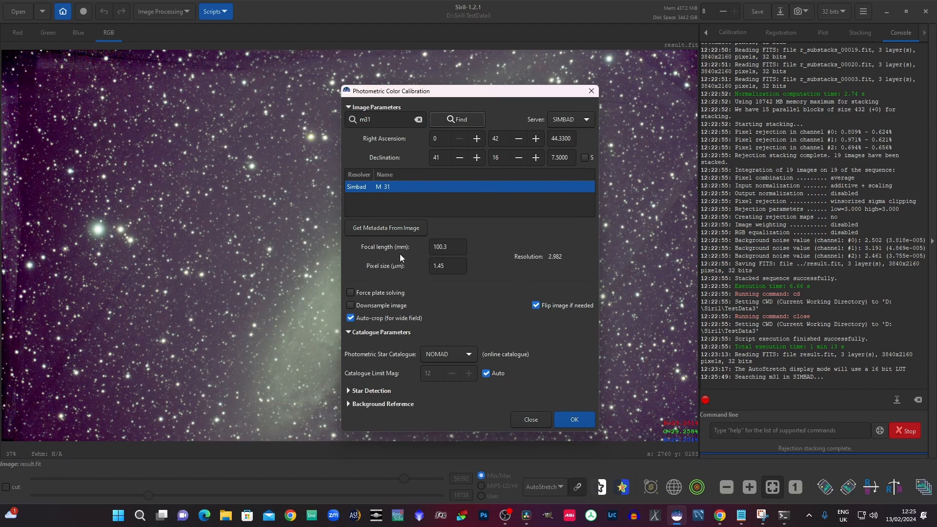
pyautogui.moveTo(447, 266)
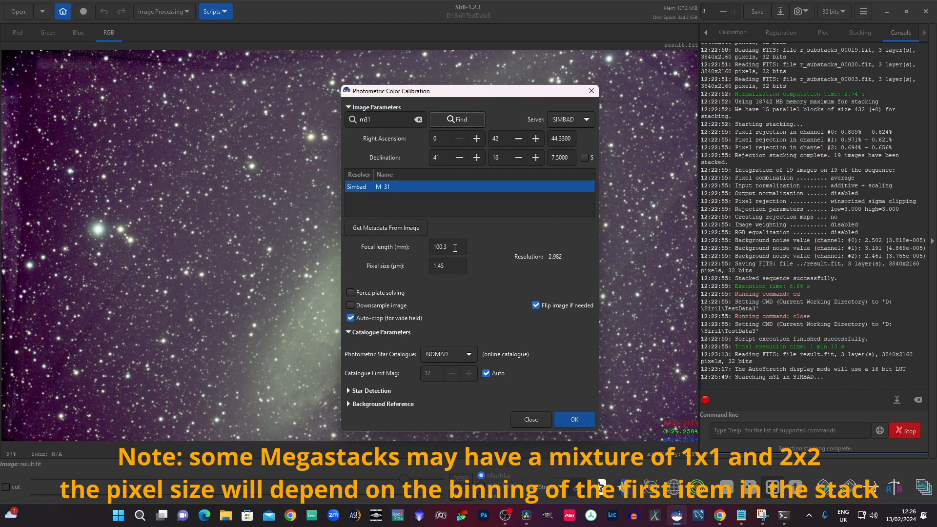
pyautogui.moveTo(433, 253)
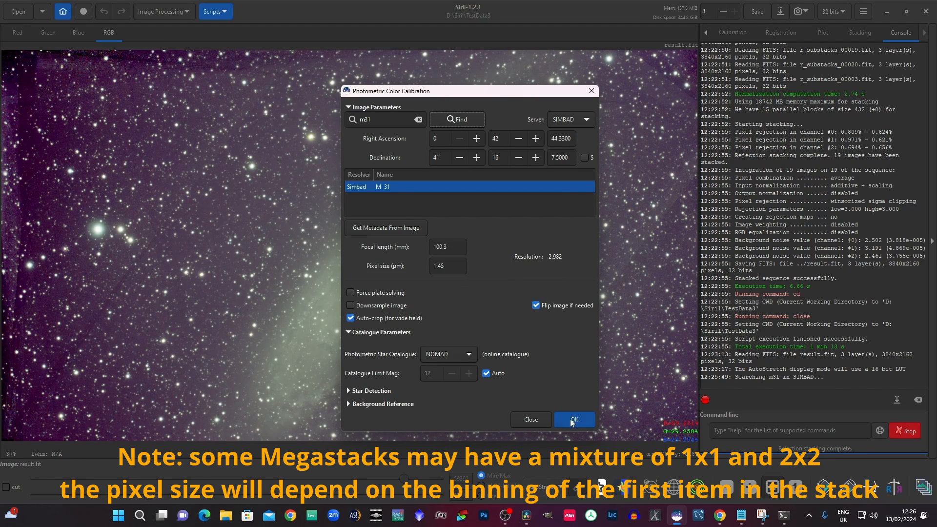
pyautogui.moveTo(573, 419)
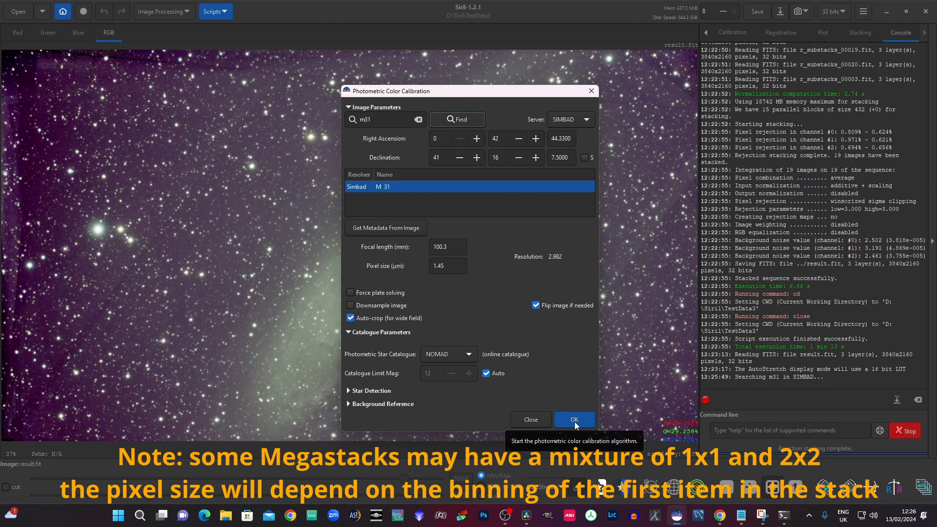
# Step: Run the photometric calibration and check the pixel size value
pyautogui.click(573, 419)
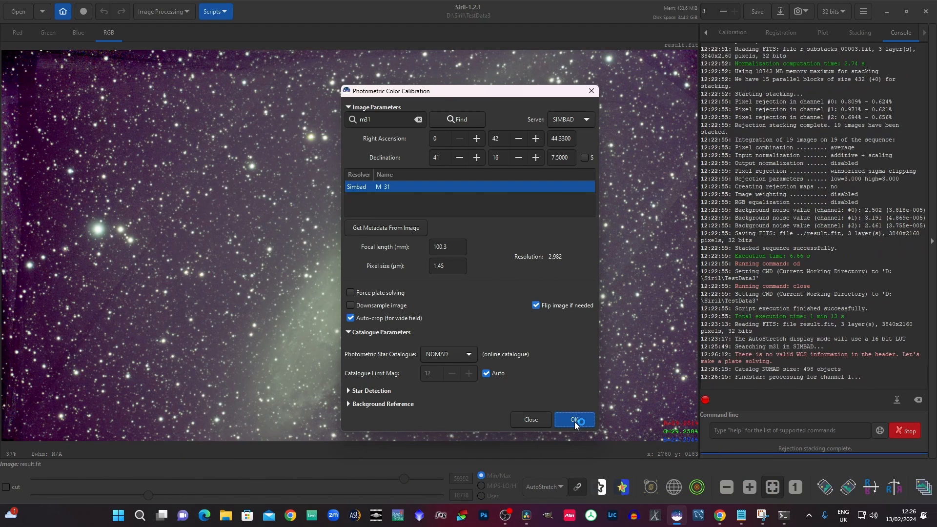
pyautogui.click(573, 419)
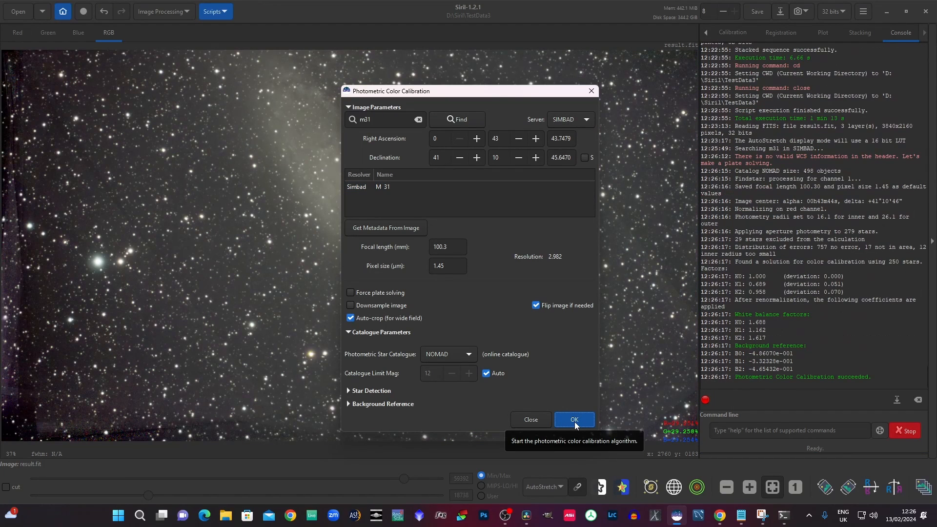
pyautogui.moveTo(577, 408)
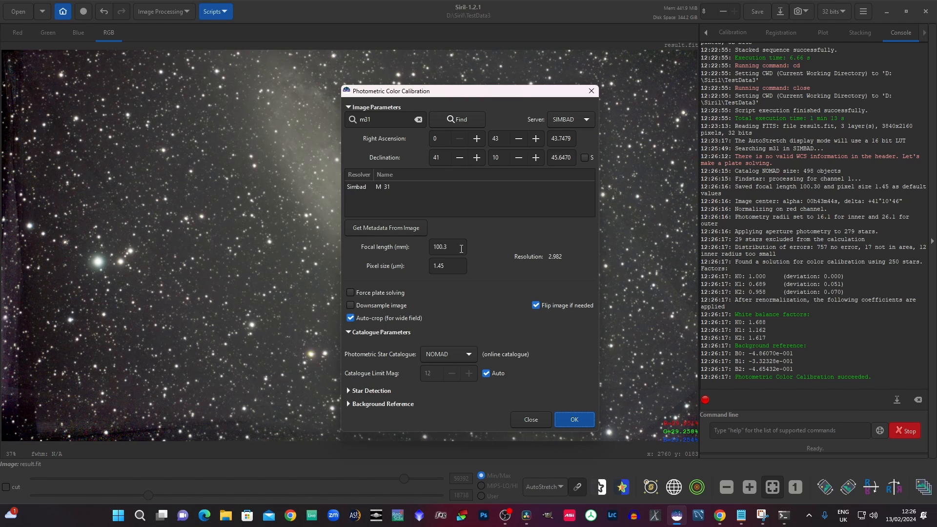
pyautogui.moveTo(446, 247)
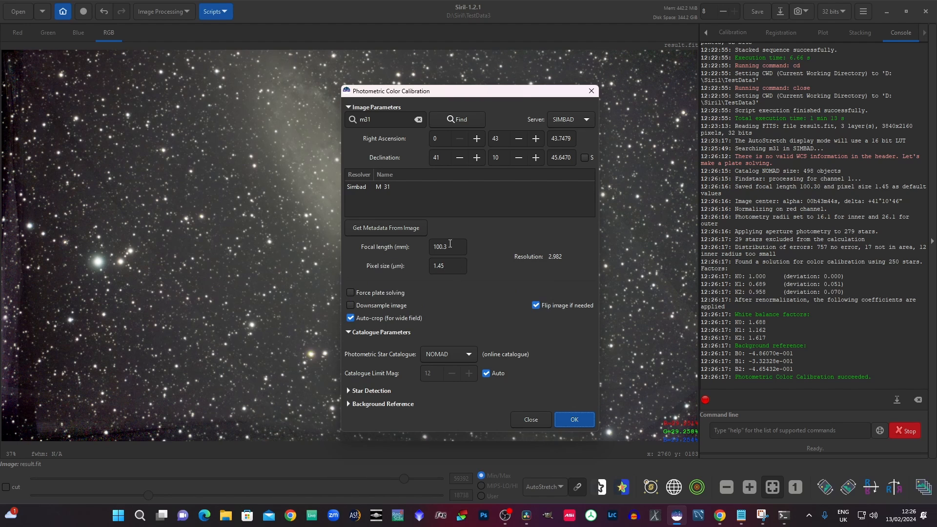
pyautogui.moveTo(448, 246)
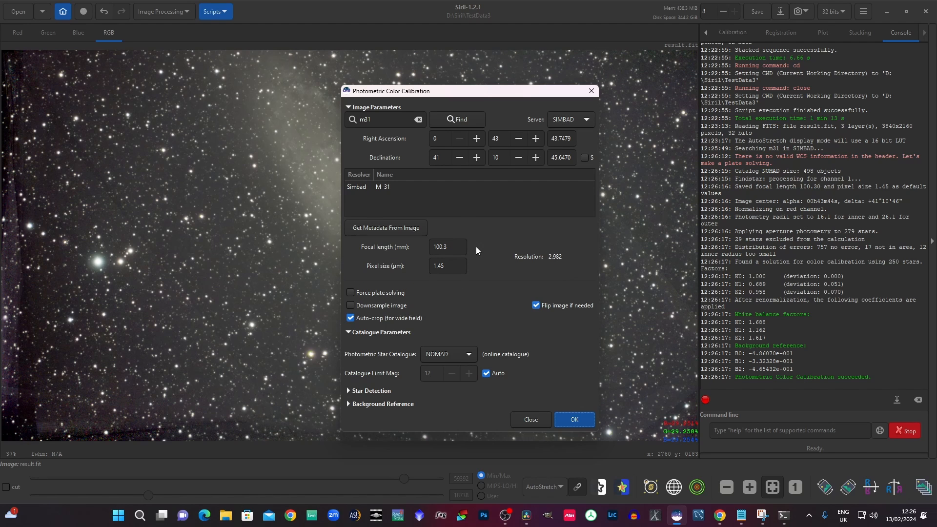
pyautogui.moveTo(447, 247)
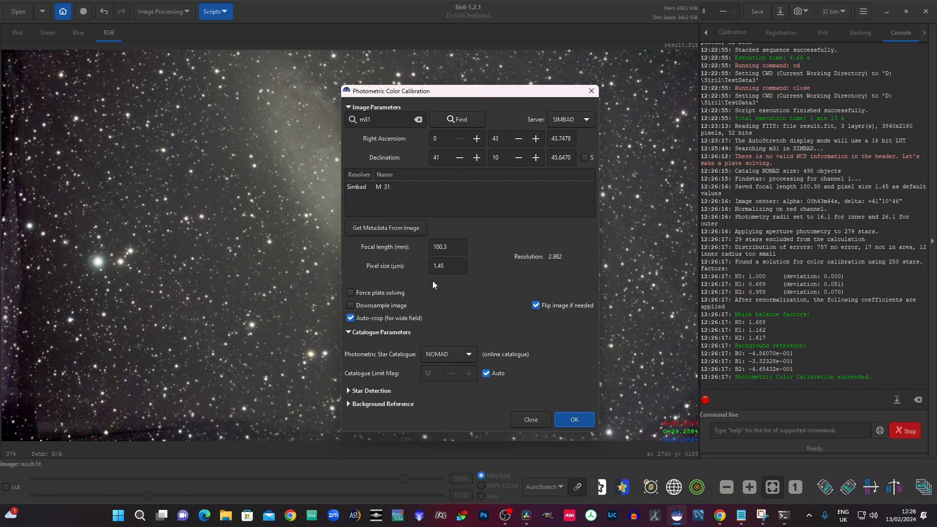
pyautogui.click(447, 266)
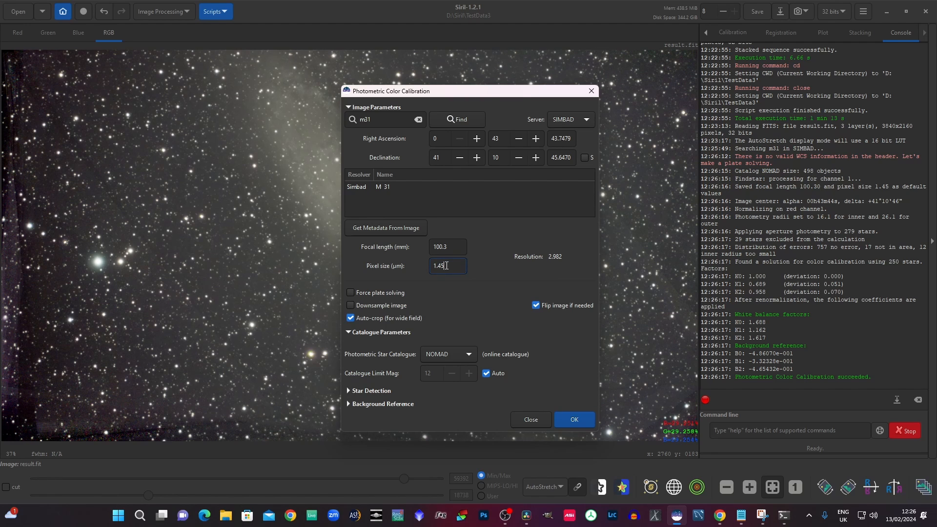
pyautogui.doubleClick(440, 266)
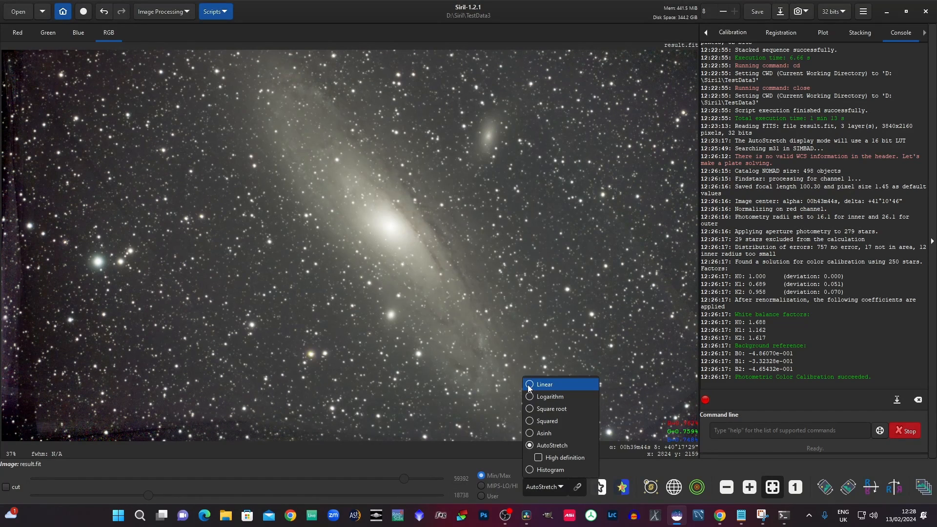
# Step: Switch the display to Linear and run the AstroBBQ_ProcessWithoutPCC script past its warning
pyautogui.click(545, 385)
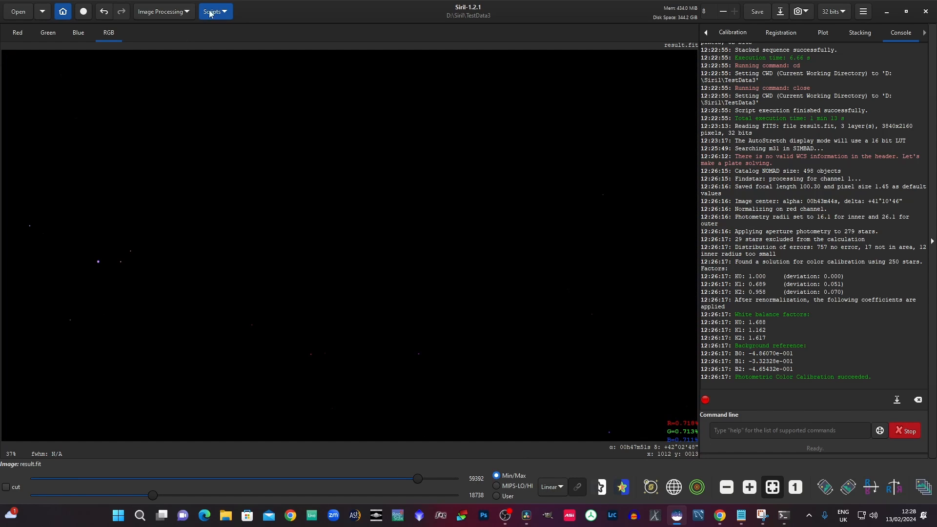
pyautogui.click(212, 11)
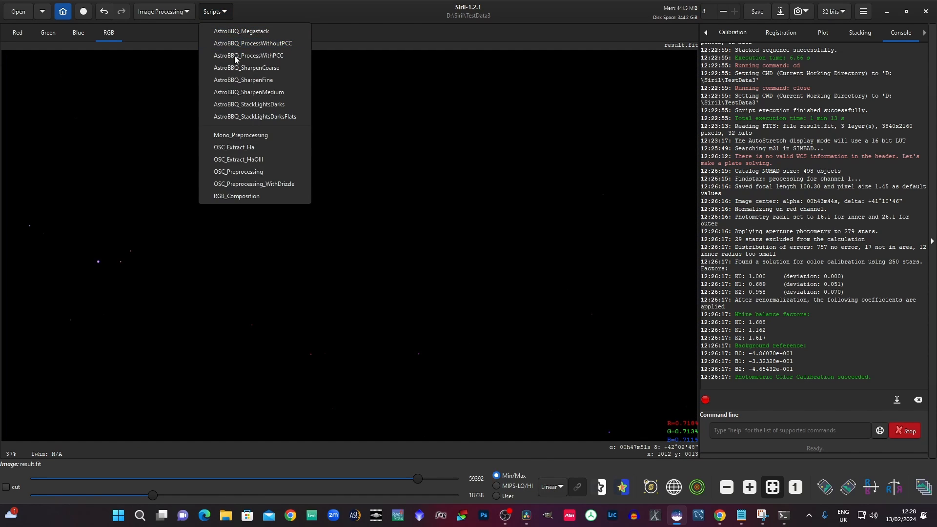
pyautogui.click(252, 43)
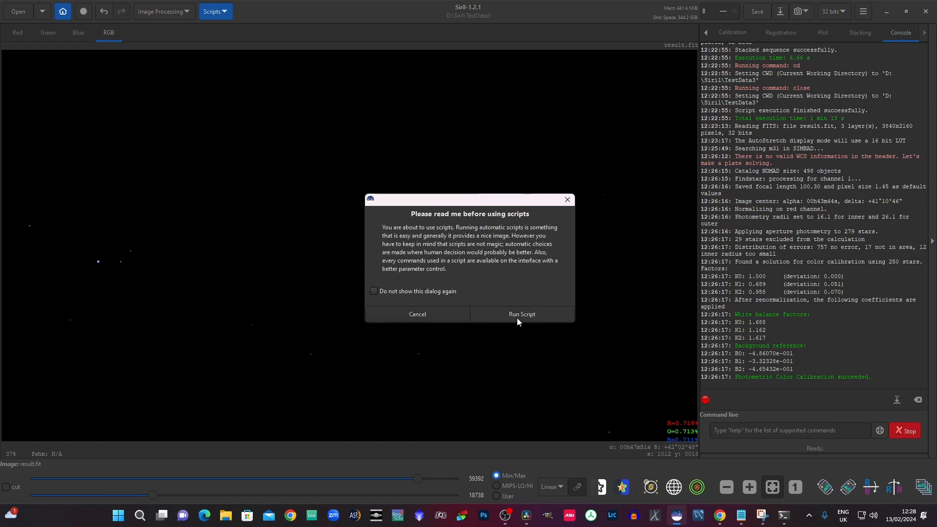
pyautogui.click(521, 314)
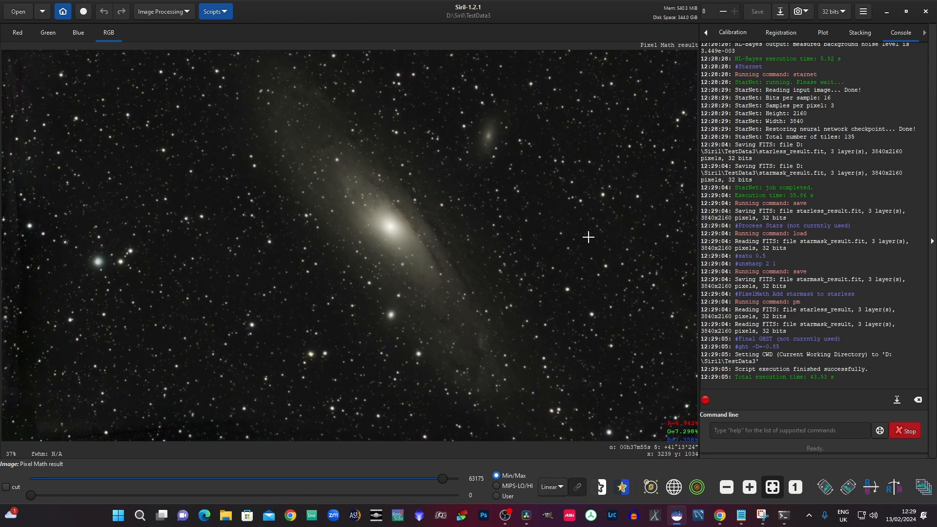
pyautogui.moveTo(153, 121)
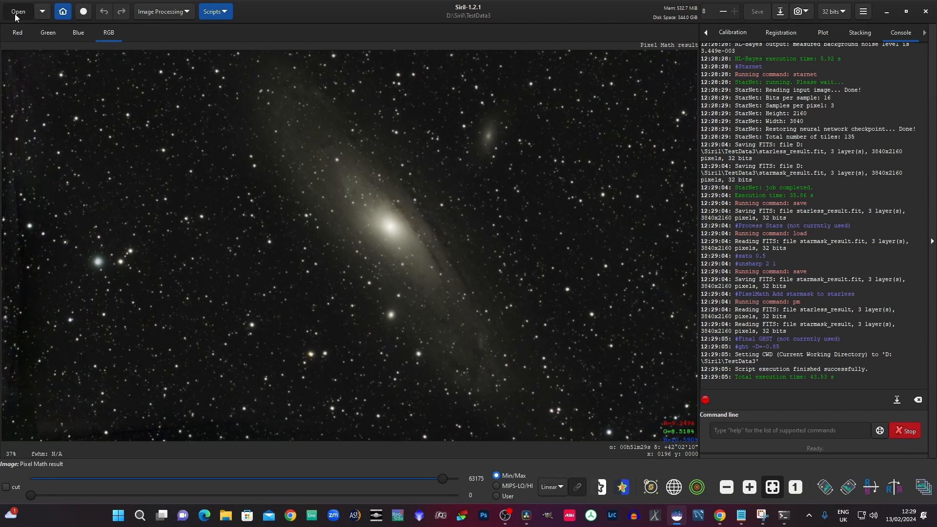
pyautogui.click(17, 11)
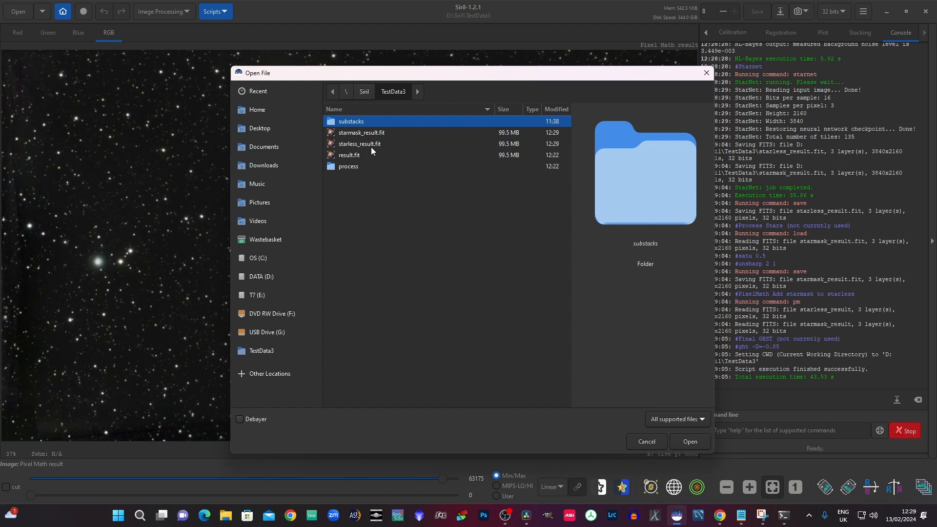
pyautogui.moveTo(365, 134)
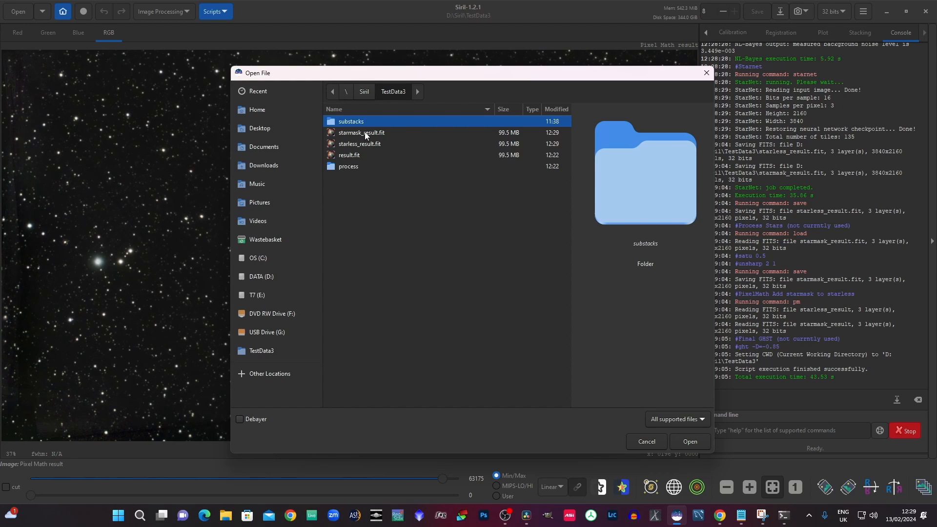
pyautogui.moveTo(415, 79)
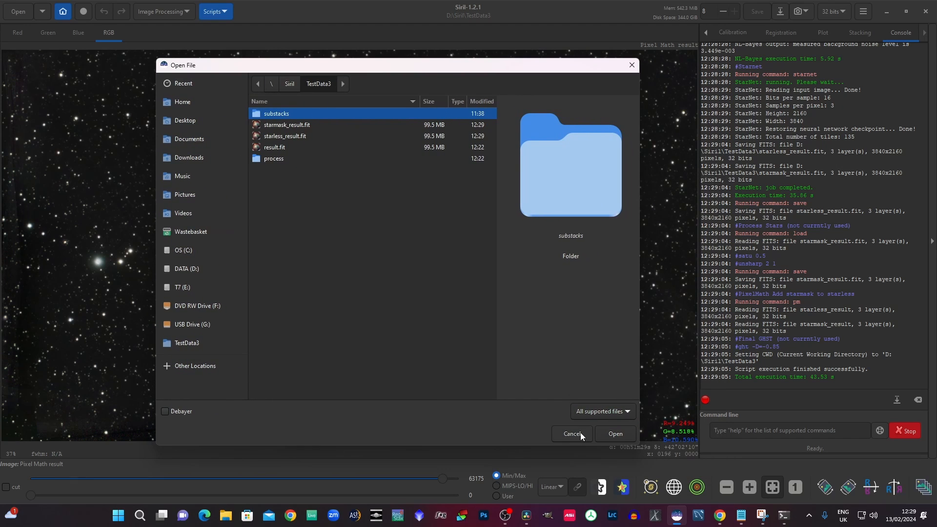
pyautogui.click(212, 11)
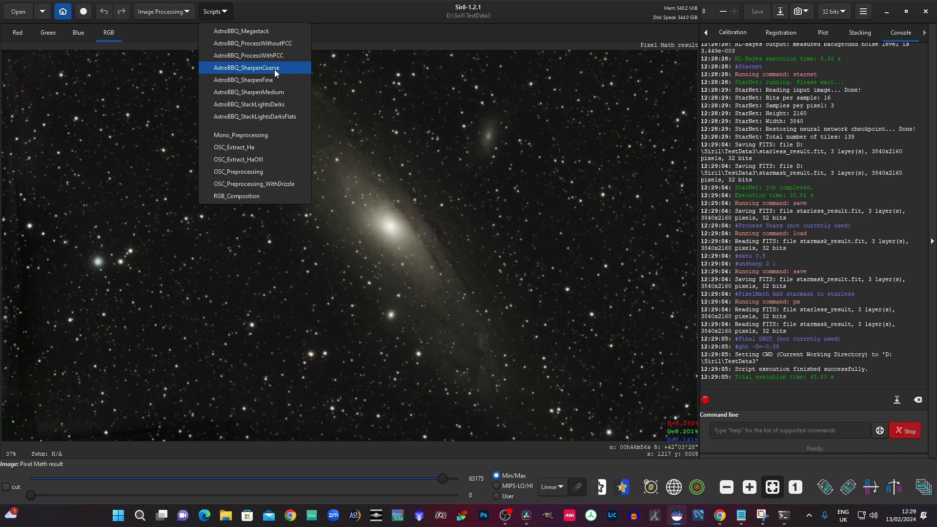
pyautogui.moveTo(270, 79)
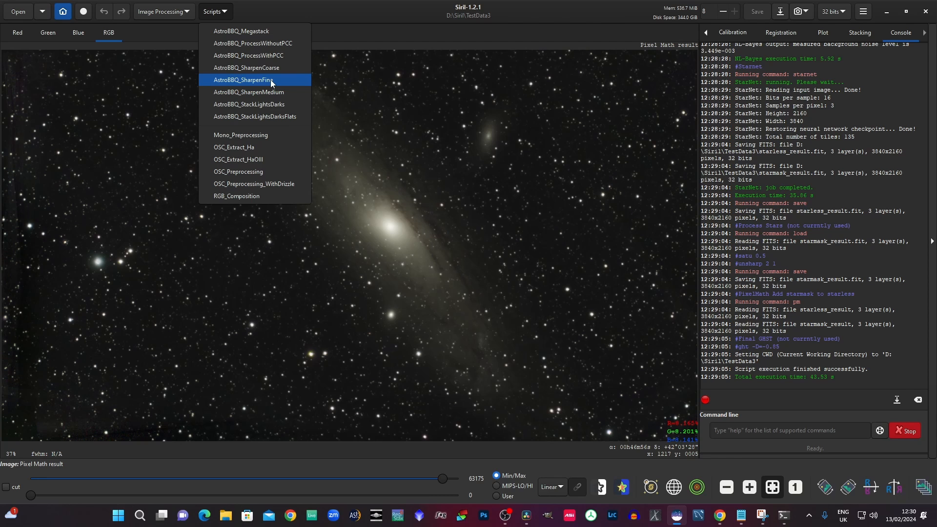
pyautogui.moveTo(386, 17)
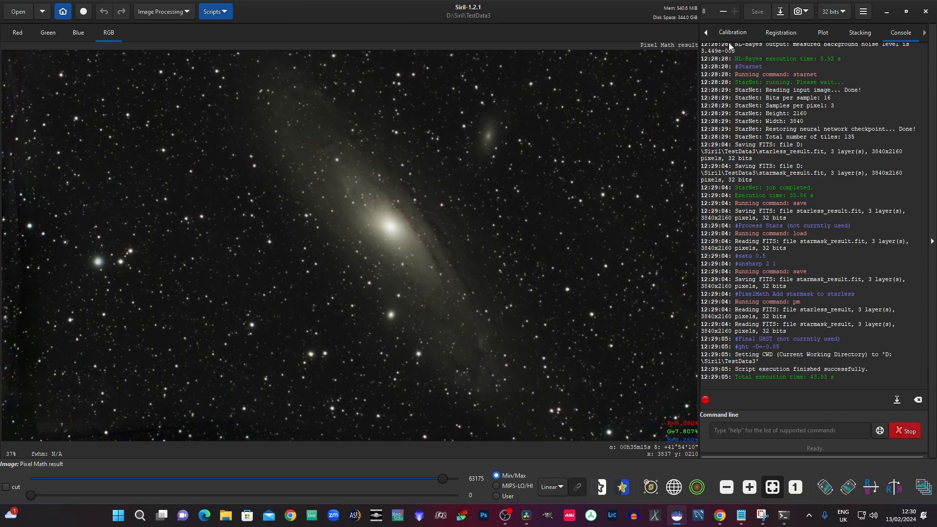
pyautogui.moveTo(758, 12)
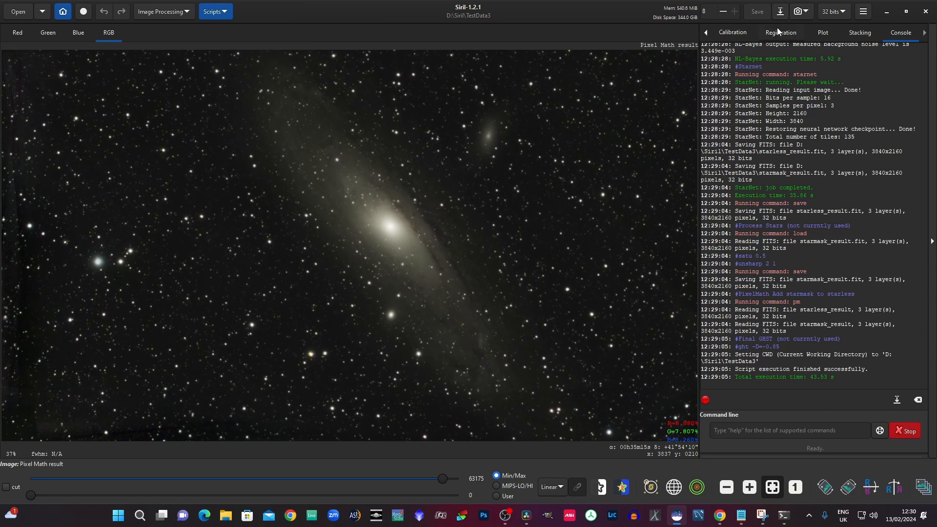
# Step: Save the image as Pixel Math result.fit in TestData3 as 32-bit floating-point FITS
pyautogui.click(780, 11)
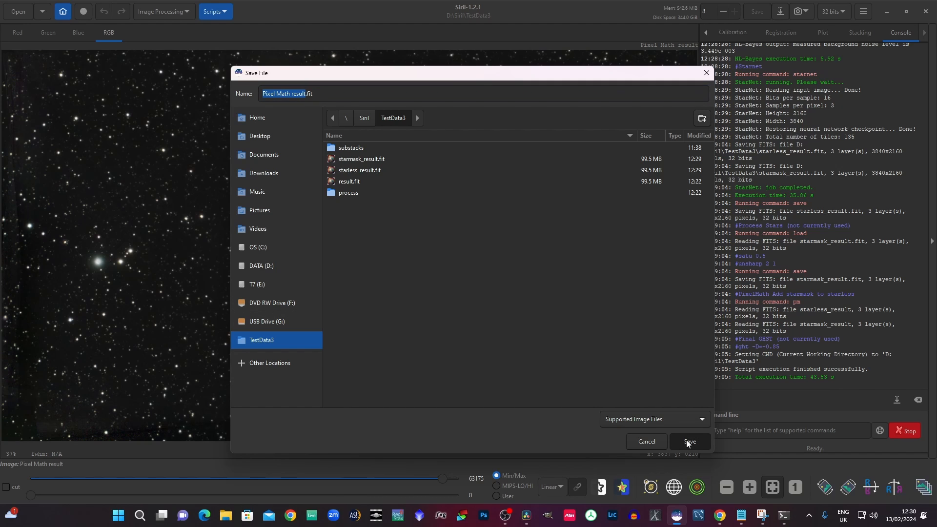
pyautogui.click(689, 441)
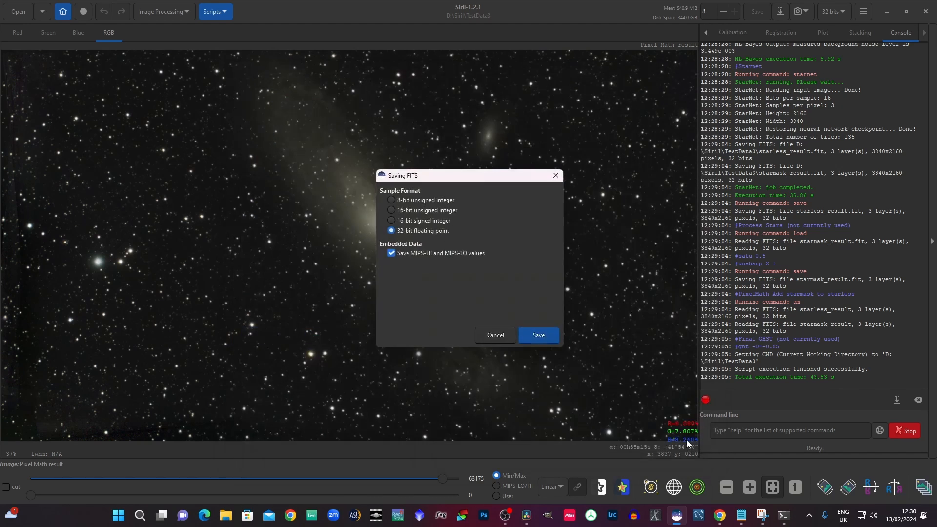
pyautogui.click(537, 334)
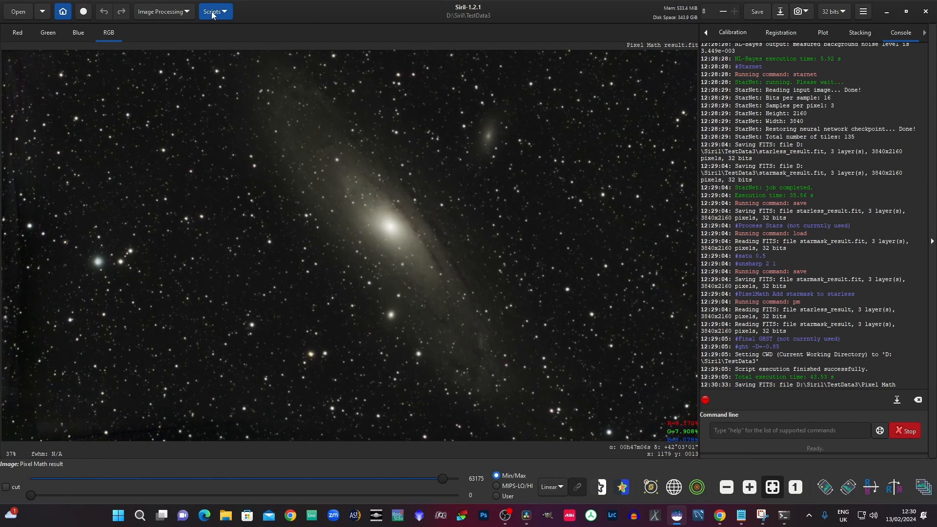
# Step: Run AstroBBQ_SharpenFine, SharpenMedium and SharpenCoarse in turn, confirming each warning
pyautogui.click(213, 11)
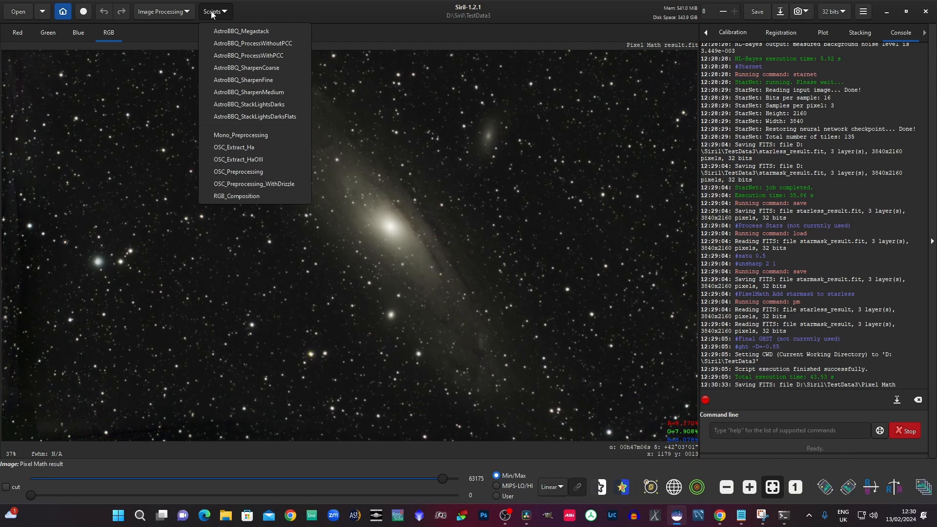
pyautogui.moveTo(249, 91)
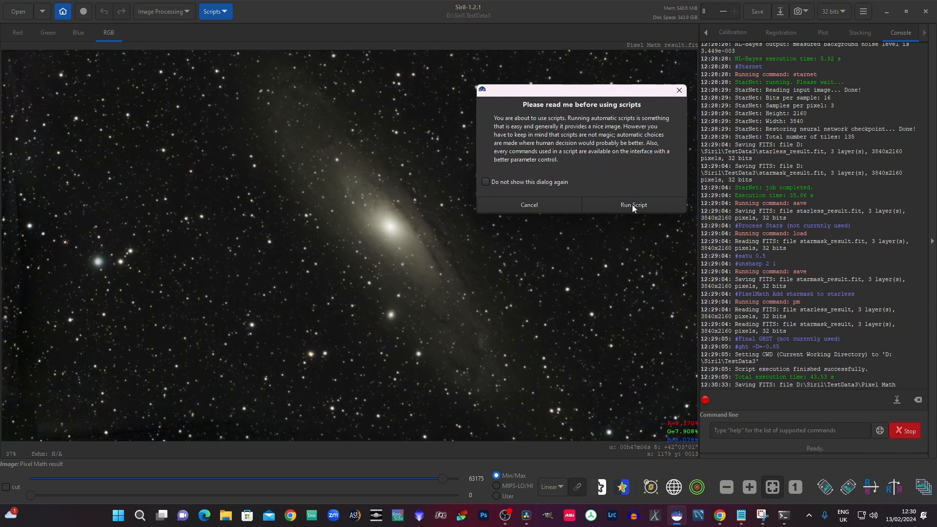
pyautogui.moveTo(633, 234)
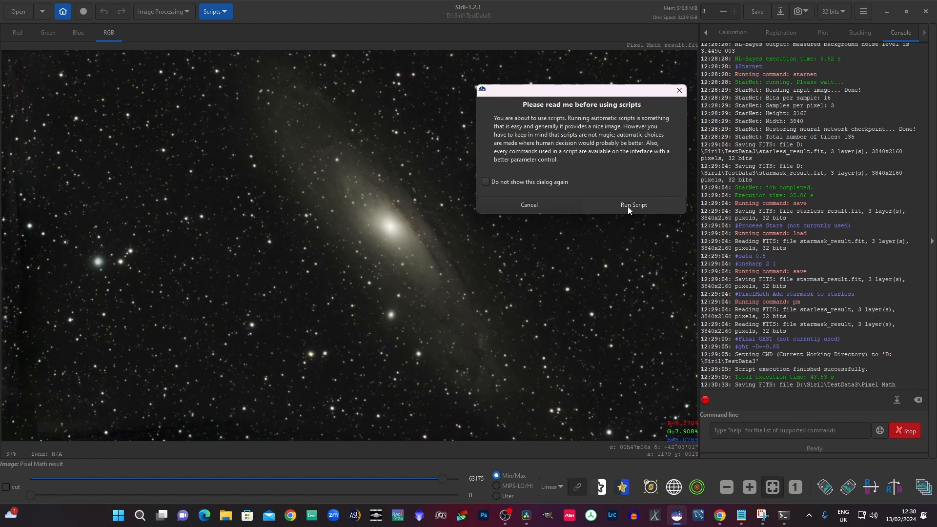
pyautogui.click(633, 204)
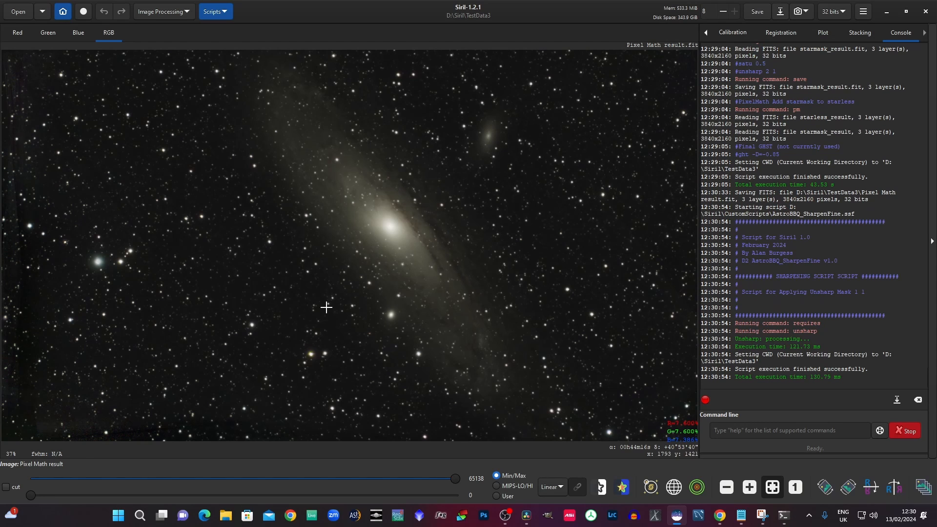
pyautogui.click(211, 11)
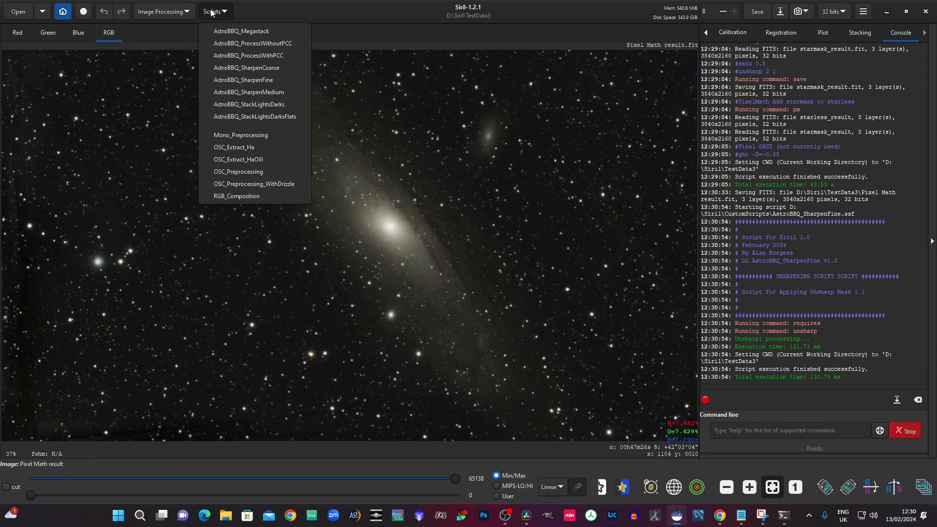
pyautogui.moveTo(248, 91)
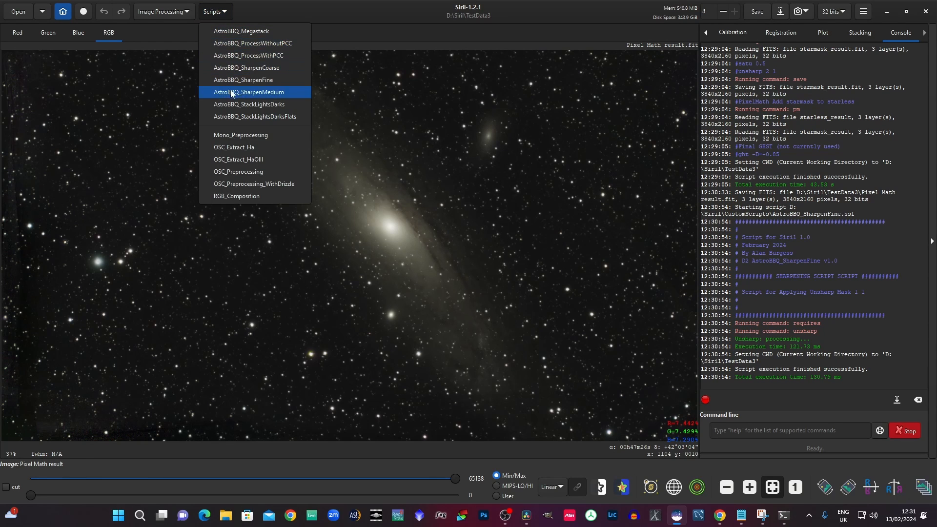
pyautogui.click(249, 92)
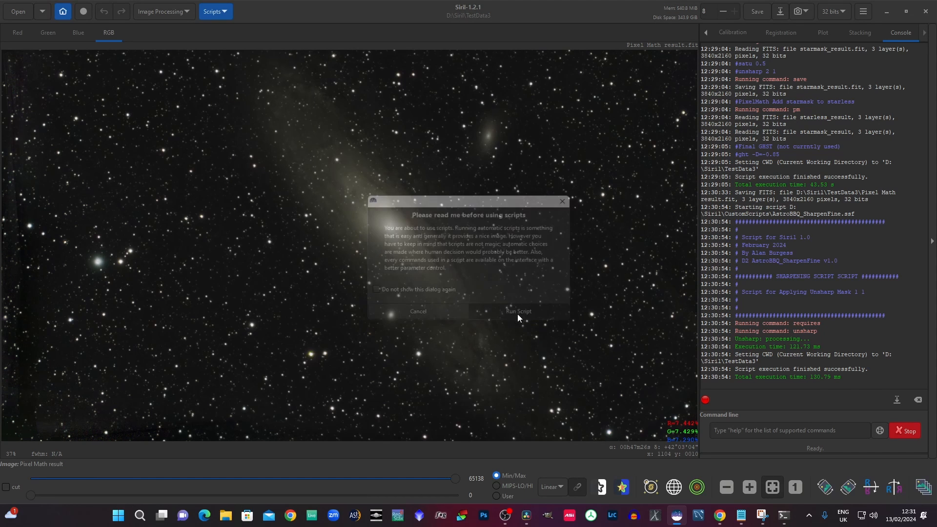
pyautogui.click(517, 311)
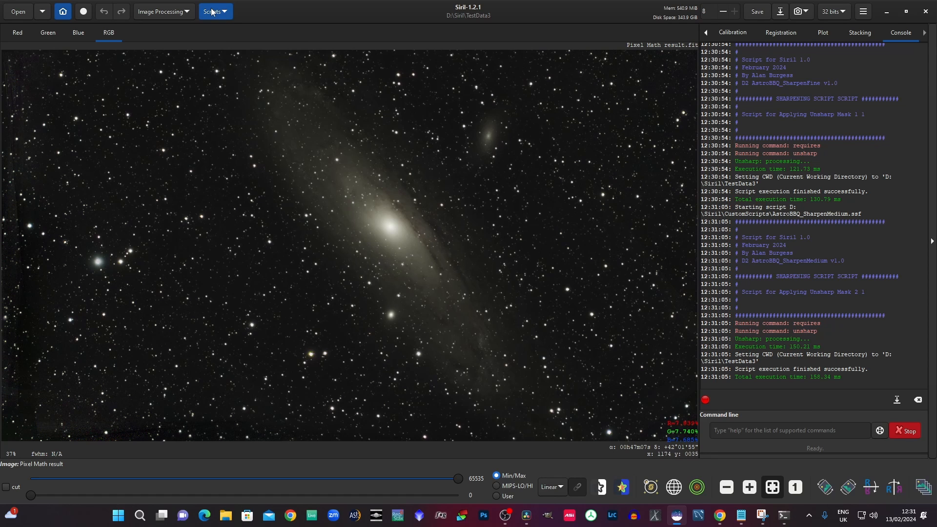
pyautogui.click(212, 11)
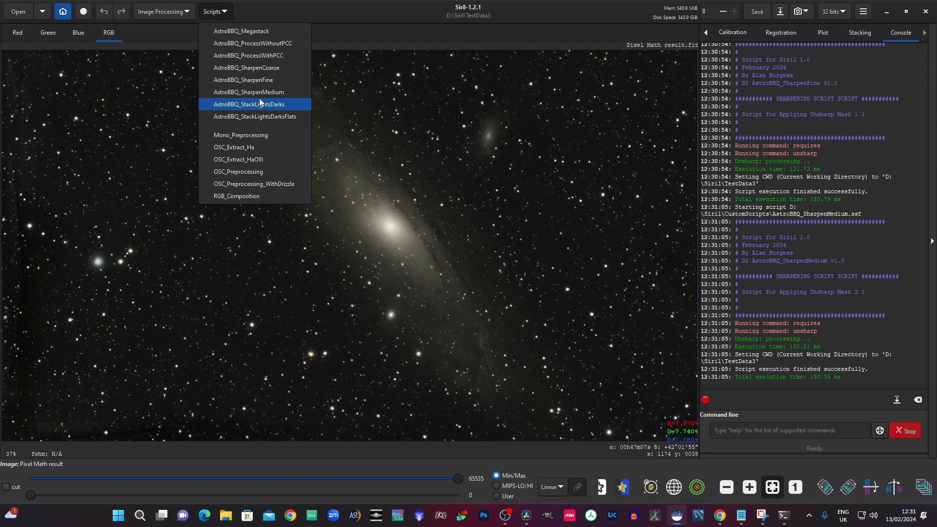
pyautogui.click(249, 104)
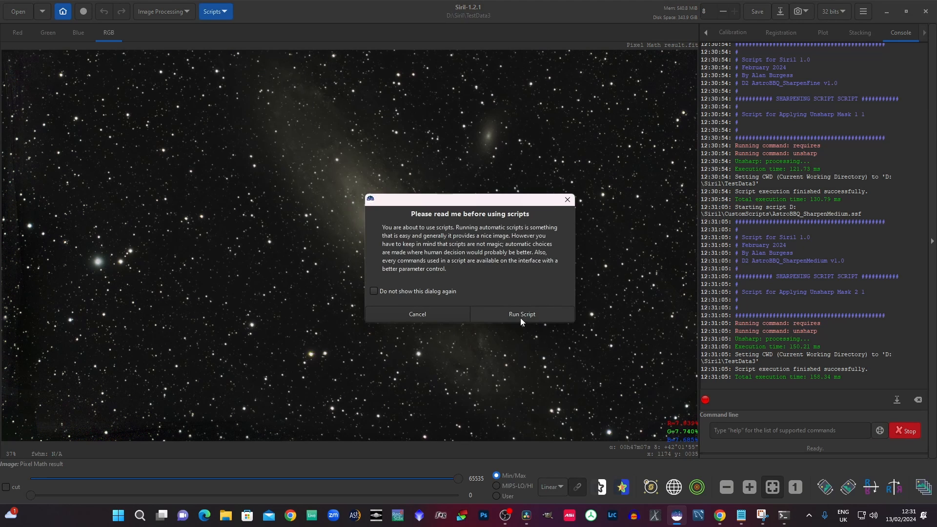
pyautogui.click(521, 314)
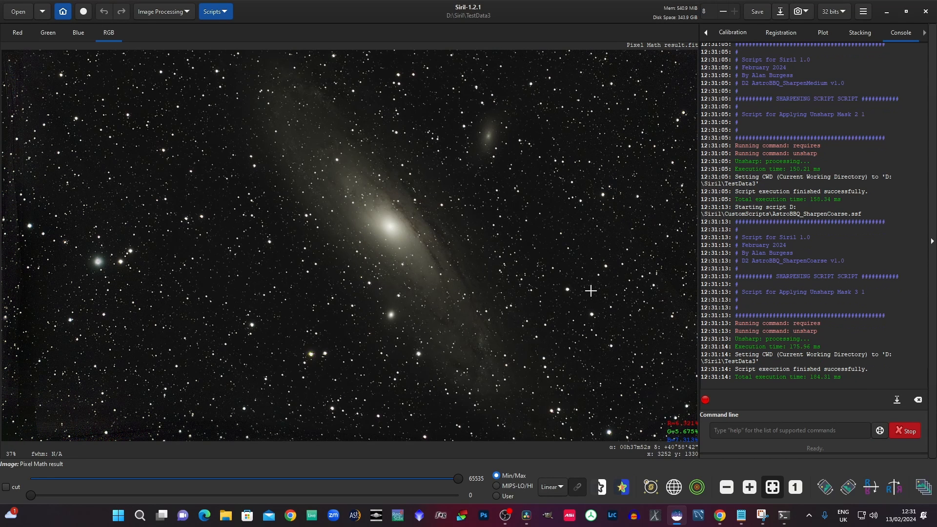
pyautogui.moveTo(229, 247)
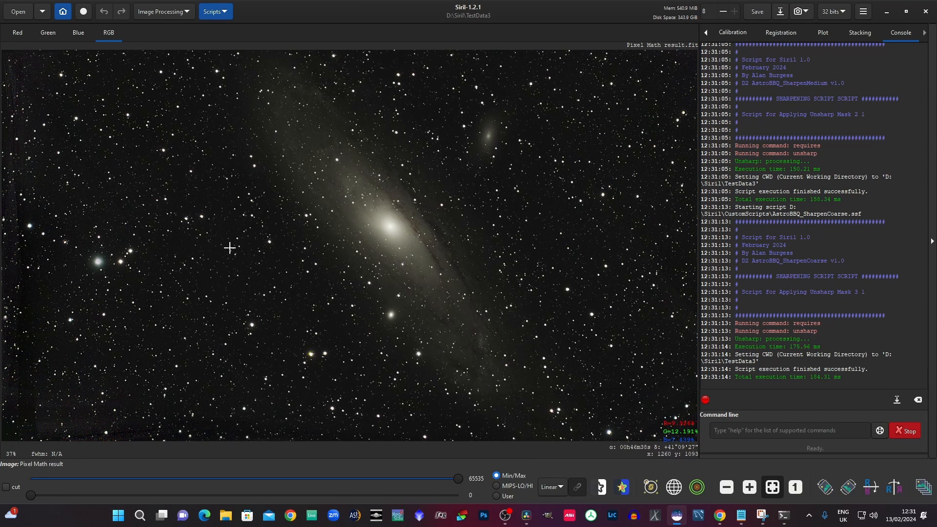
pyautogui.moveTo(215, 179)
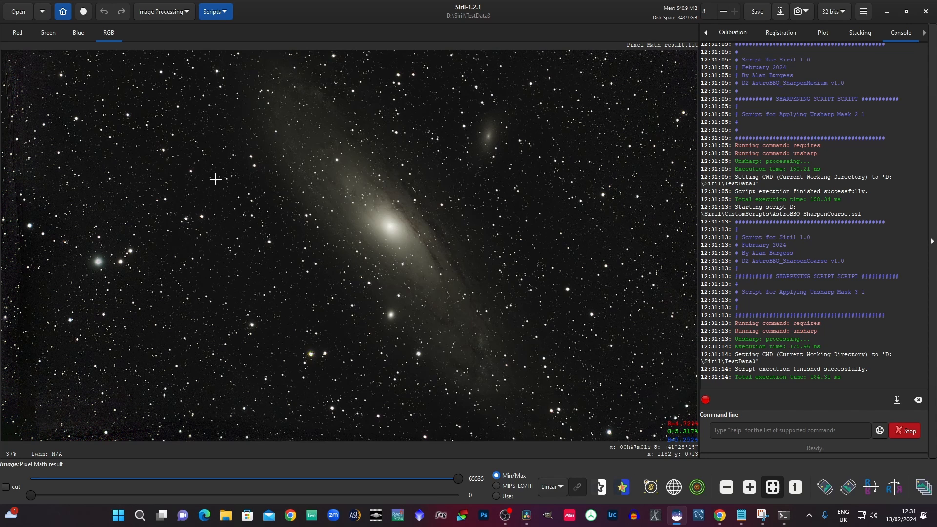
pyautogui.moveTo(234, 129)
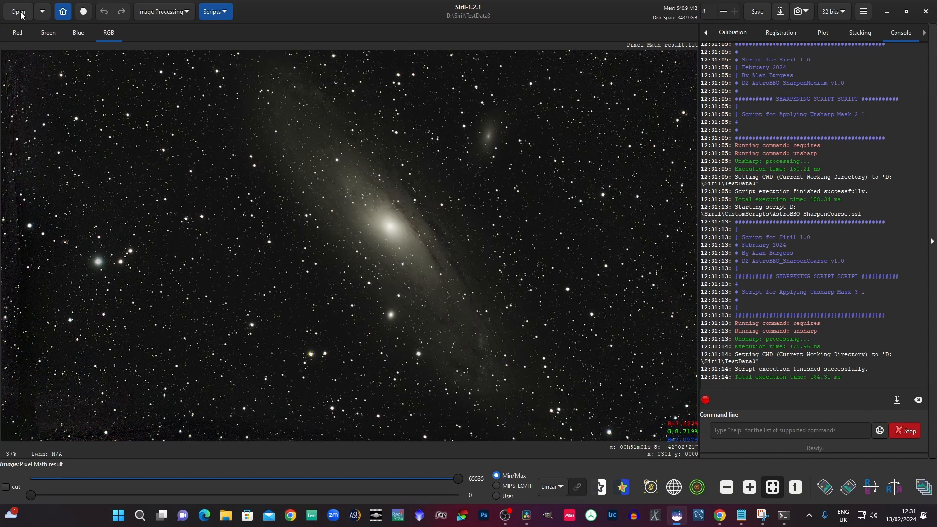
# Step: Reload the saved Pixel Math result.fit from TestData3 over the sharpened image
pyautogui.click(17, 11)
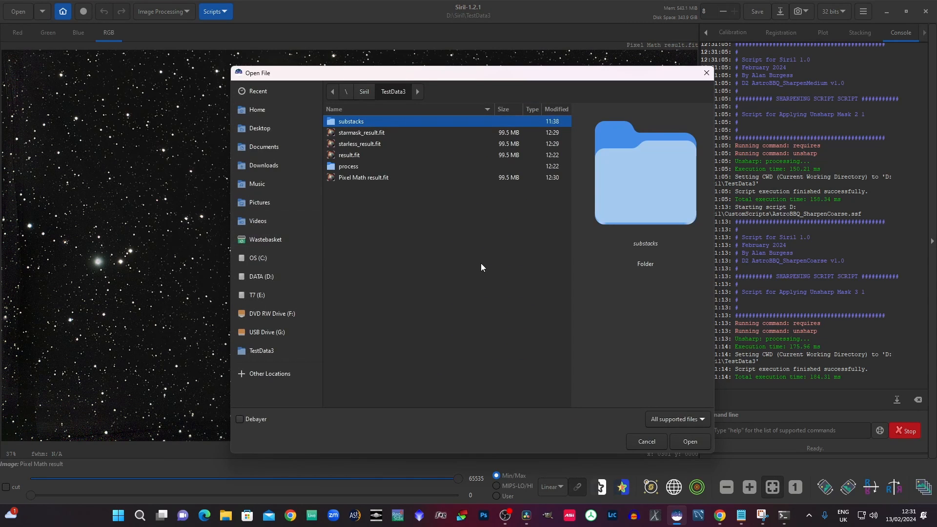
pyautogui.moveTo(360, 182)
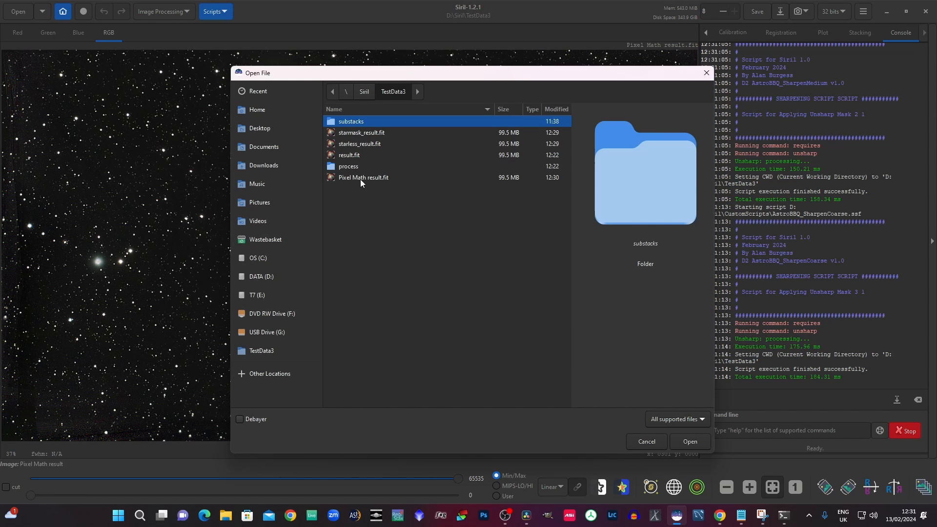
pyautogui.click(363, 177)
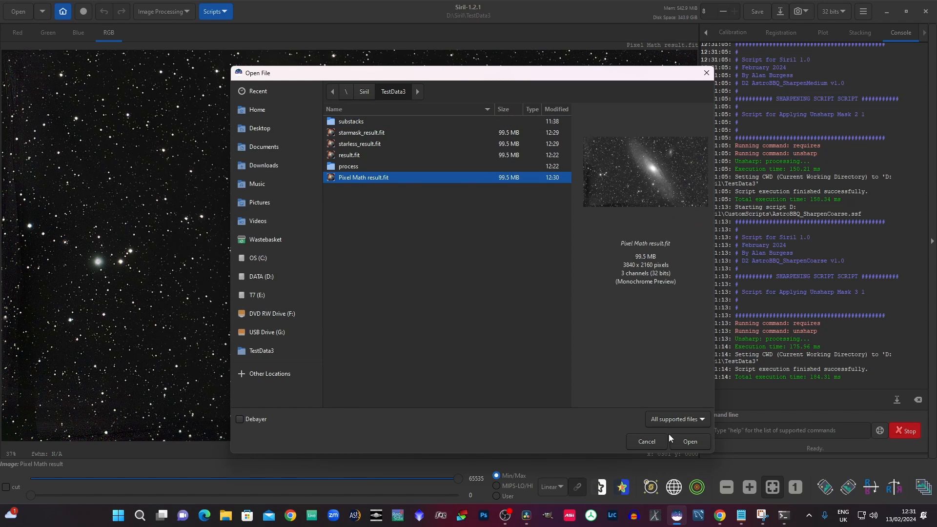
pyautogui.click(688, 444)
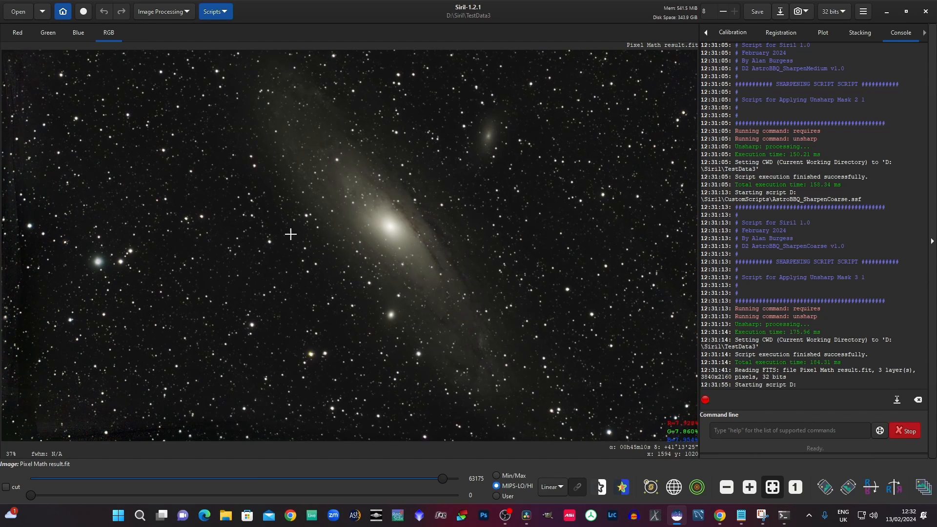
pyautogui.moveTo(287, 221)
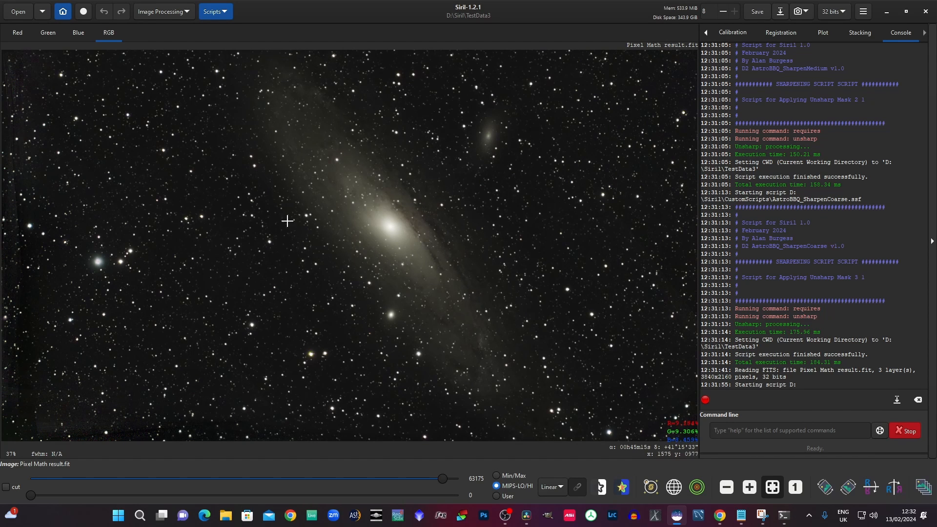
pyautogui.click(215, 11)
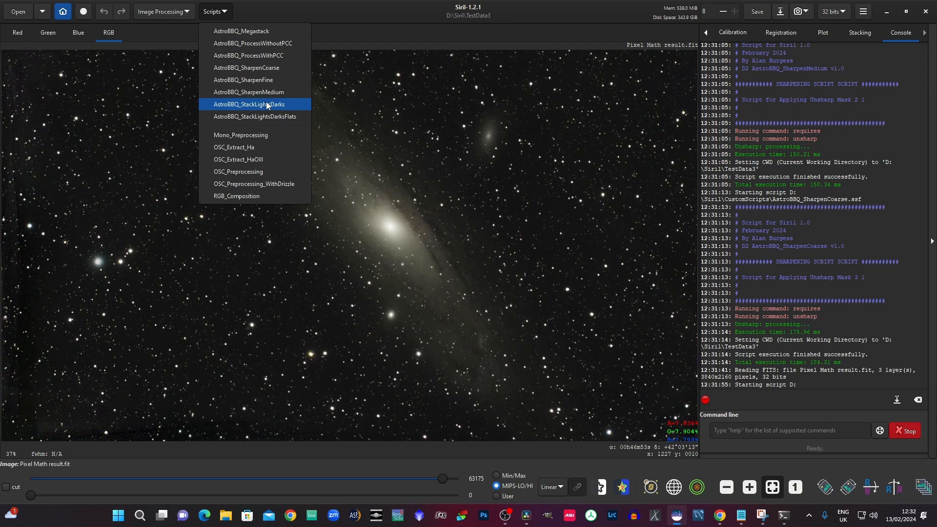
pyautogui.moveTo(264, 116)
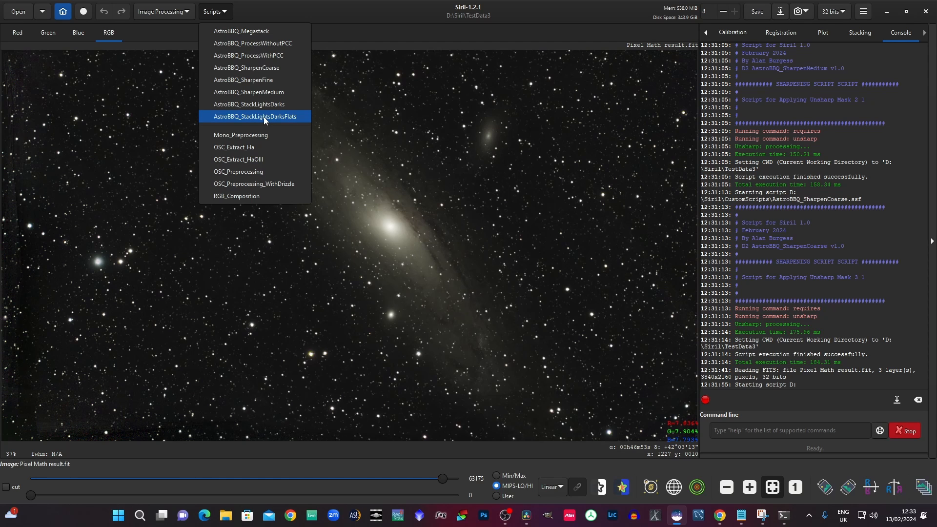
pyautogui.moveTo(243, 175)
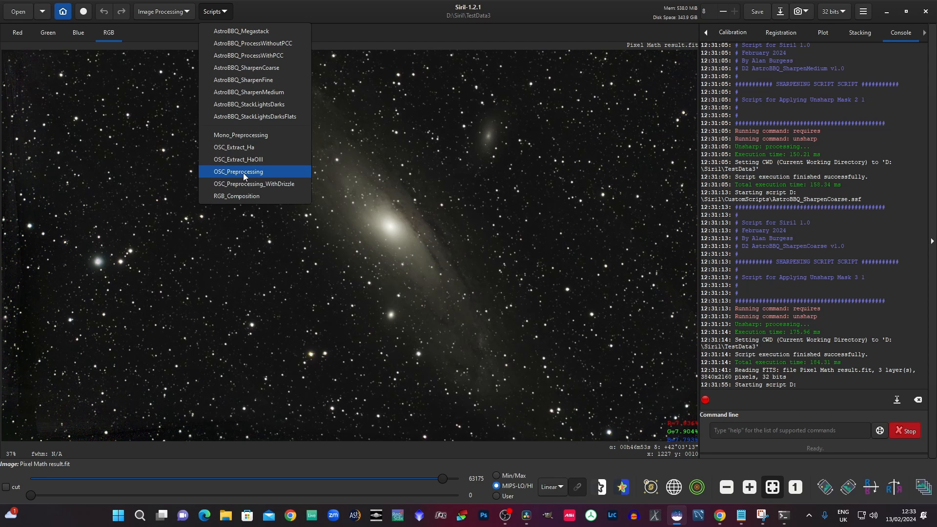
pyautogui.moveTo(294, 129)
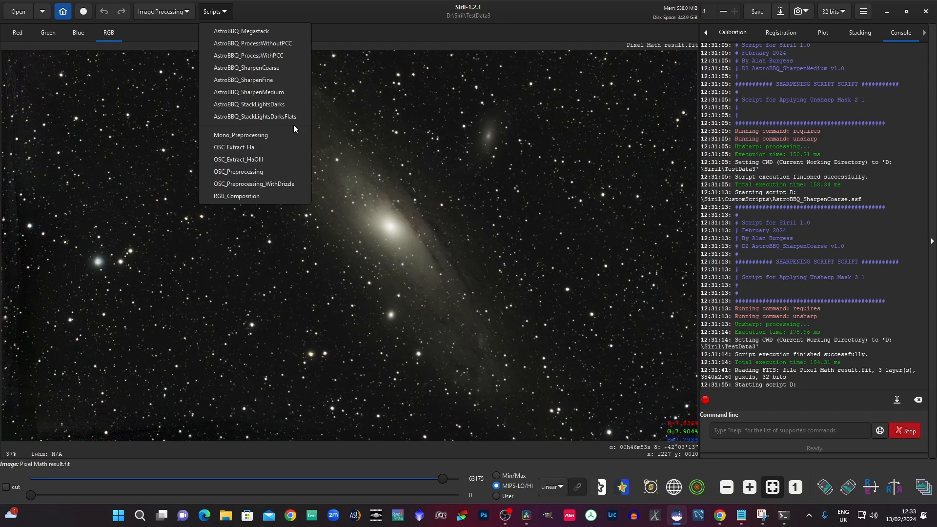
pyautogui.moveTo(248, 104)
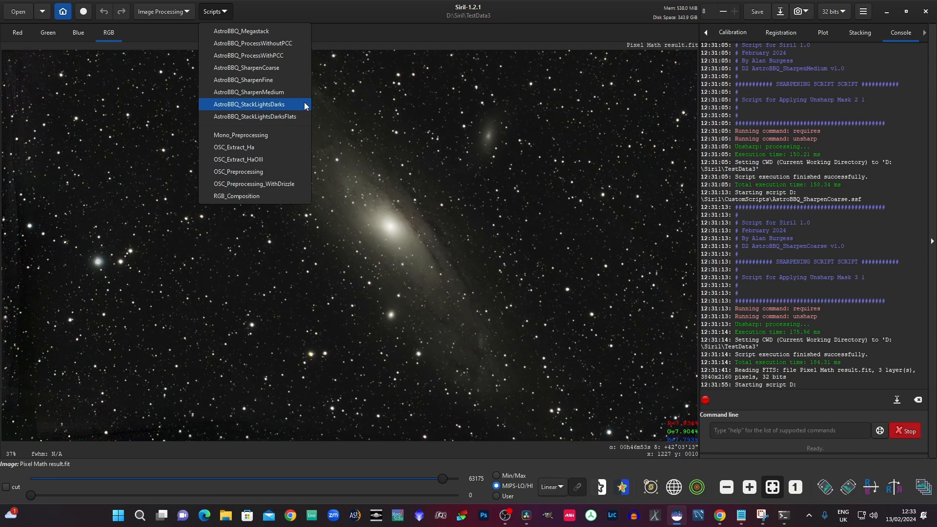
pyautogui.moveTo(261, 116)
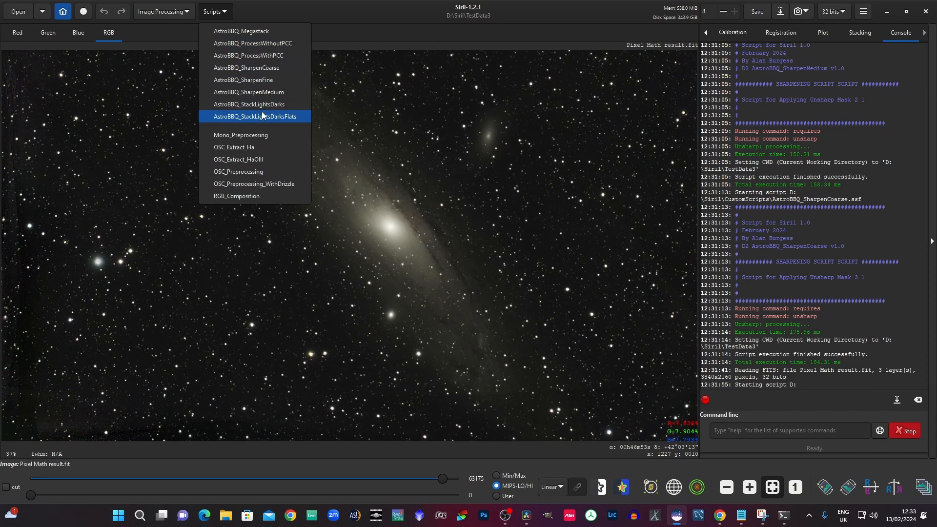
pyautogui.moveTo(285, 119)
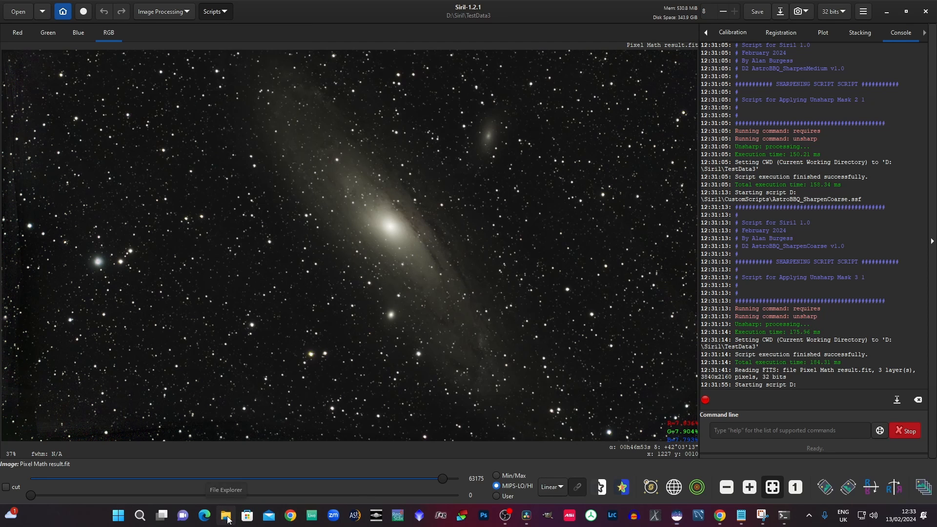
# Step: Browse File Explorer to D:\Siril\TestStacking\StackLightsDarksFlats
pyautogui.click(225, 516)
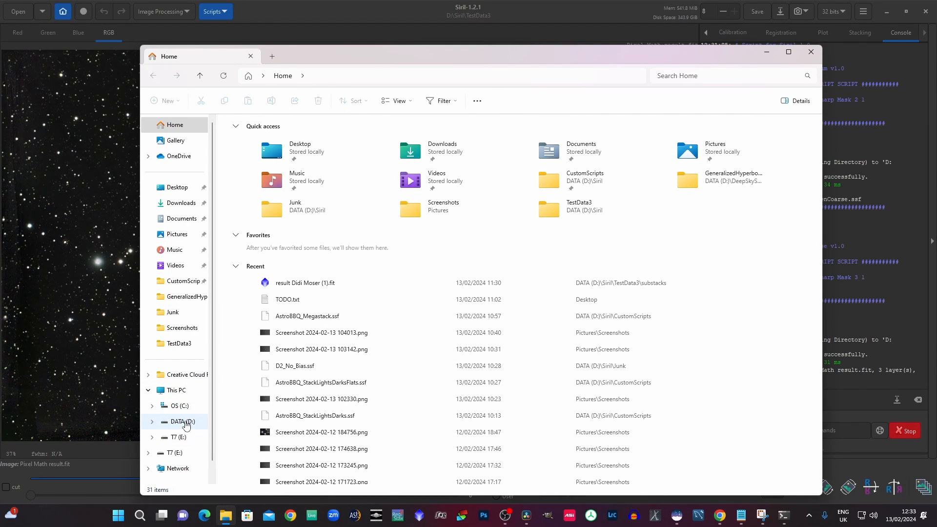
pyautogui.click(180, 422)
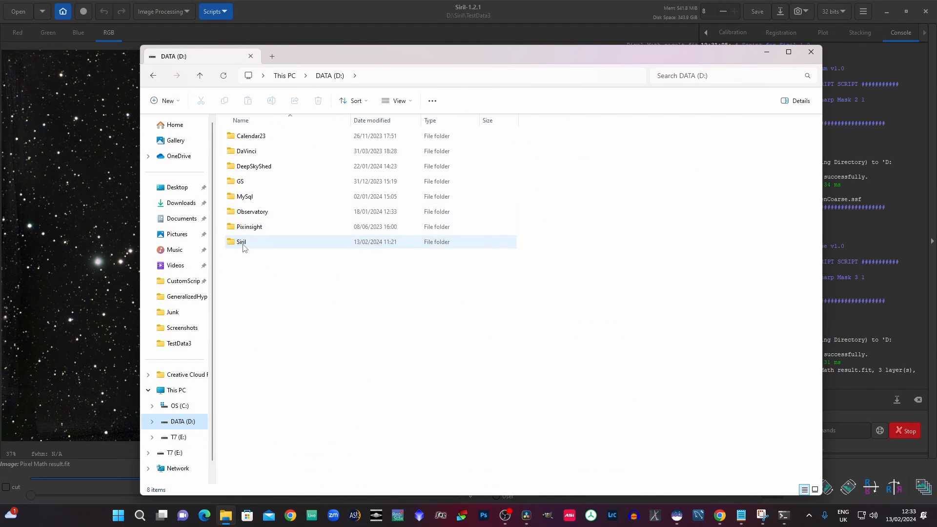
pyautogui.doubleClick(241, 241)
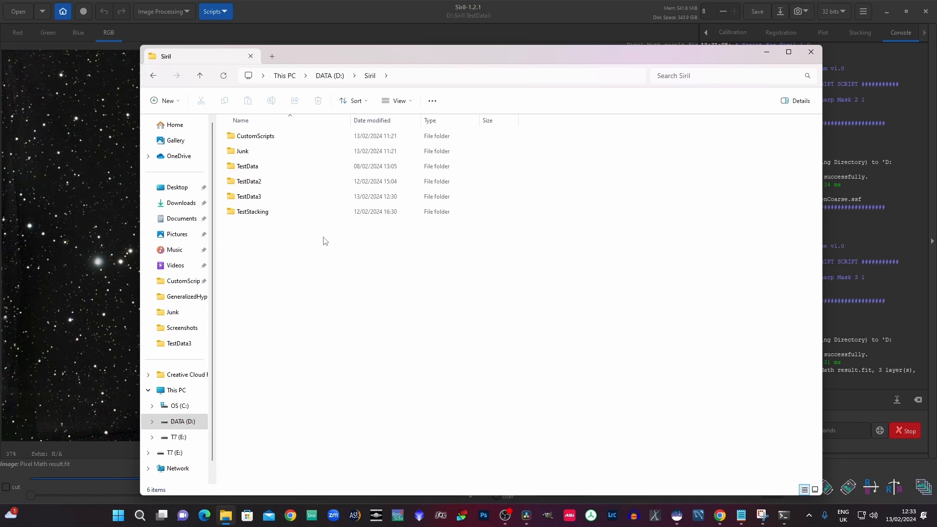
pyautogui.doubleClick(251, 212)
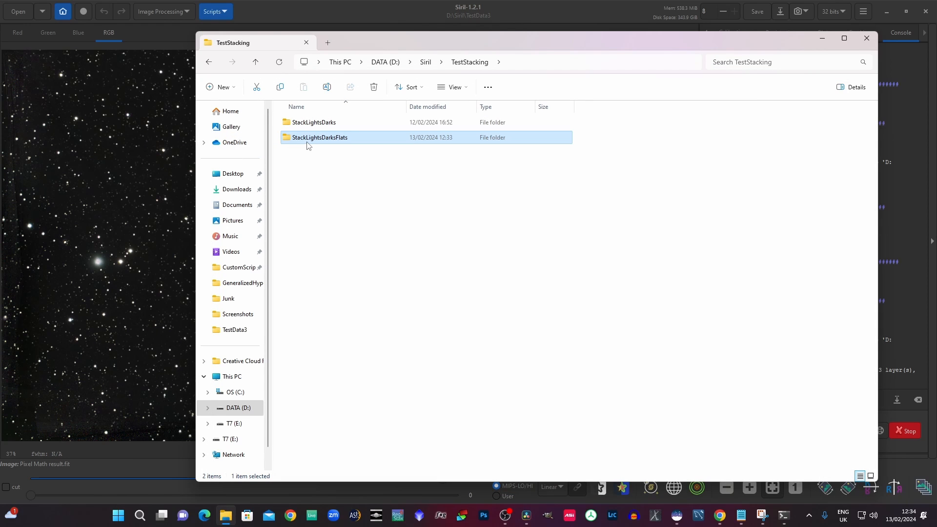
pyautogui.moveTo(311, 141)
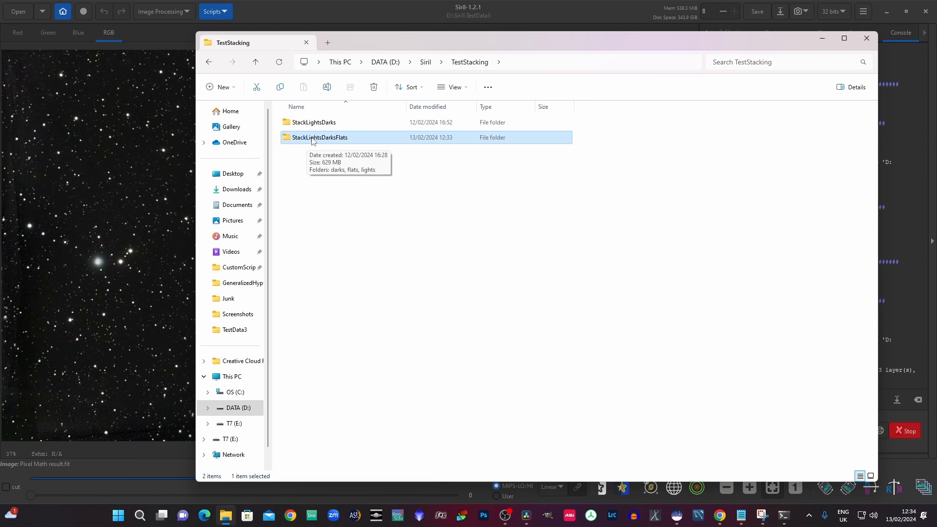
pyautogui.doubleClick(320, 137)
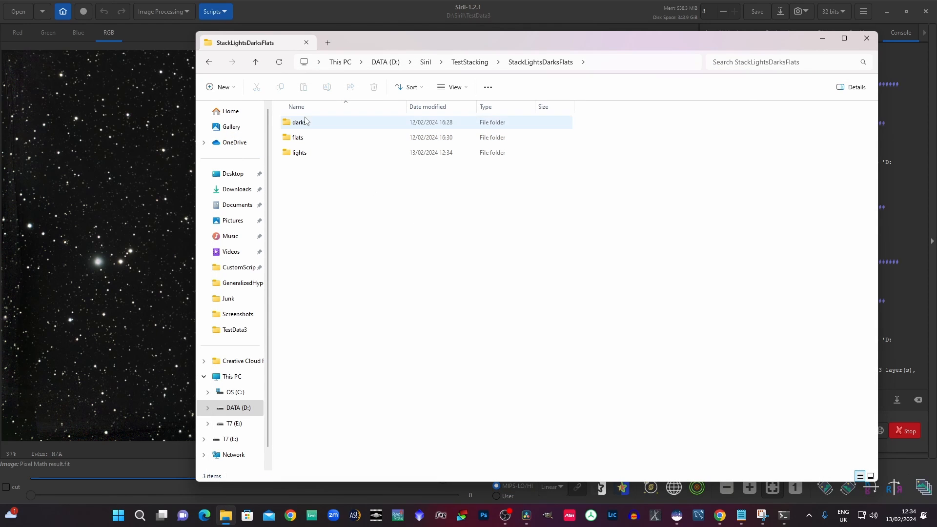
# Step: Inspect the lights, flats and darks subfolders, then return to Siril
pyautogui.click(299, 152)
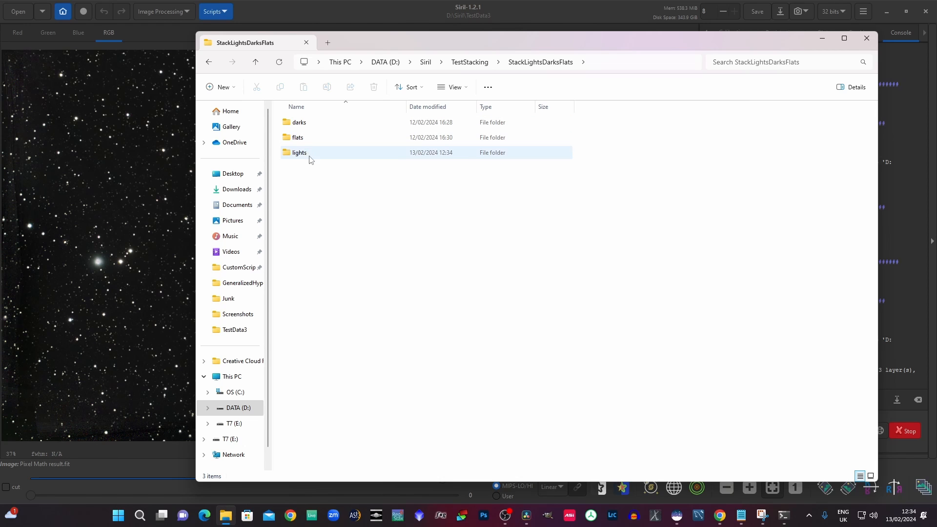
pyautogui.click(296, 137)
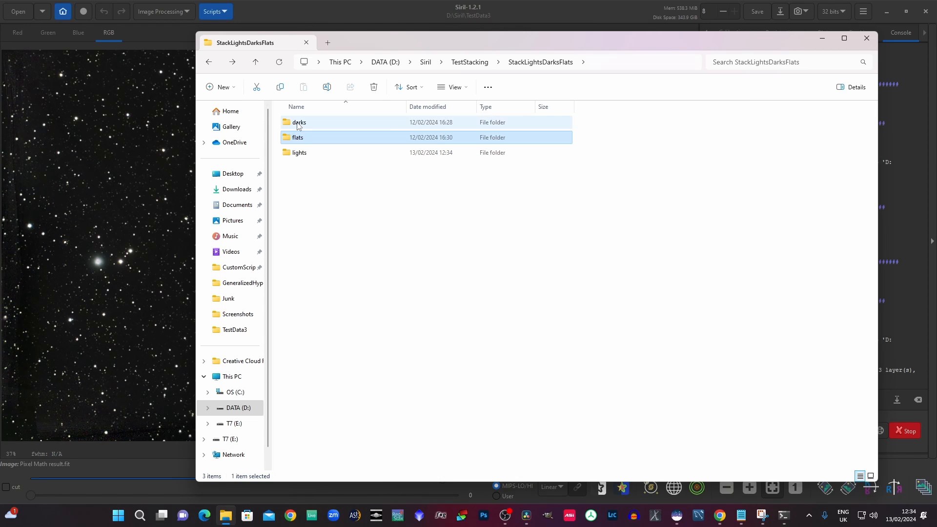
pyautogui.doubleClick(299, 123)
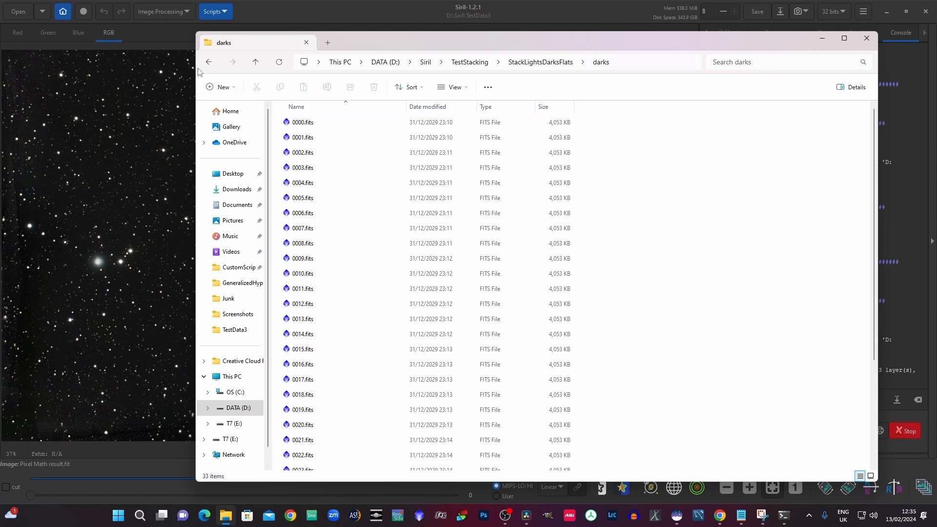
pyautogui.click(255, 61)
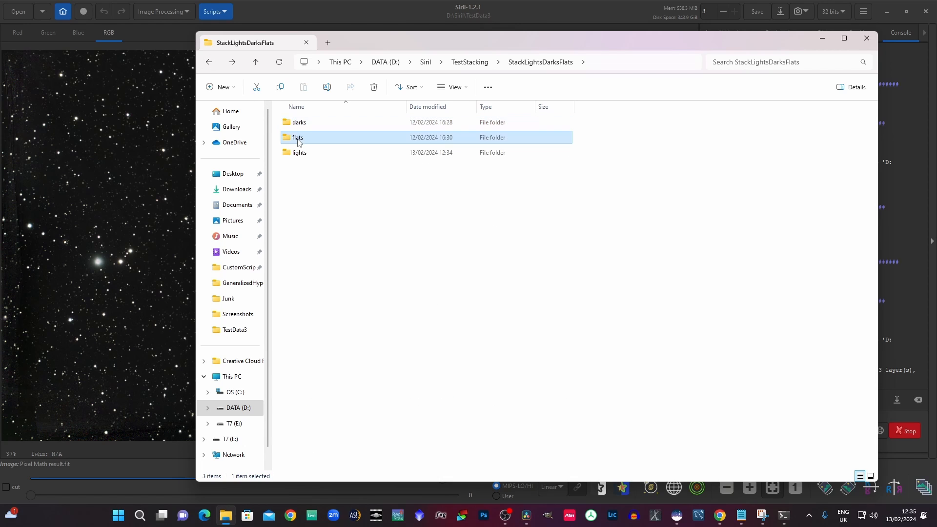
pyautogui.click(298, 153)
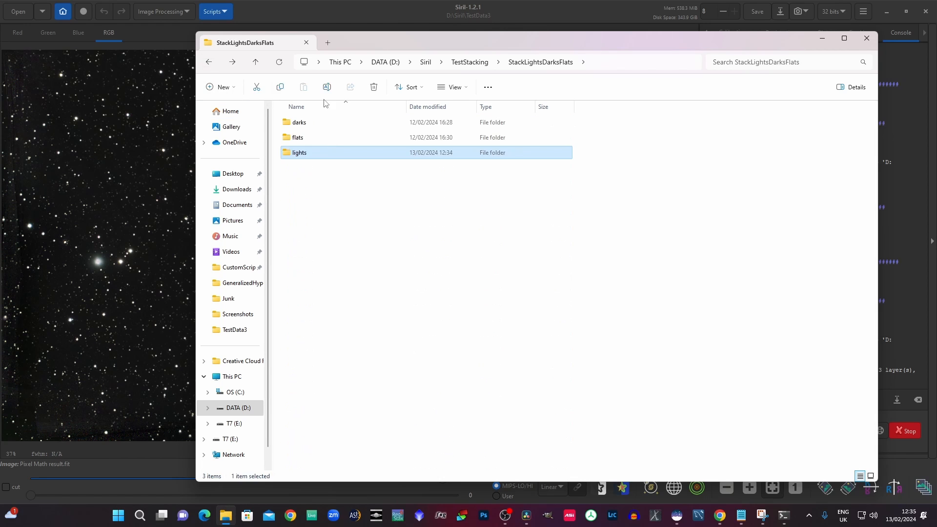
pyautogui.click(866, 38)
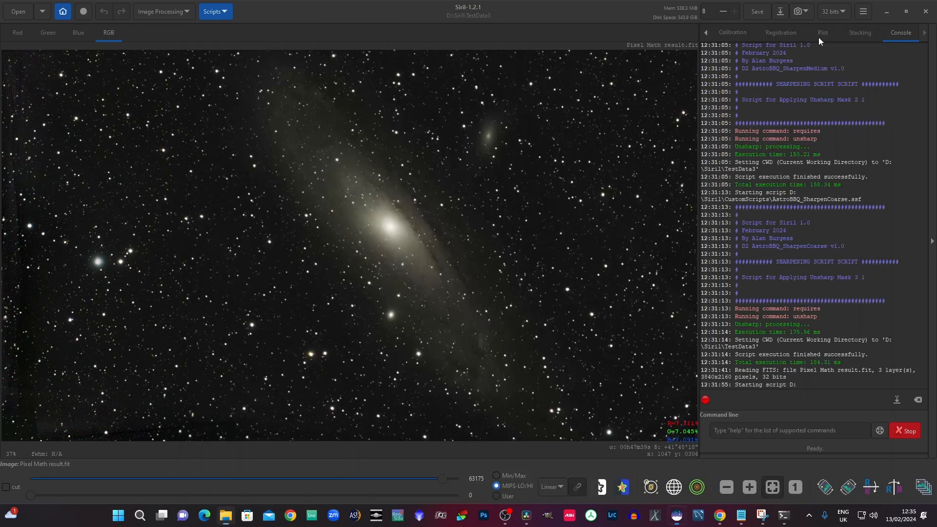
# Step: Set D:\Siril\TestStacking\StackLightsDarksFlats as Siril's working directory
pyautogui.click(63, 10)
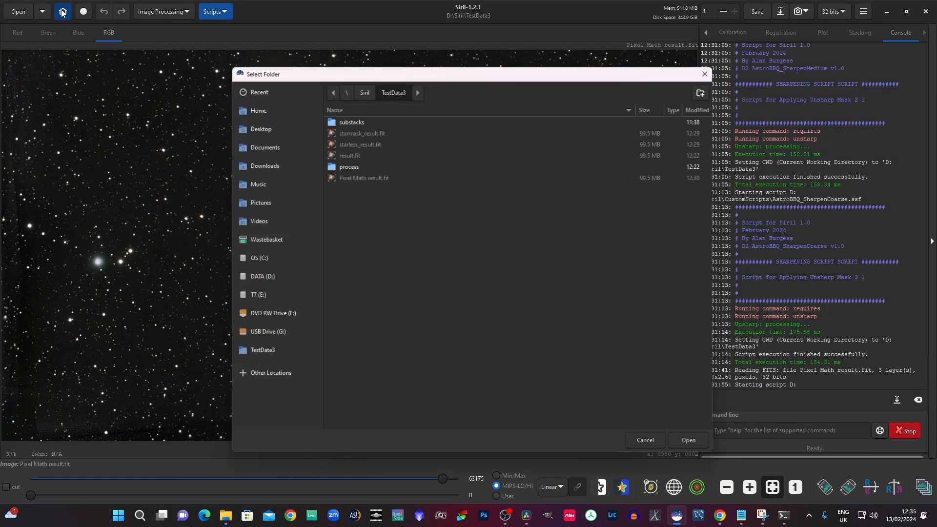
pyautogui.click(364, 92)
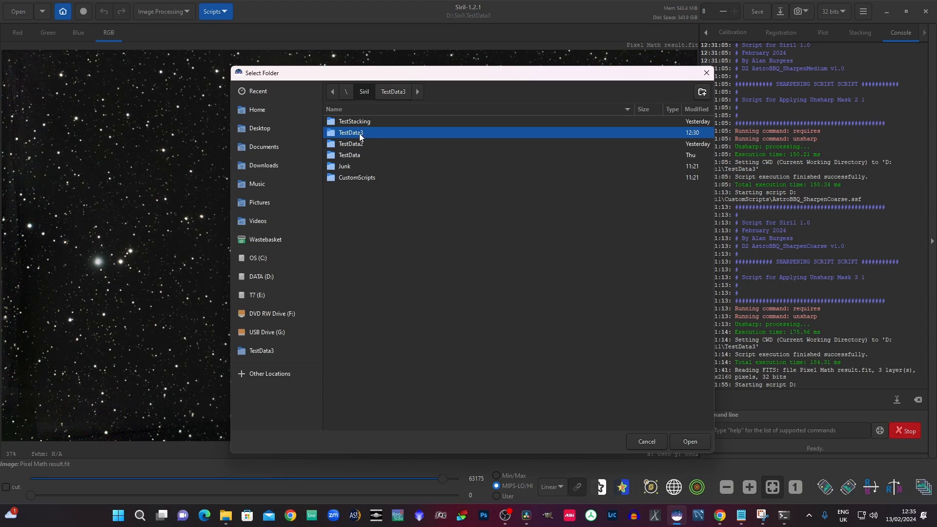
pyautogui.doubleClick(353, 121)
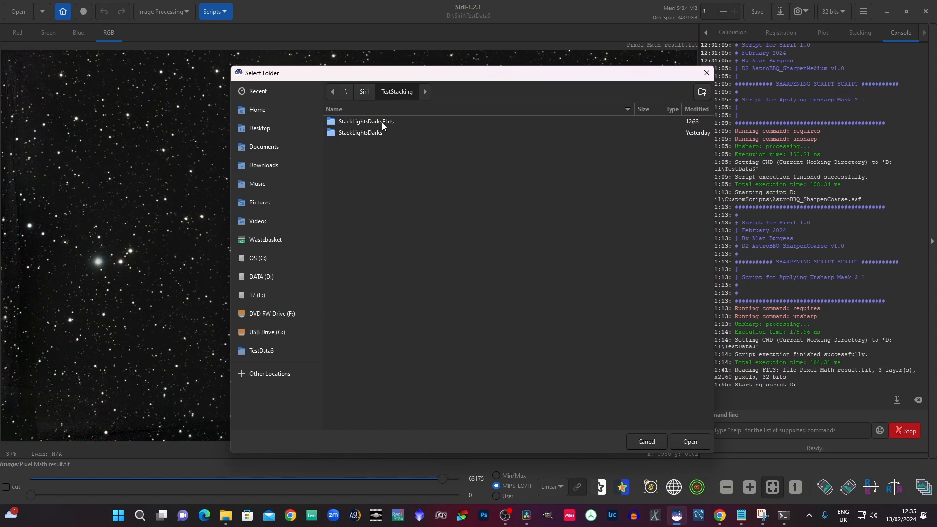
pyautogui.doubleClick(367, 121)
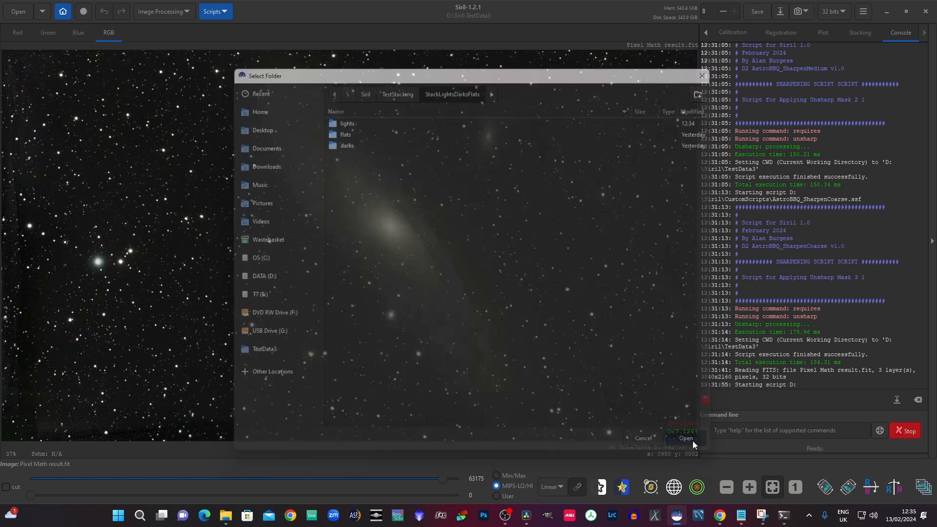
pyautogui.click(686, 438)
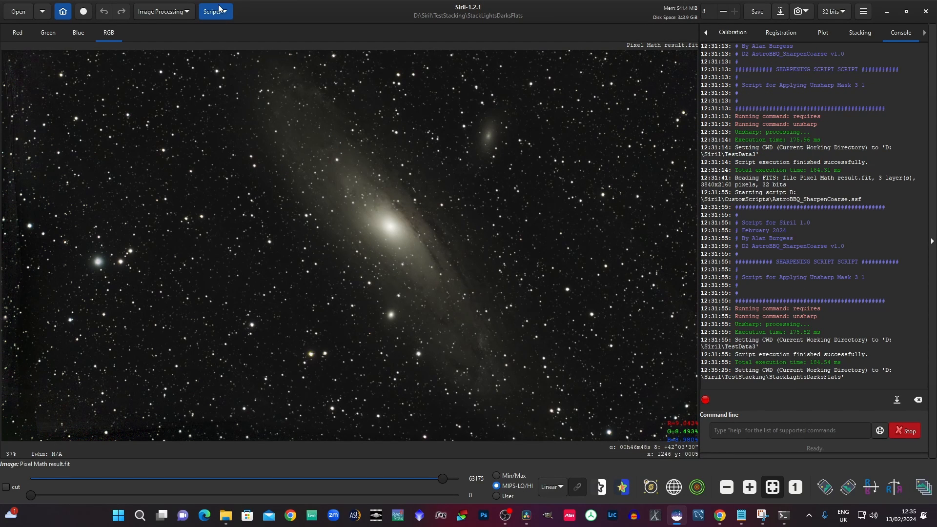
# Step: Run the AstroBBQ_StackLightsDarksFlats script to stack 100 frames into result.fit
pyautogui.click(212, 11)
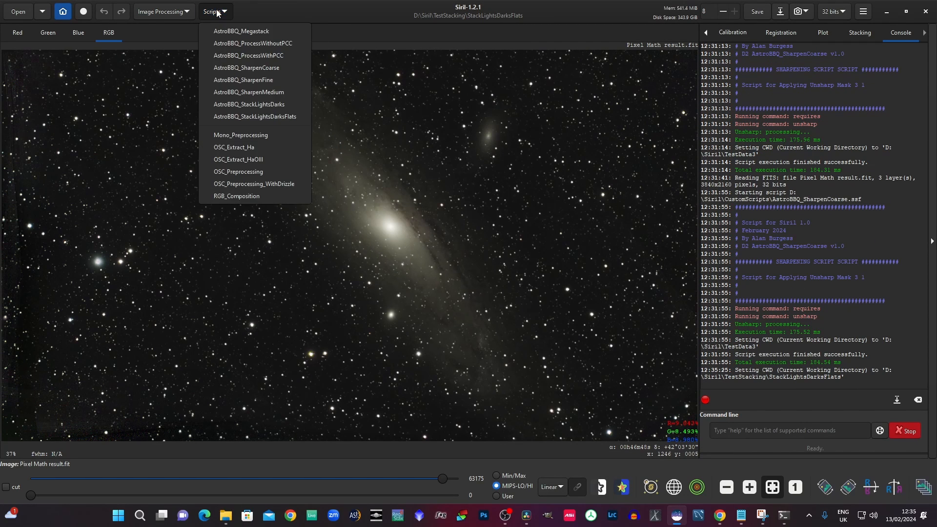
pyautogui.moveTo(254, 116)
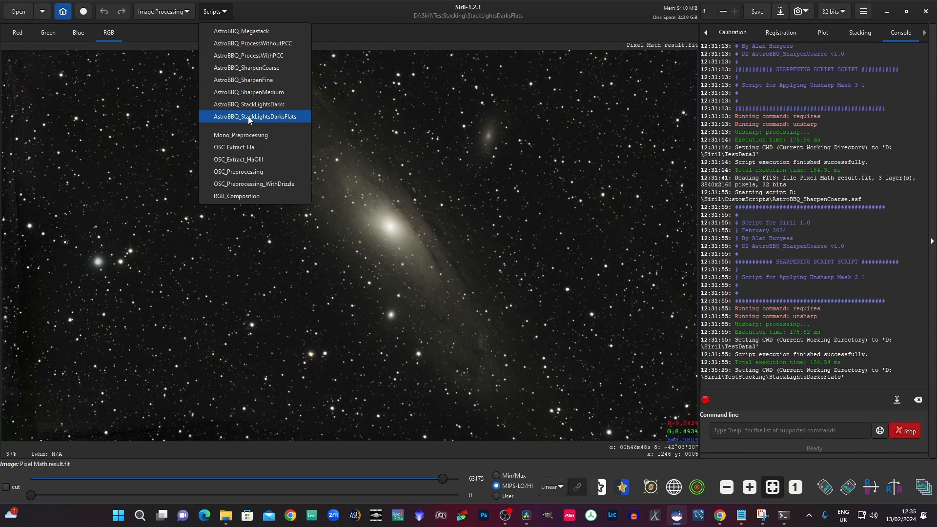
pyautogui.click(254, 116)
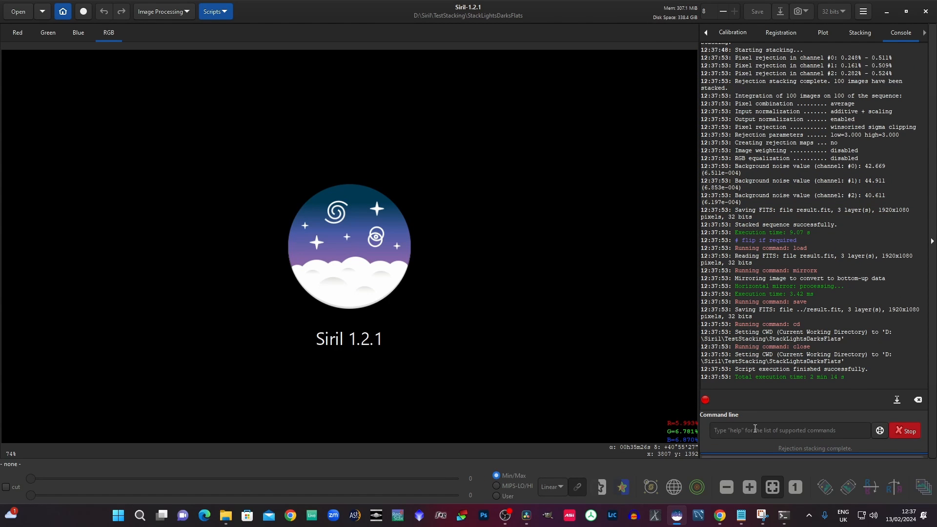
# Step: Load the stacked result.fit from the StackLightsDarksFlats folder
pyautogui.click(18, 11)
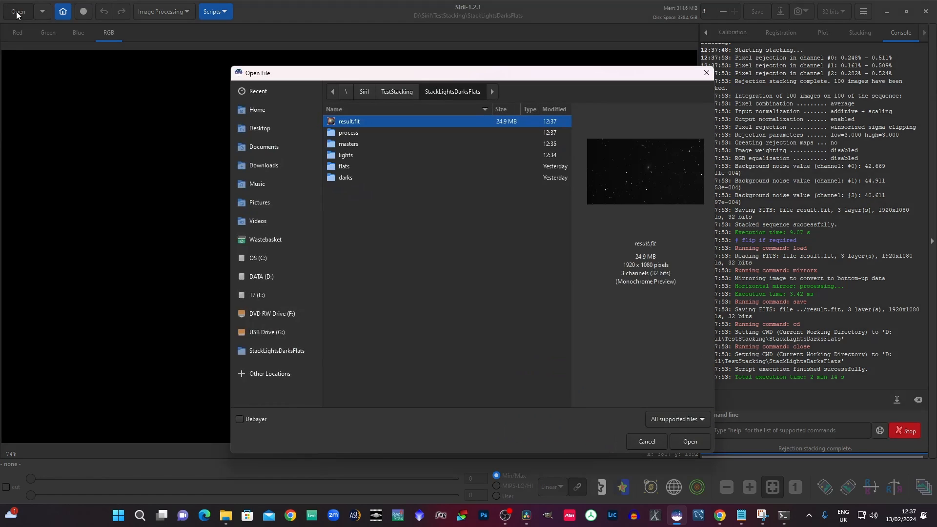
pyautogui.moveTo(258, 258)
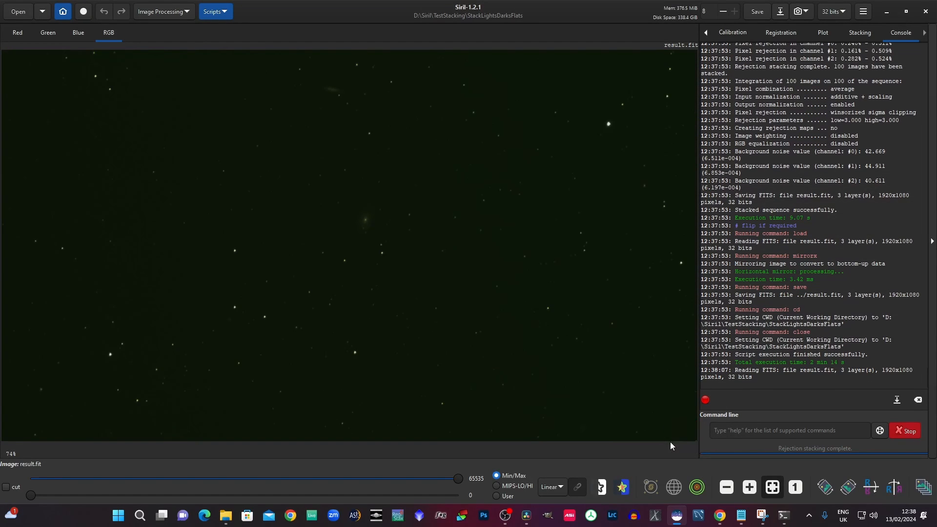
pyautogui.click(214, 11)
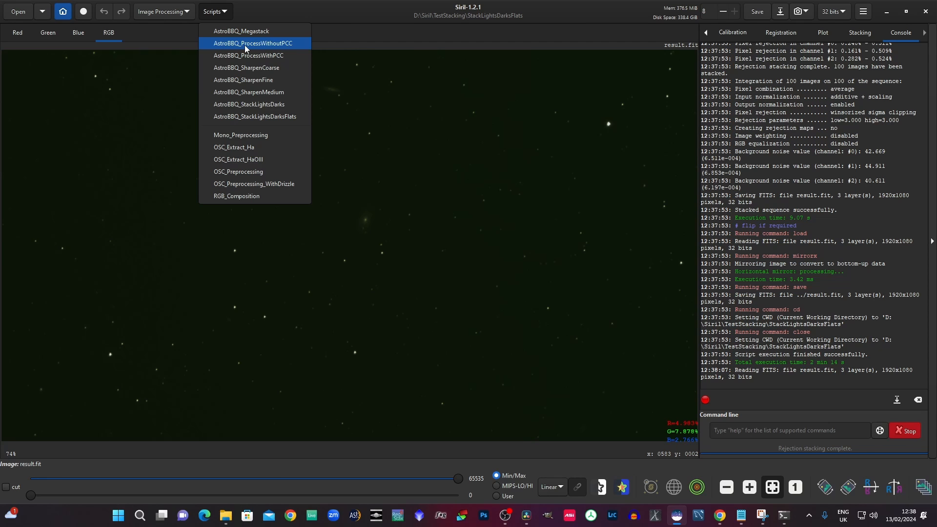
# Step: Run AstroBBQ_ProcessWithoutPCC on result.fit, confirming the warning, to get the Pixel Math result
pyautogui.click(252, 43)
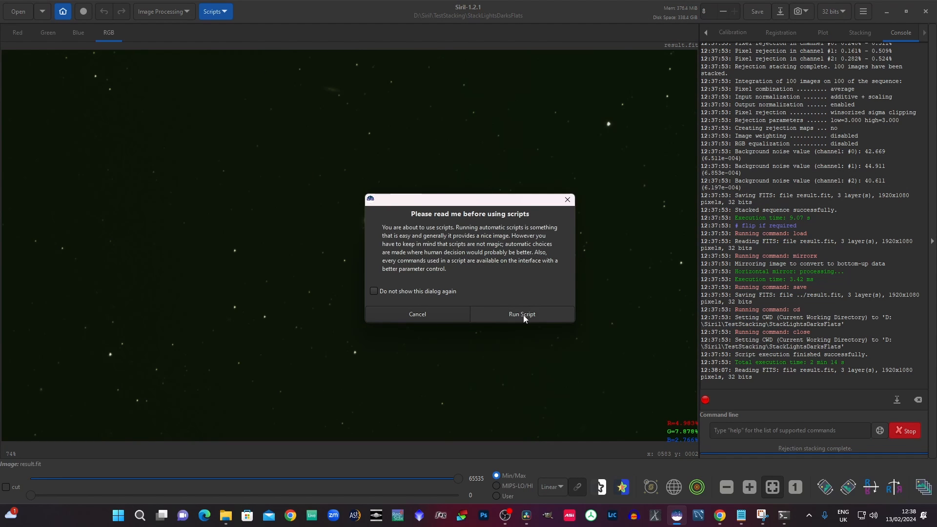
pyautogui.click(521, 314)
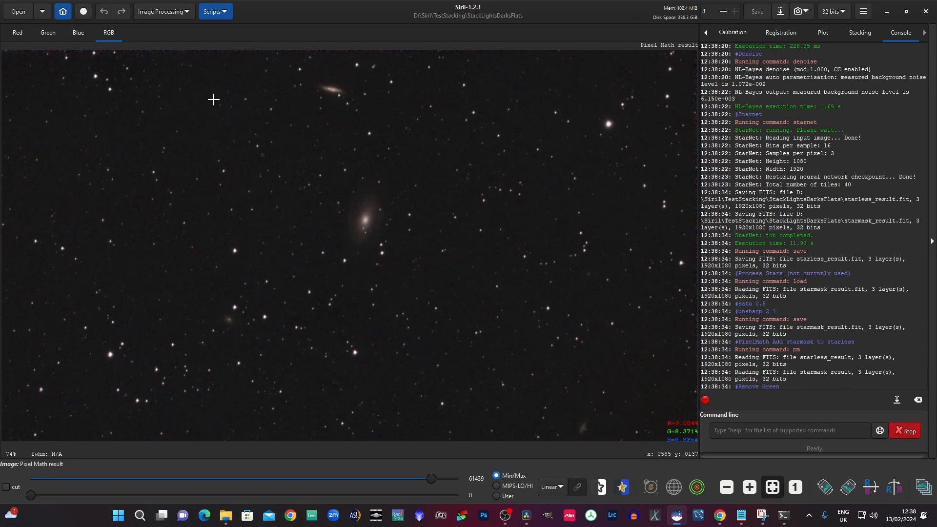
pyautogui.moveTo(228, 179)
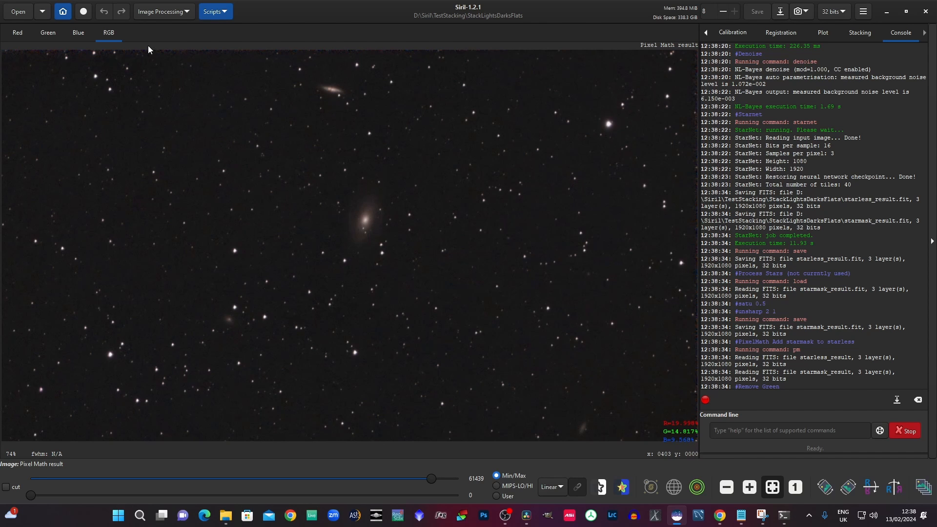
pyautogui.click(212, 10)
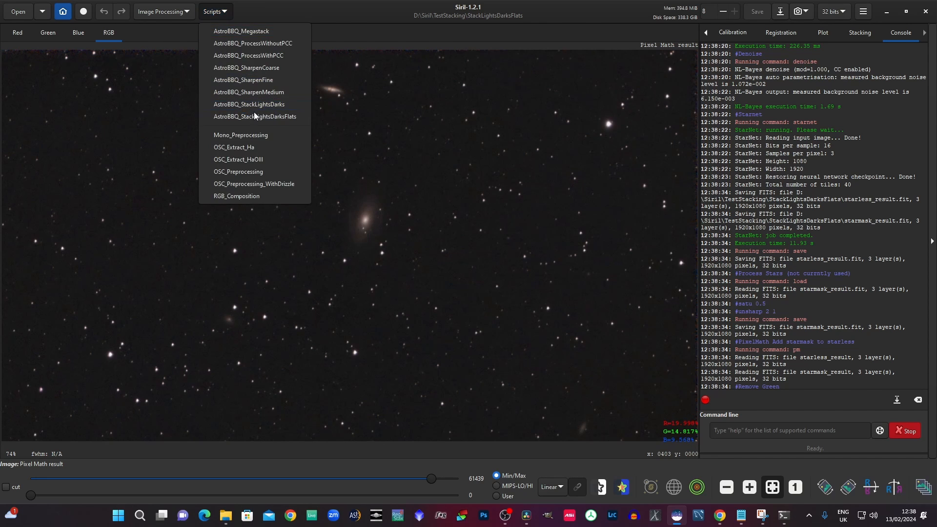
pyautogui.moveTo(254, 104)
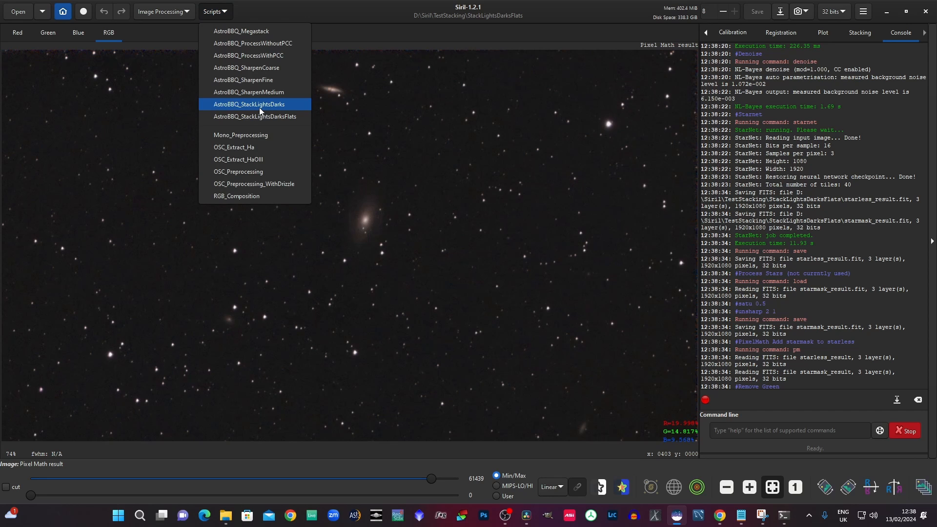